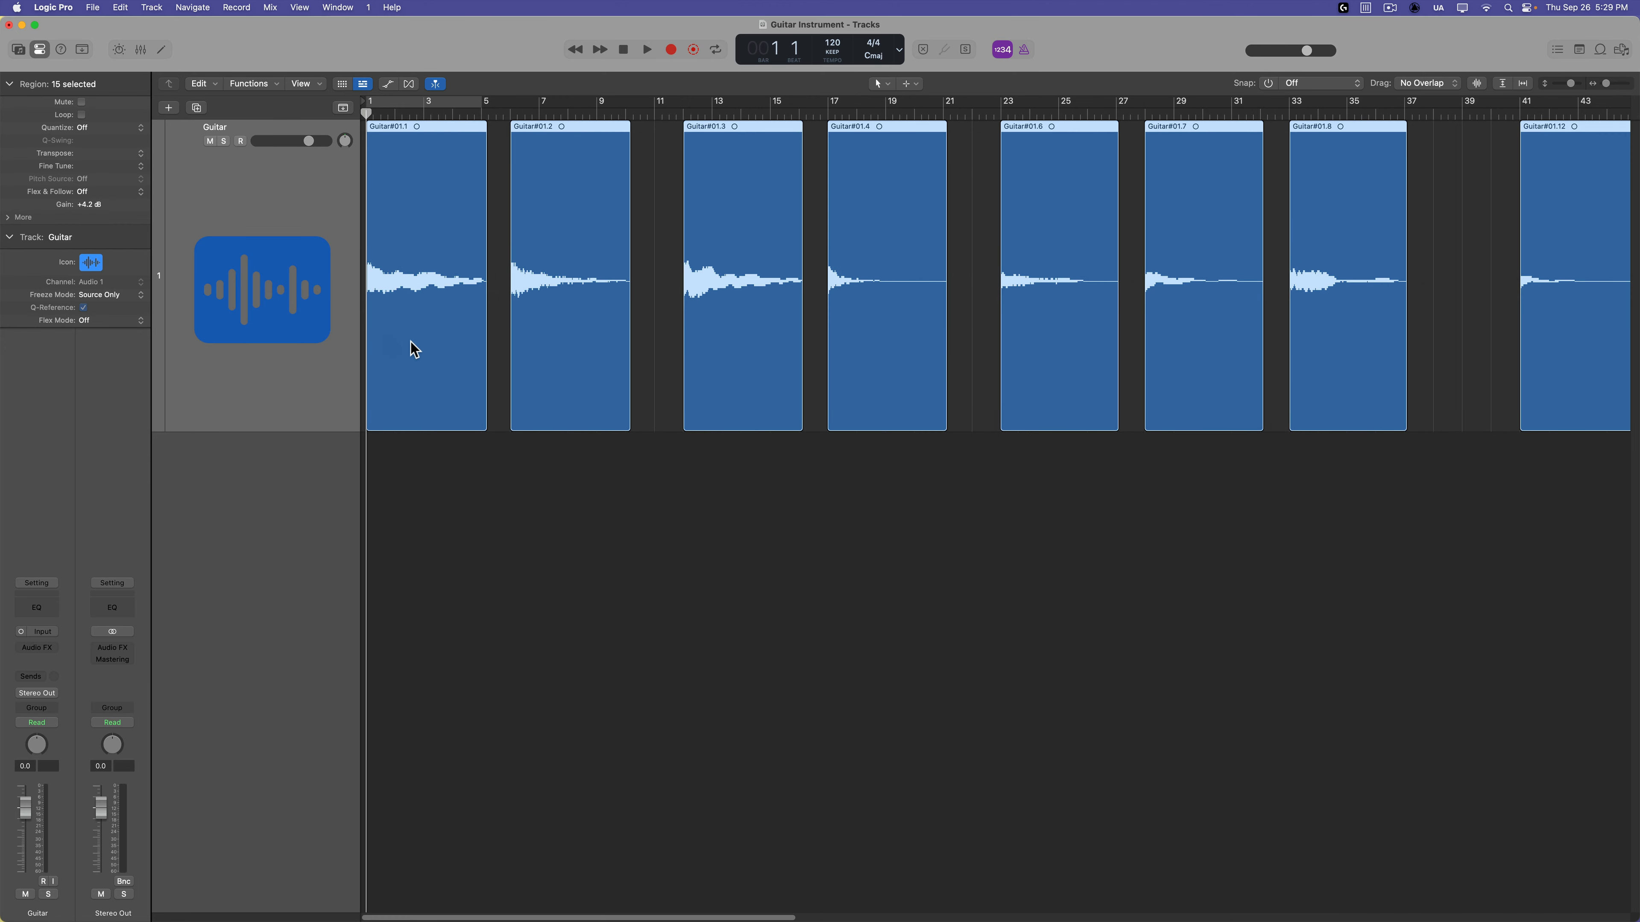
{"action": "mouse_move", "coordinate": [481, 381]}
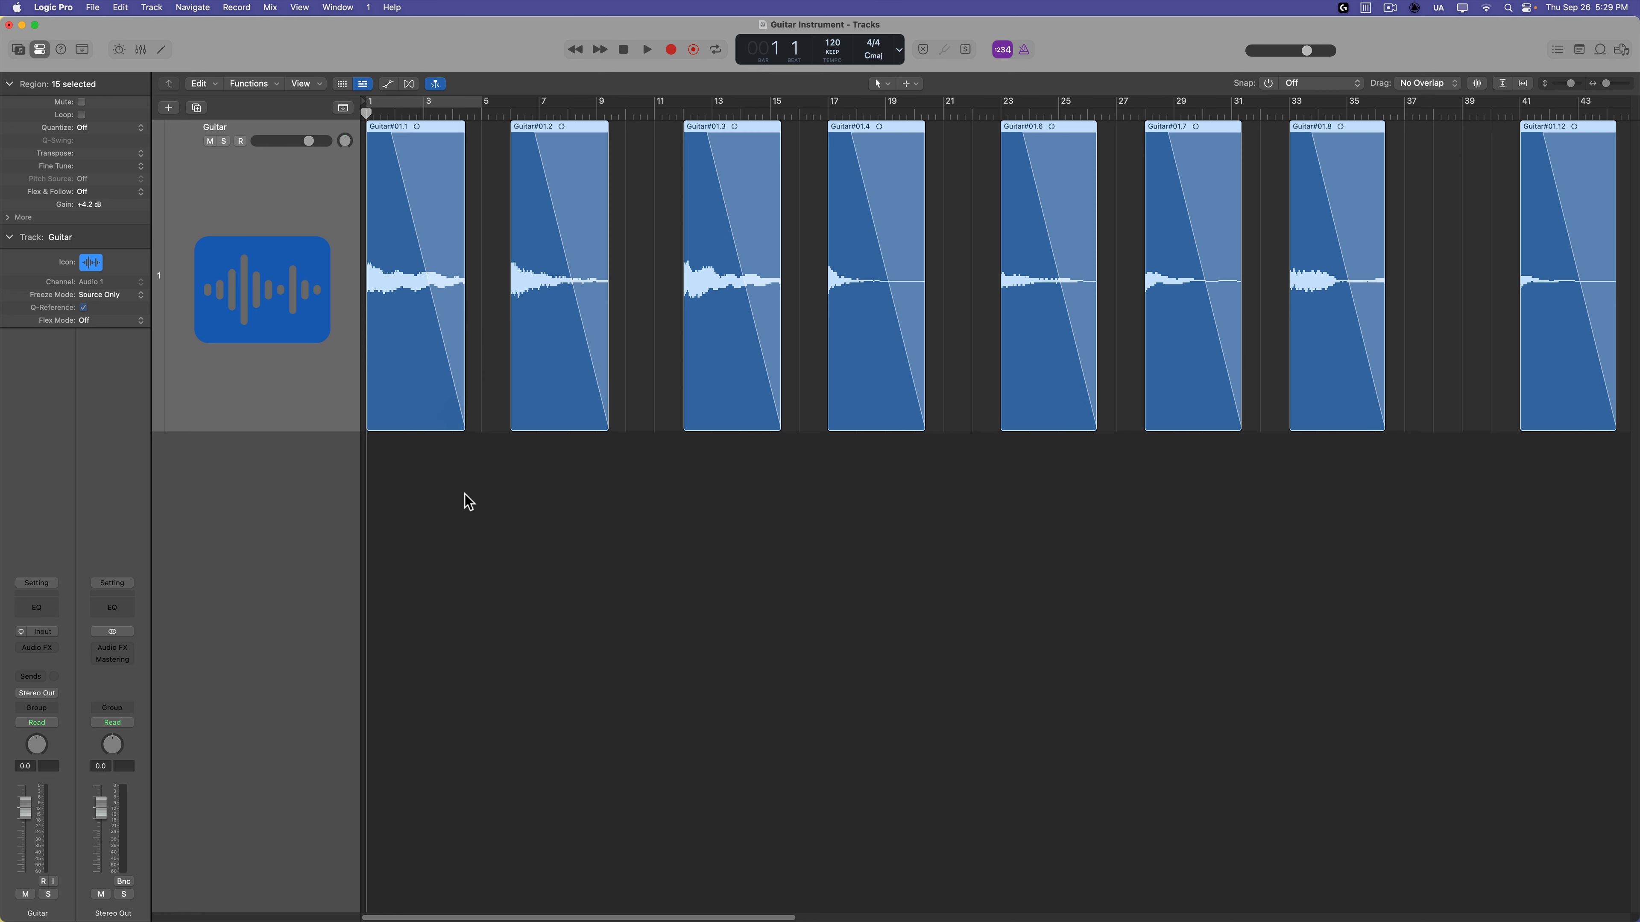
Step: Trim the selected guitar regions shorter and give each a fade-out
{"action": "left_click", "coordinate": [414, 276]}
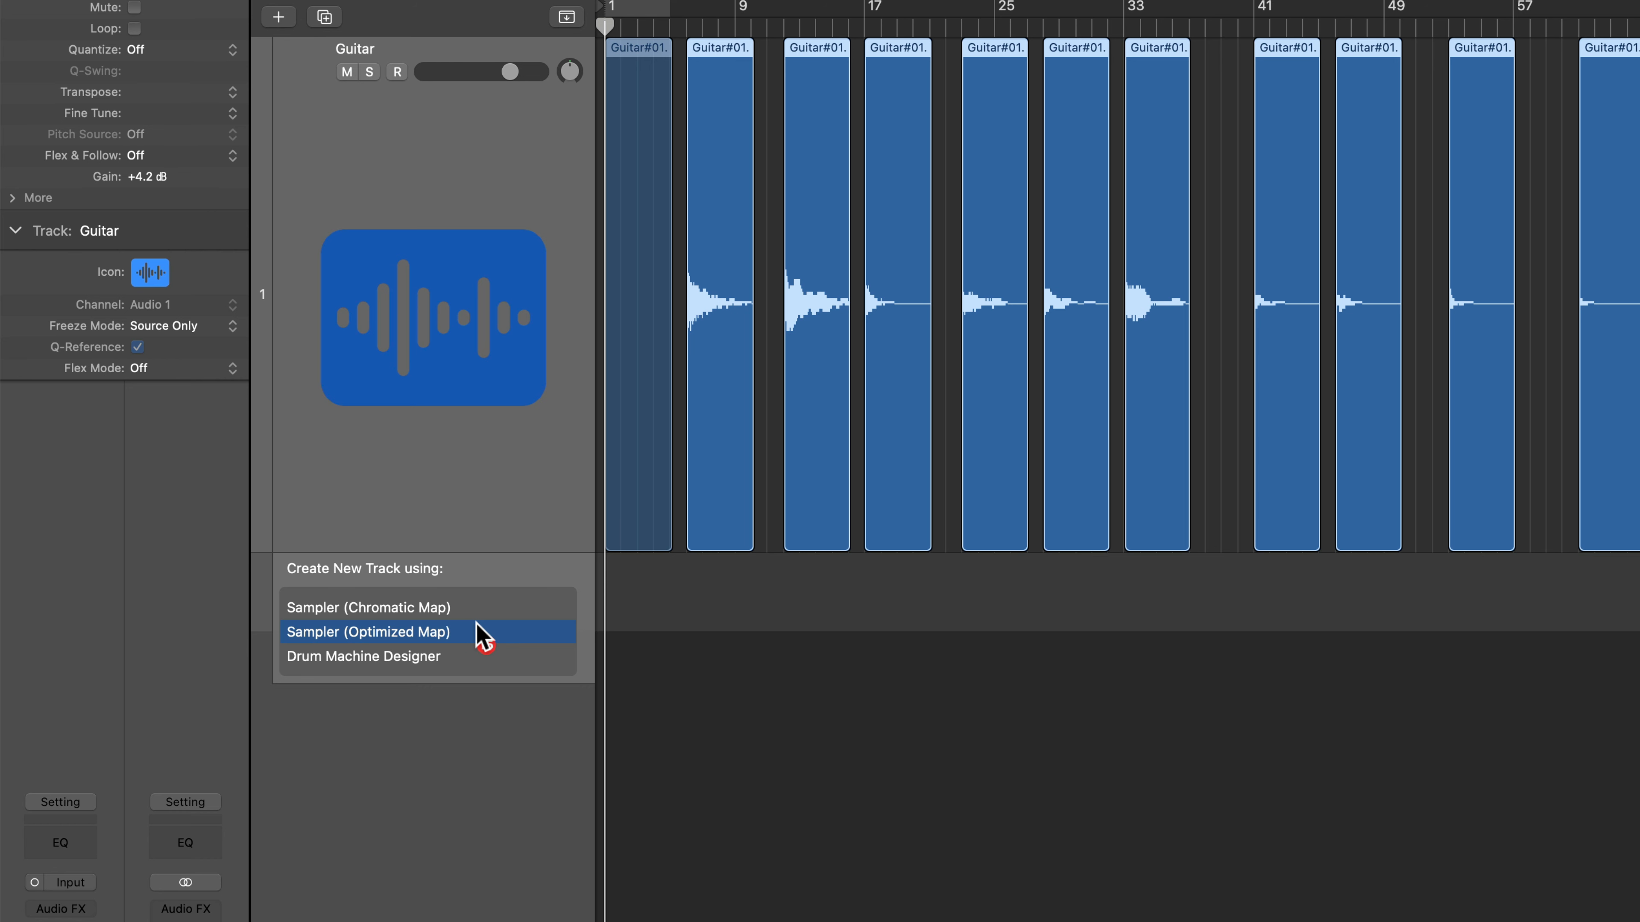
{"action": "mouse_move", "coordinate": [493, 626]}
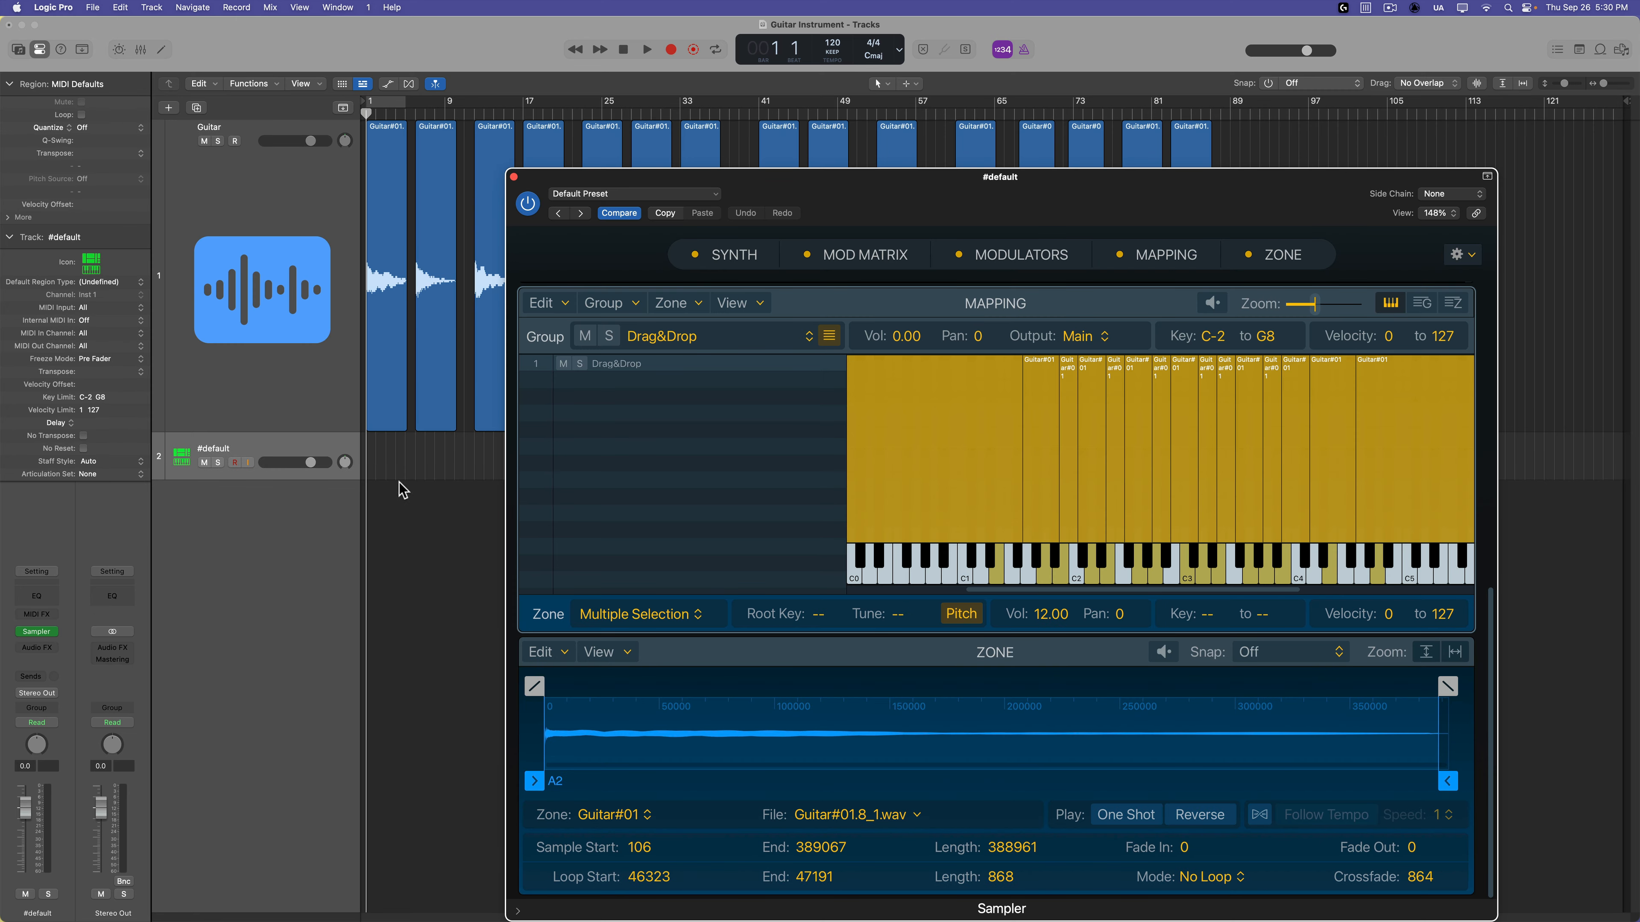
{"action": "mouse_move", "coordinate": [1300, 505]}
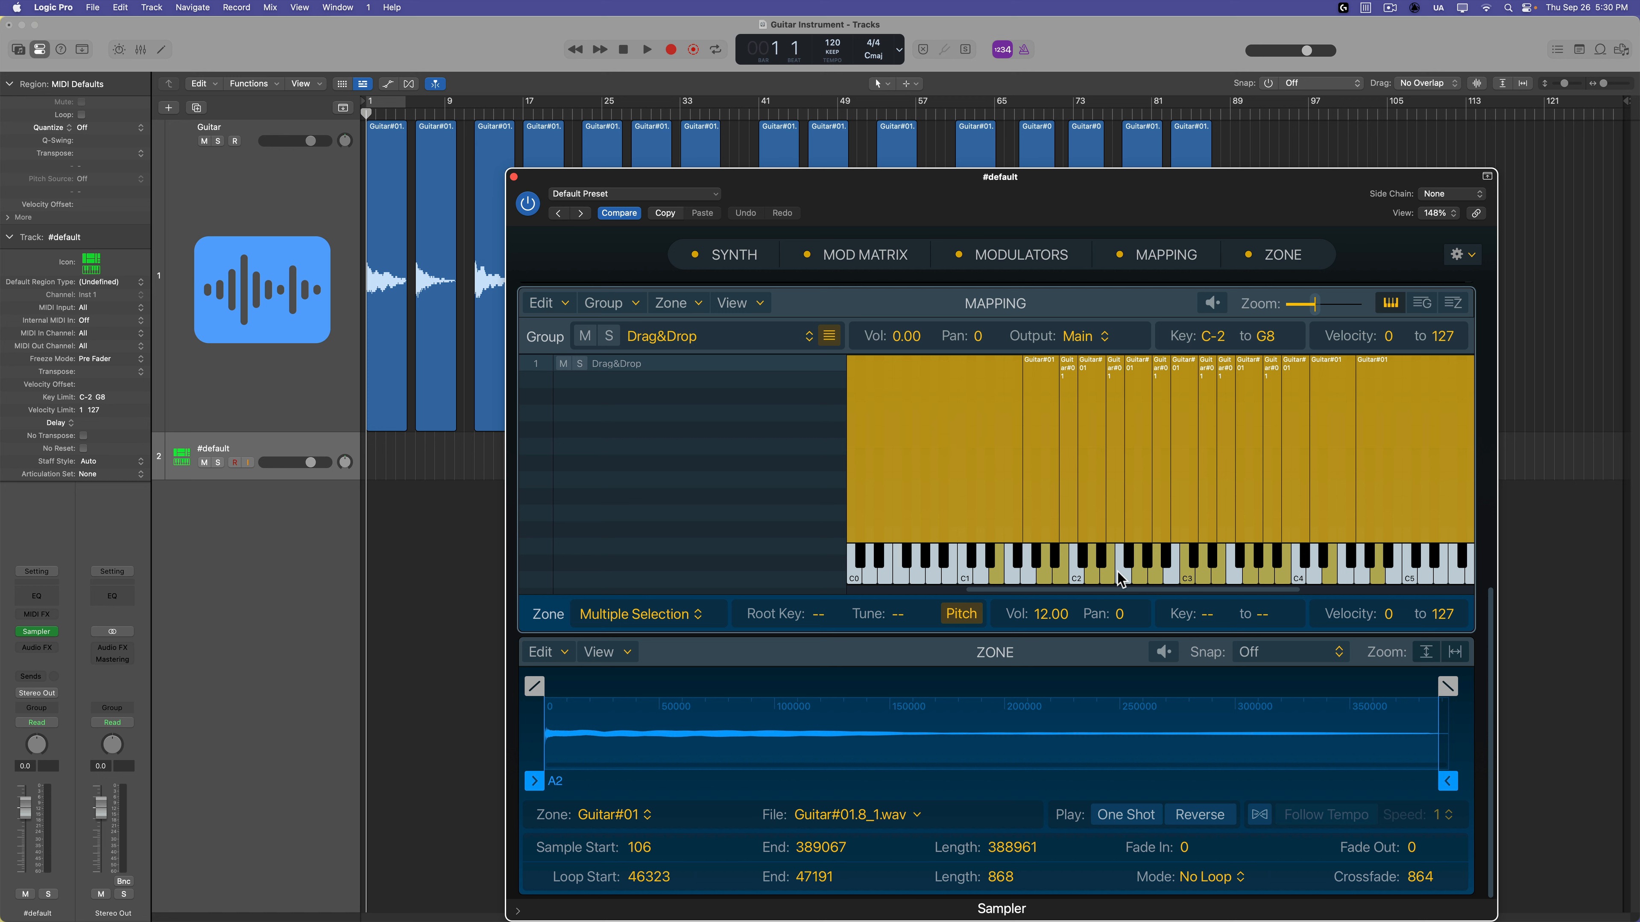
{"action": "mouse_move", "coordinate": [918, 439]}
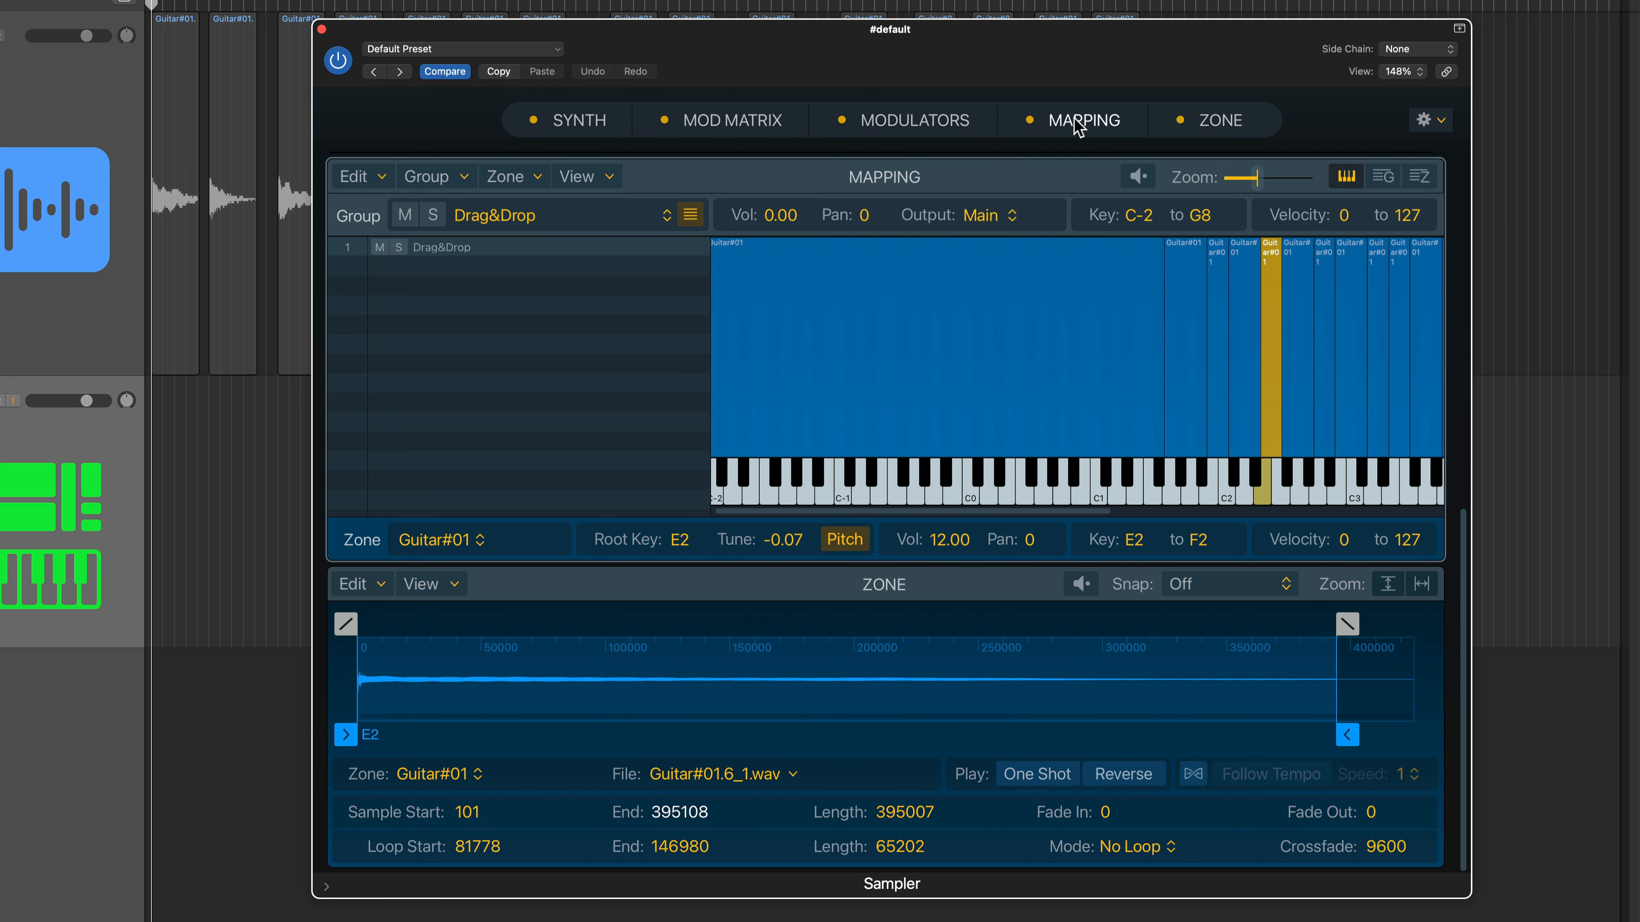
{"action": "mouse_move", "coordinate": [1430, 188]}
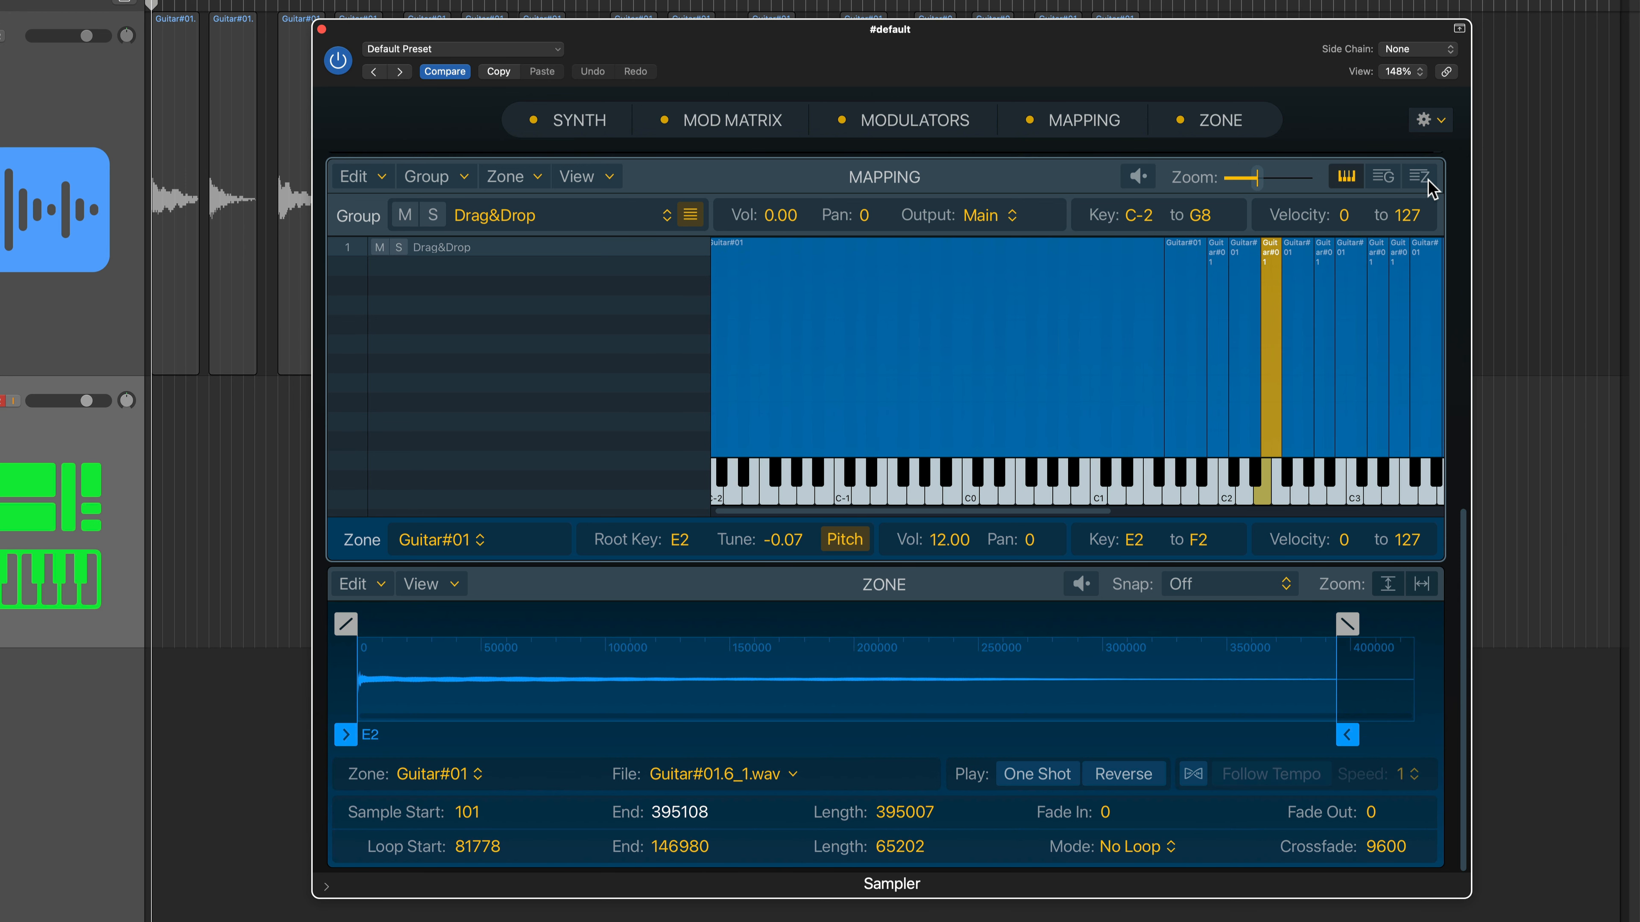
Step: Show the fifteen zones as a list, clear the selection and scroll to the Mixer Volume column to set 7.00
{"action": "left_click", "coordinate": [1417, 176]}
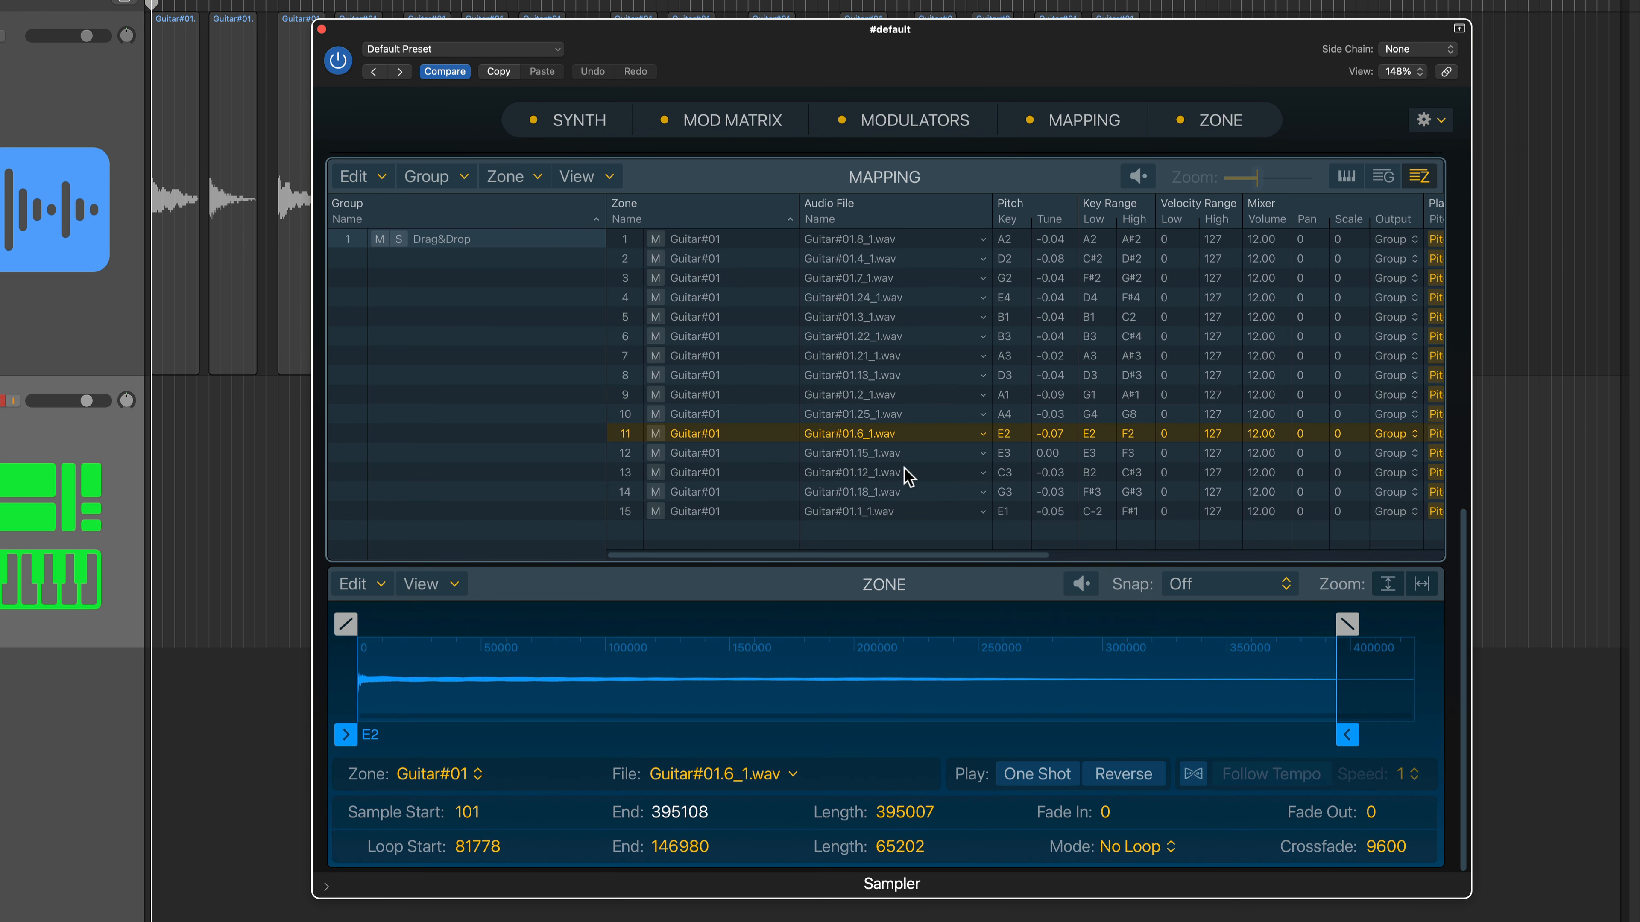
{"action": "left_click", "coordinate": [769, 507]}
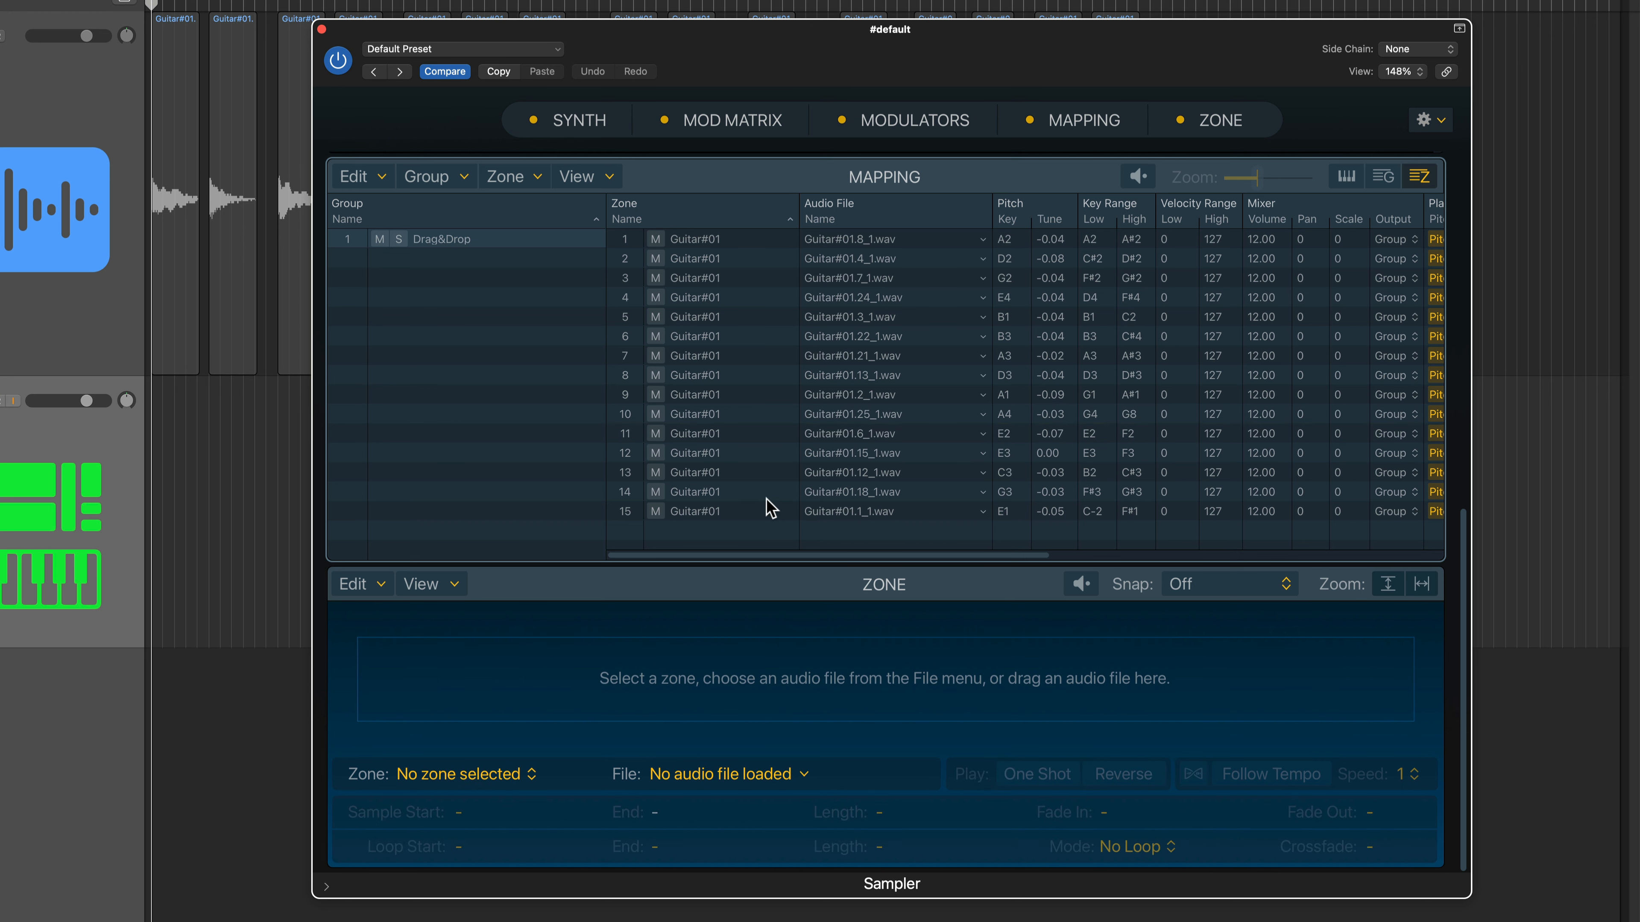
{"action": "scroll", "scroll_direction": "right", "scroll_amount": 3}
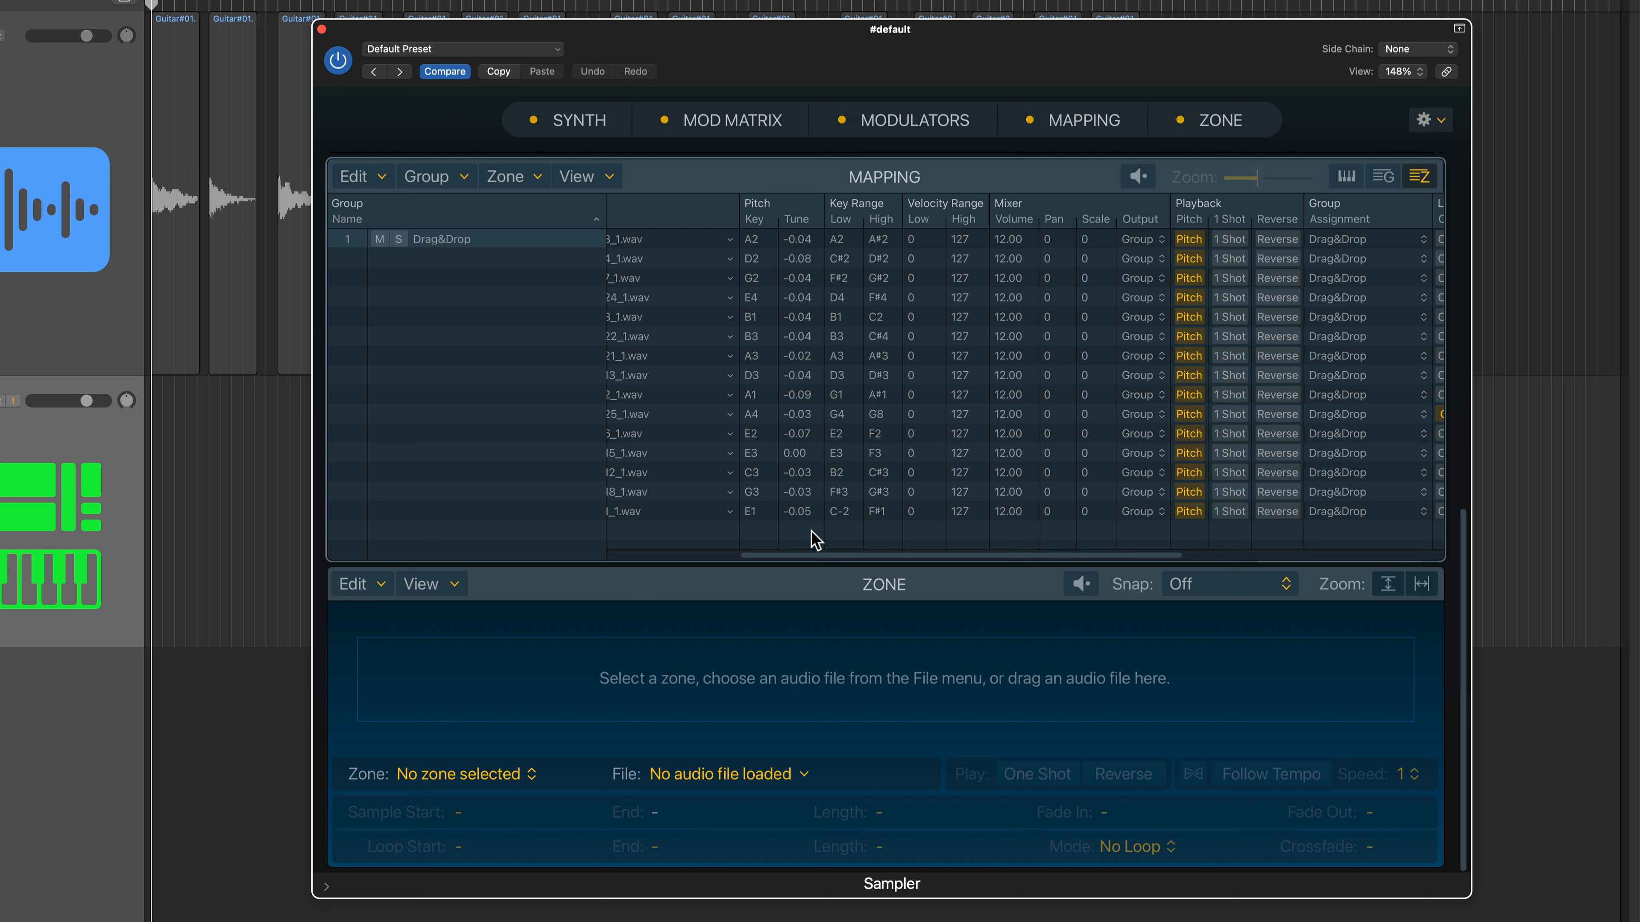
{"action": "scroll", "scroll_direction": "right", "scroll_amount": 3}
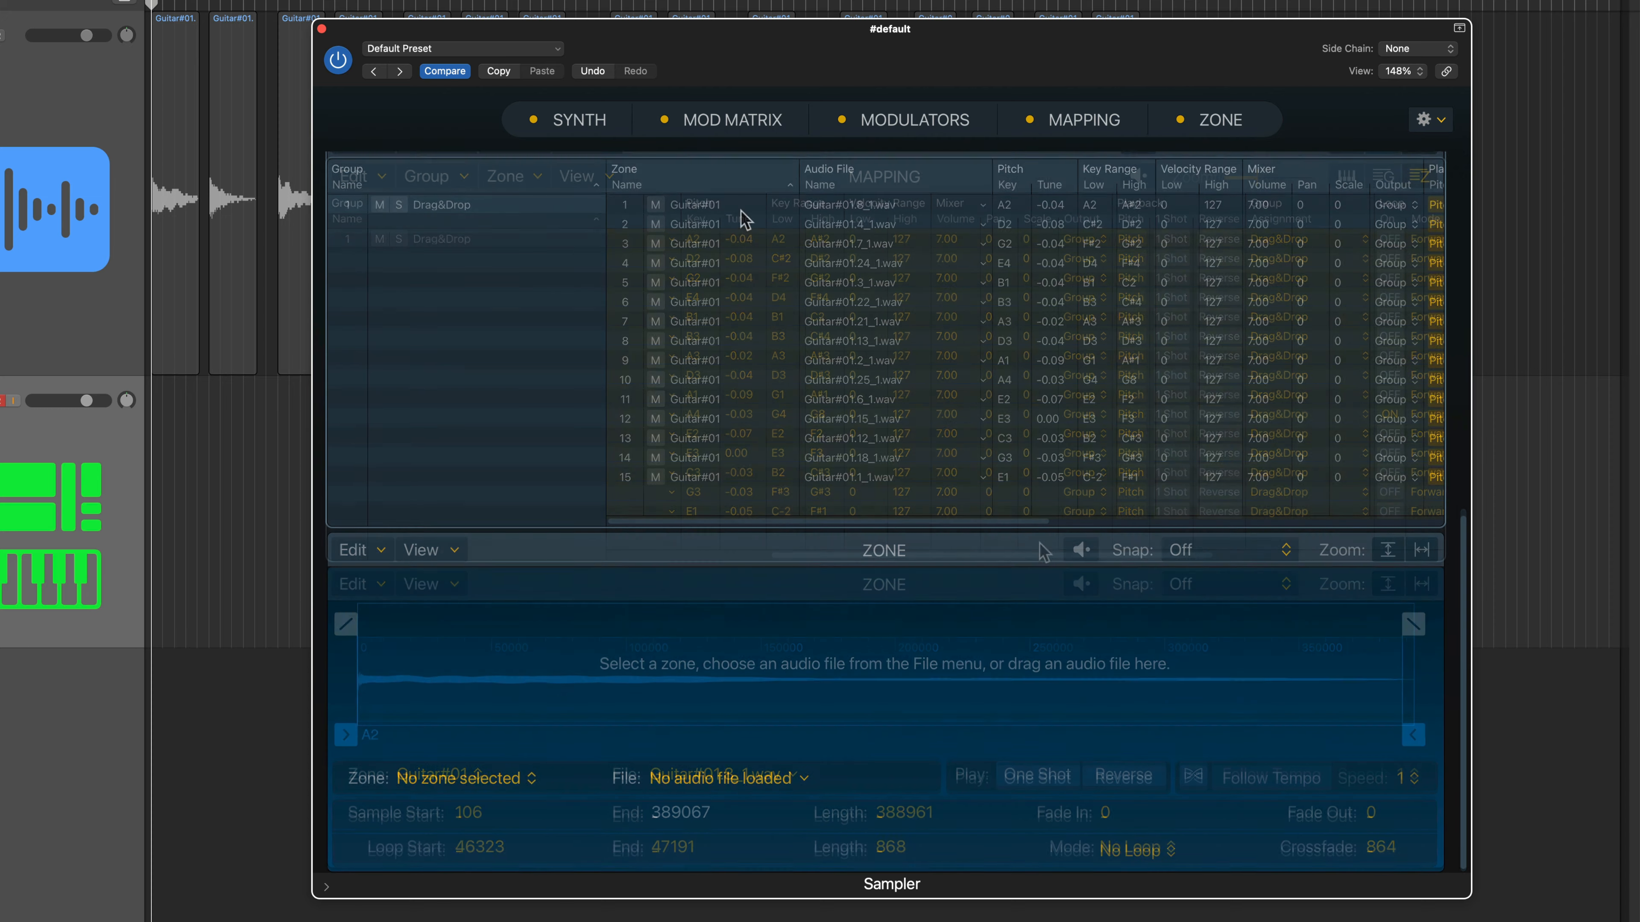
Step: Audition zone 1 and shorten its sample to end at 151486 with a 103711 fade-out
{"action": "left_click", "coordinate": [695, 205]}
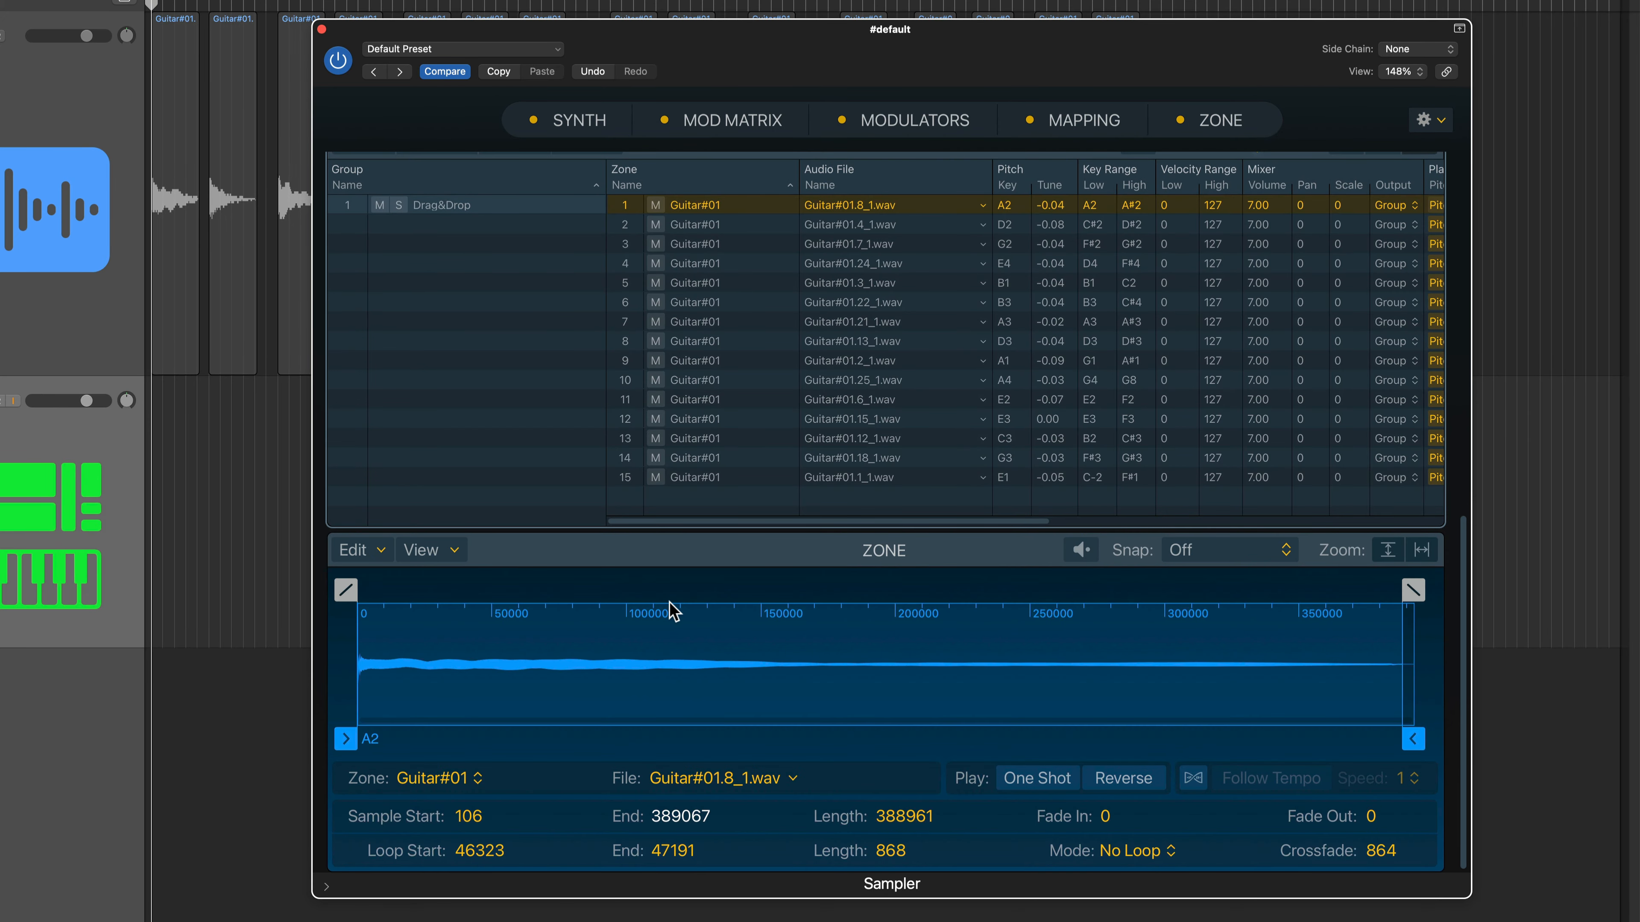
{"action": "mouse_move", "coordinate": [920, 628]}
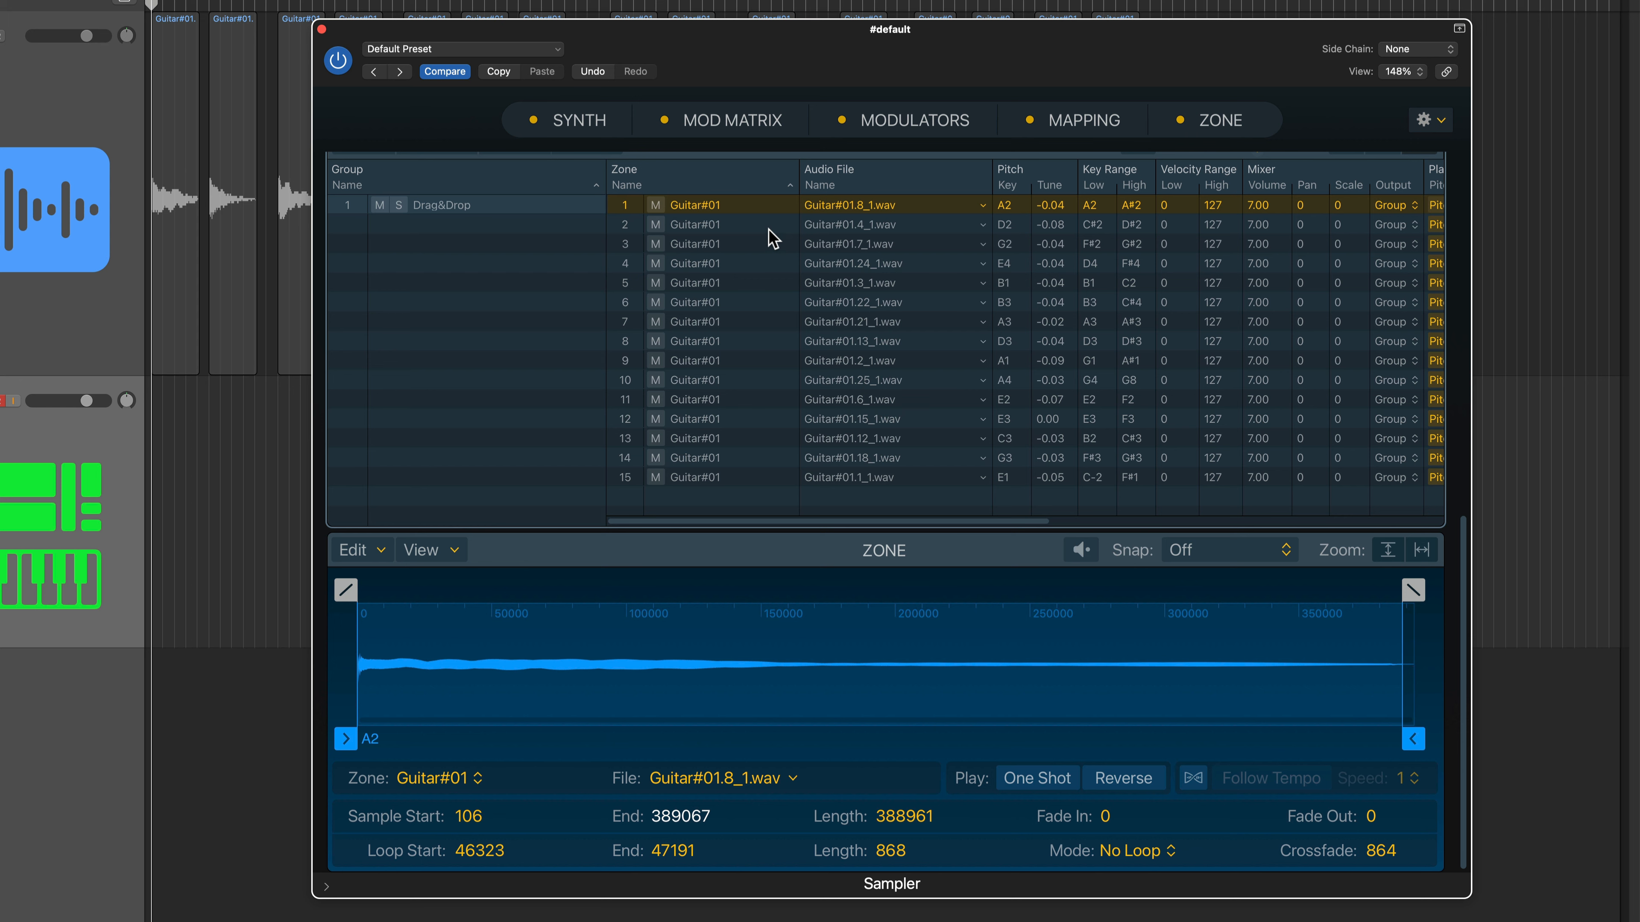
{"action": "left_click", "coordinate": [693, 262]}
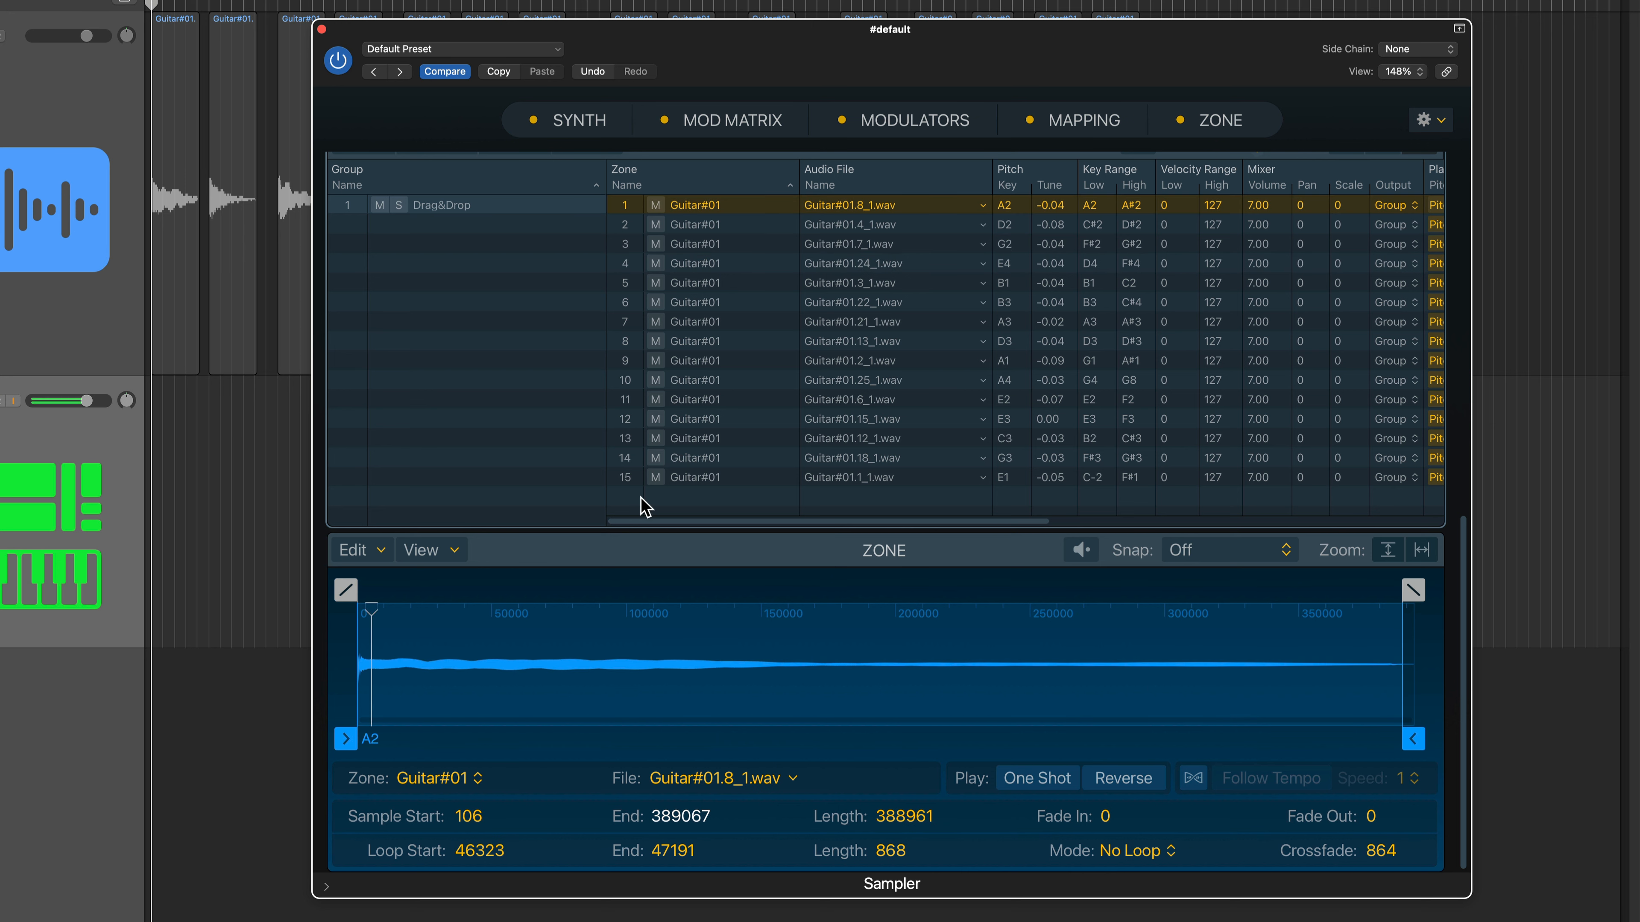
{"action": "left_click", "coordinate": [694, 360]}
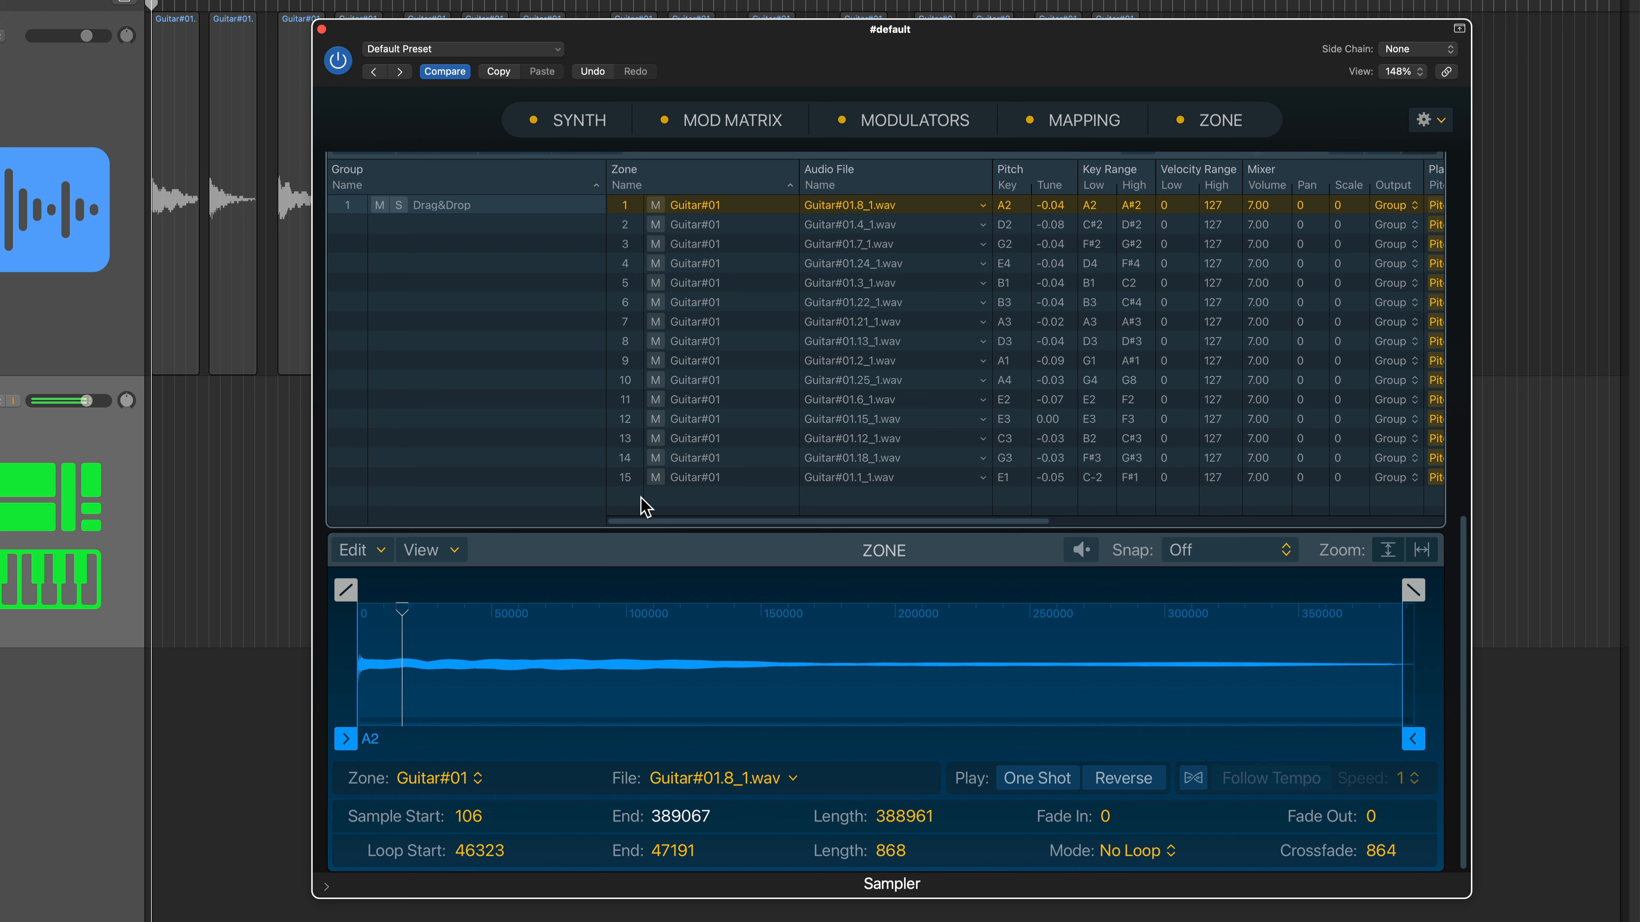
{"action": "left_click_drag", "start_coordinate": [403, 610], "coordinate": [363, 610]}
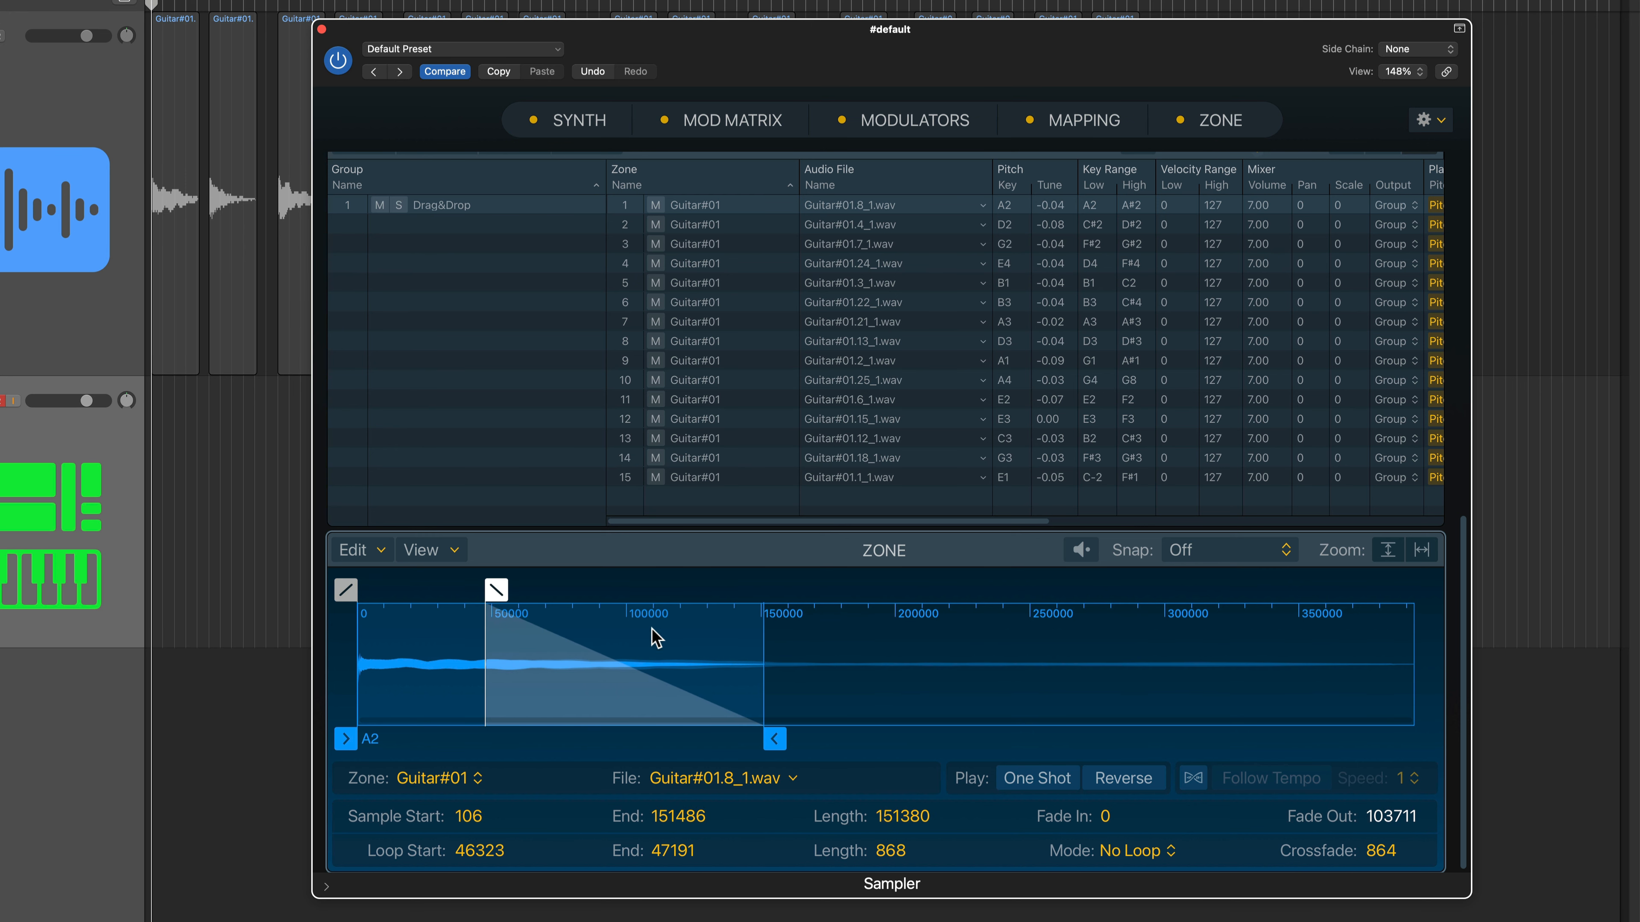
{"action": "mouse_move", "coordinate": [657, 681]}
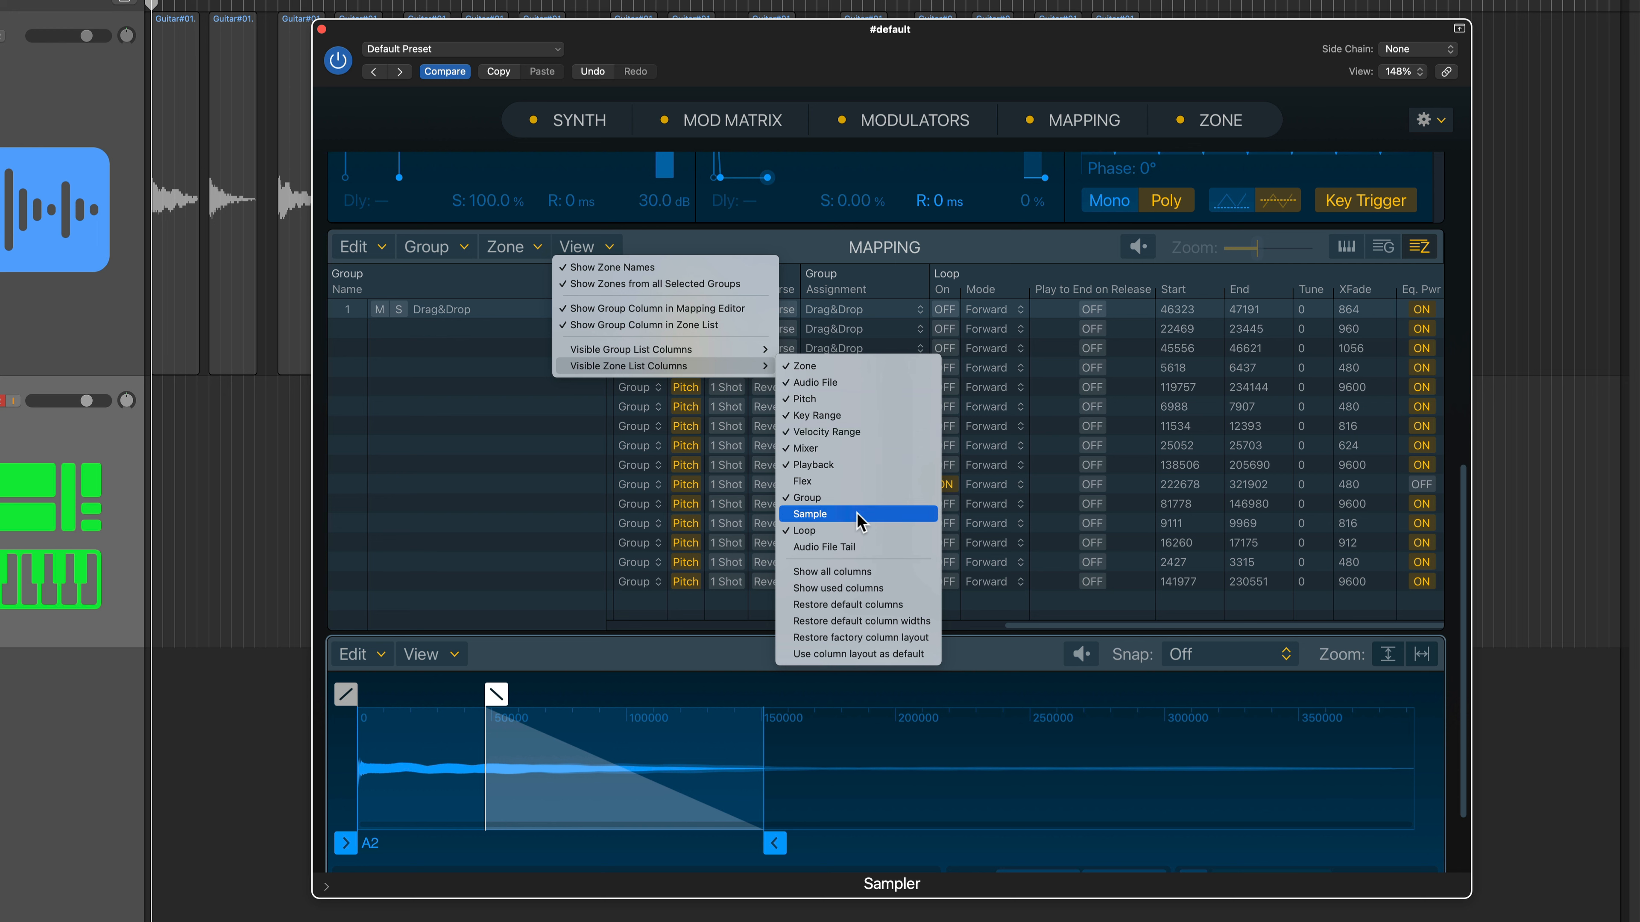
Step: Show the Sample start, end and fade columns so every zone matches zone 1's 151486 end and 103711 fade
{"action": "left_click", "coordinate": [809, 514]}
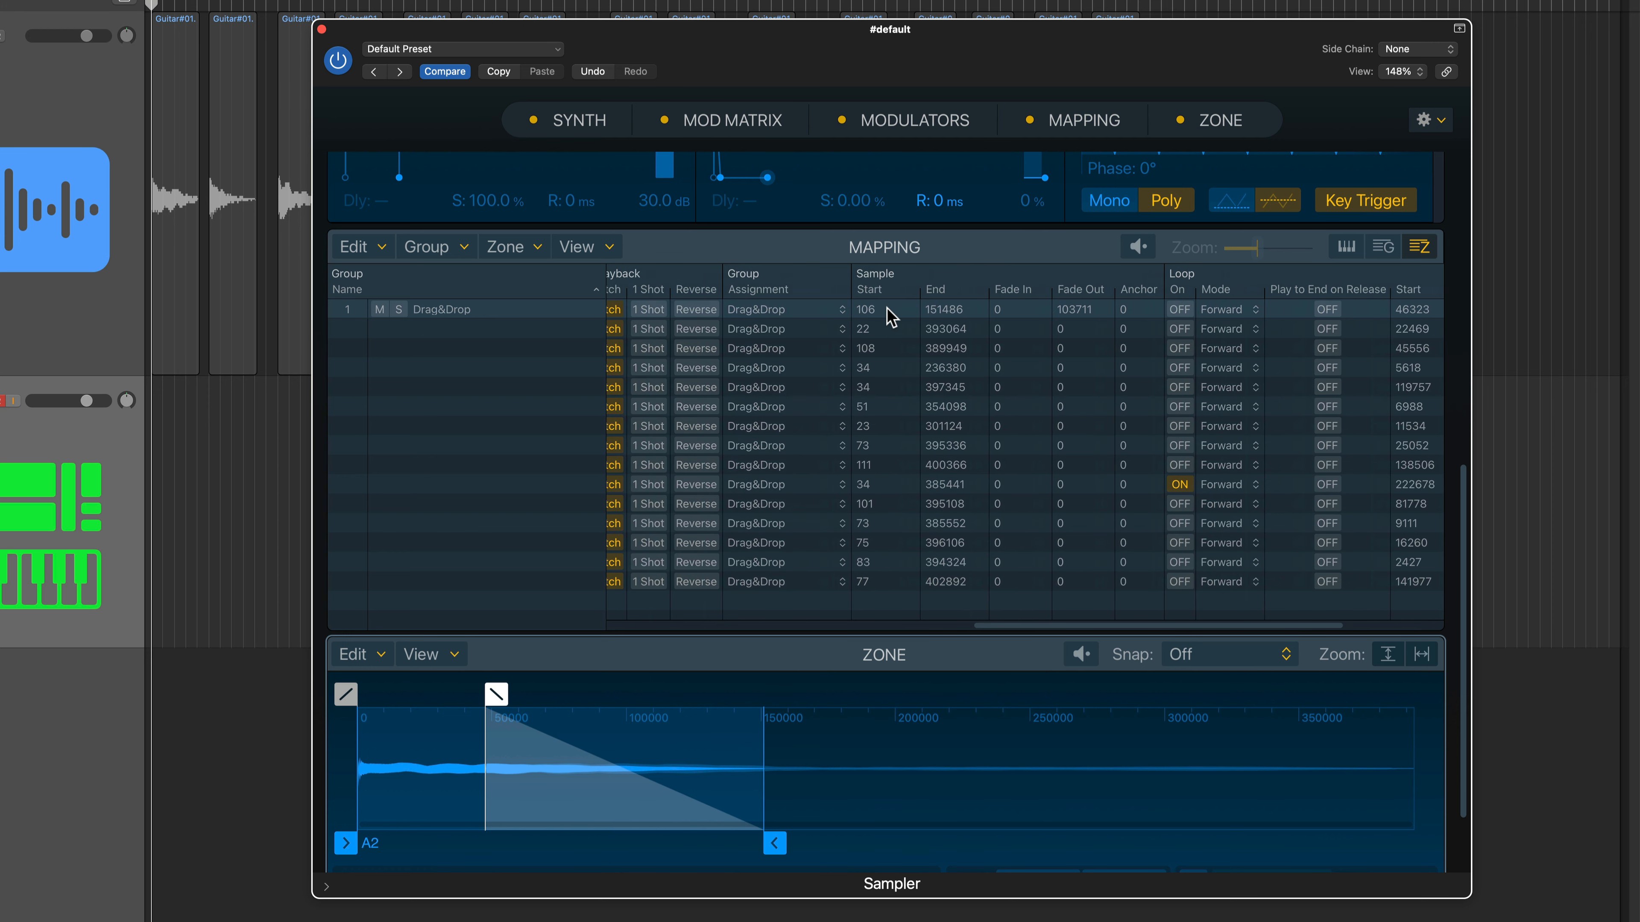
{"action": "mouse_move", "coordinate": [936, 319]}
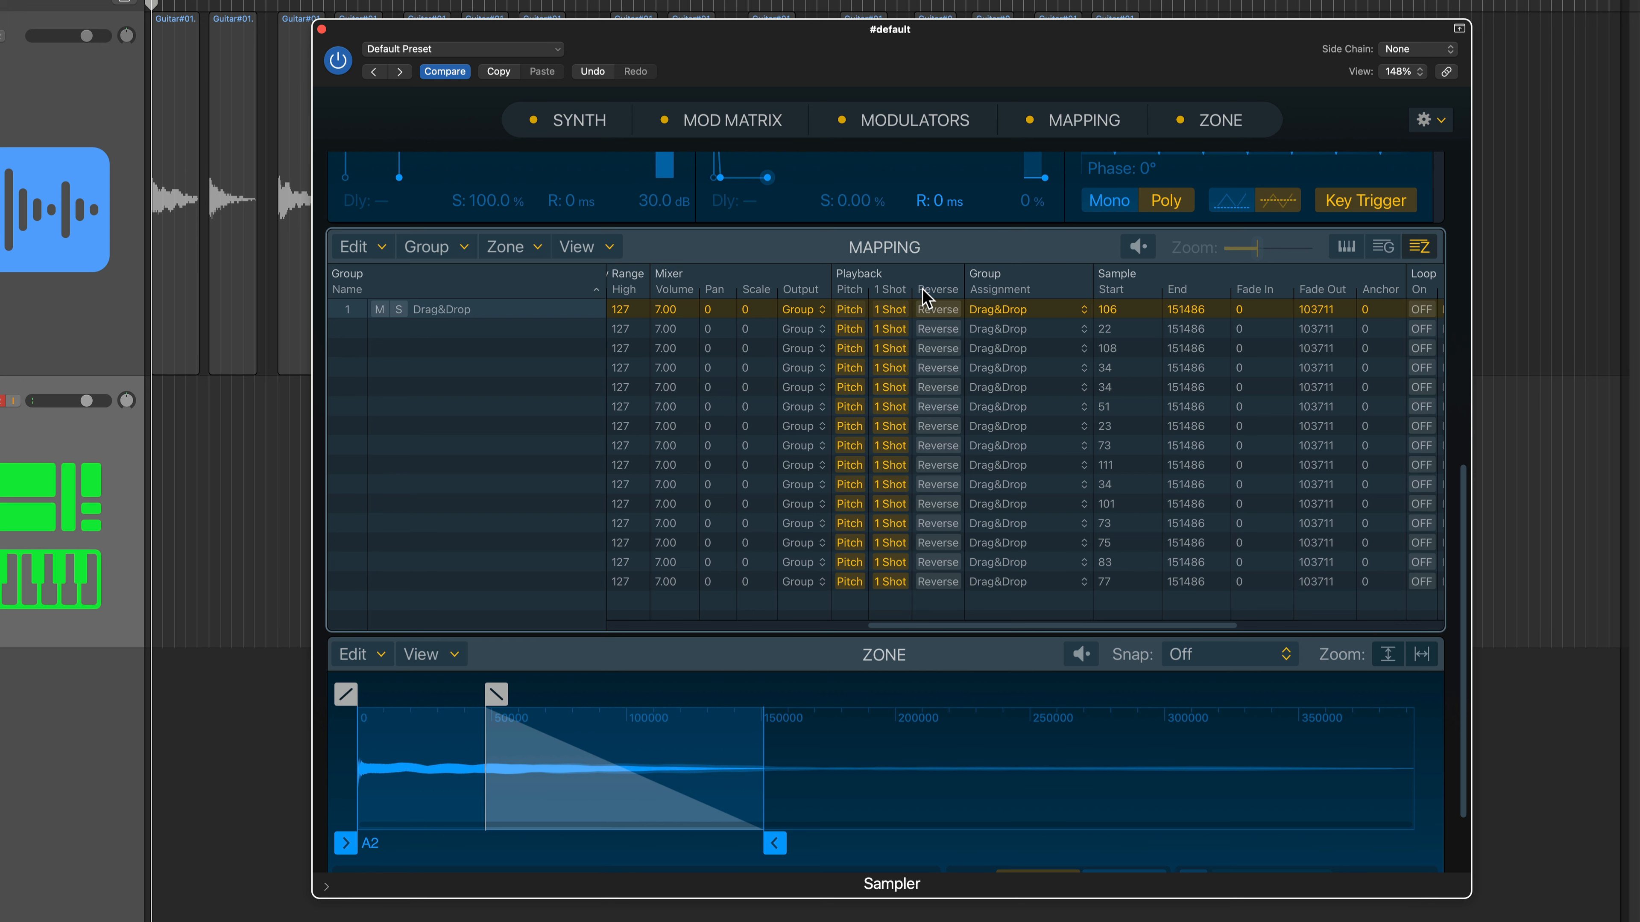
Step: Shape ENV 1 AMP as a pluck: sustain 0%, decay about 822 ms, release 11 ms
{"action": "left_click", "coordinate": [581, 120]}
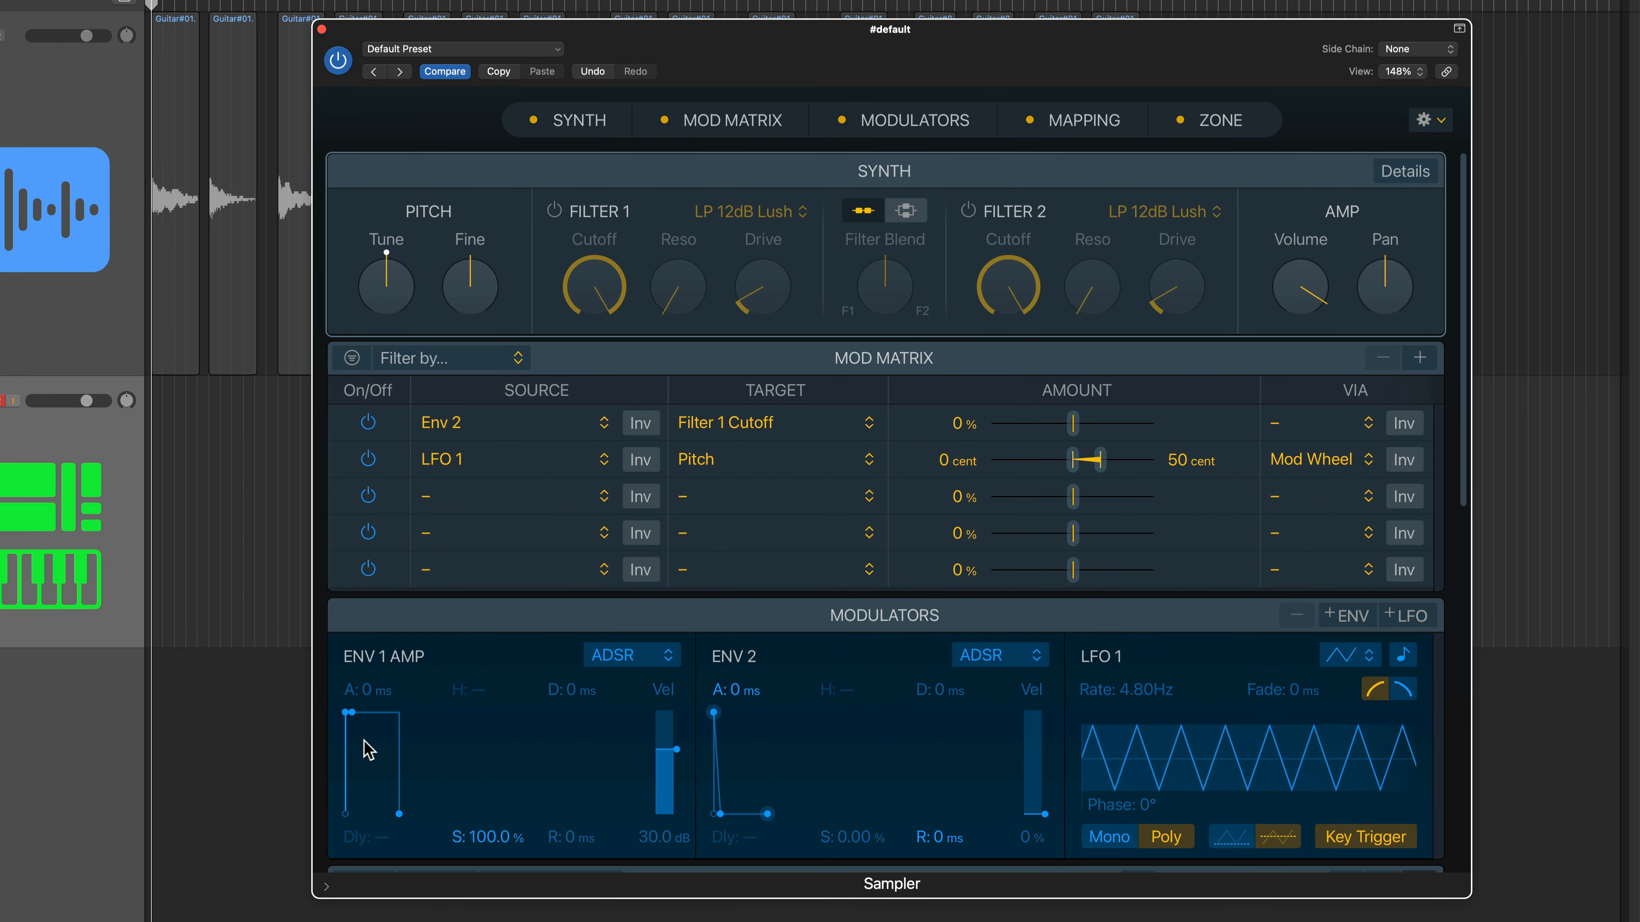
{"action": "left_click_drag", "start_coordinate": [368, 712], "coordinate": [405, 712]}
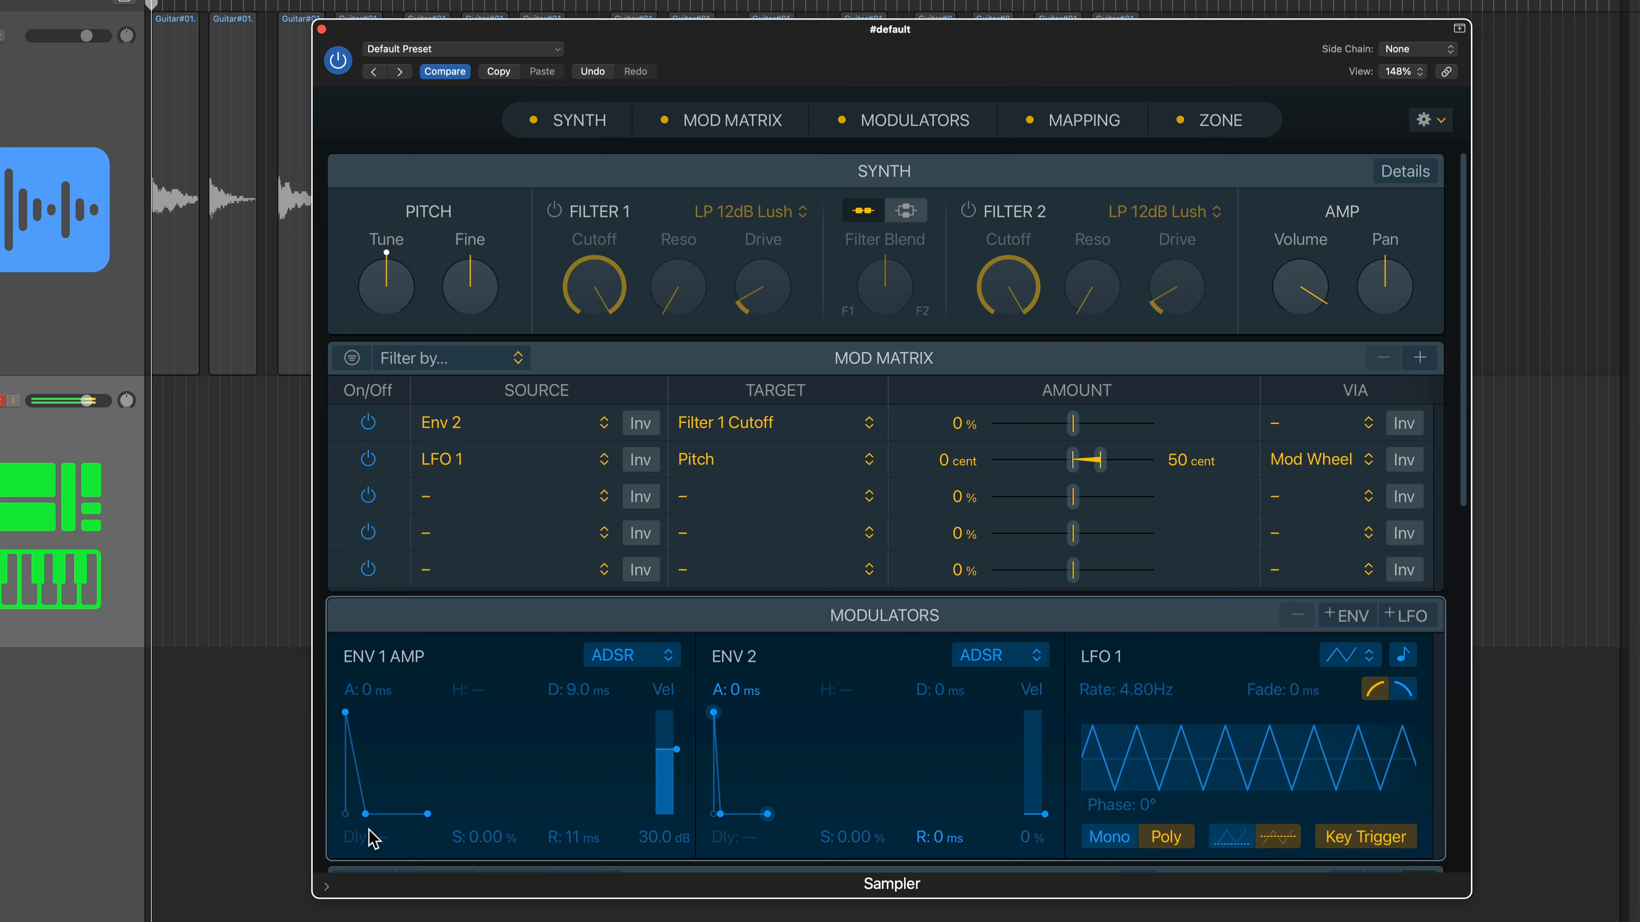
{"action": "left_click_drag", "start_coordinate": [368, 814], "coordinate": [395, 814]}
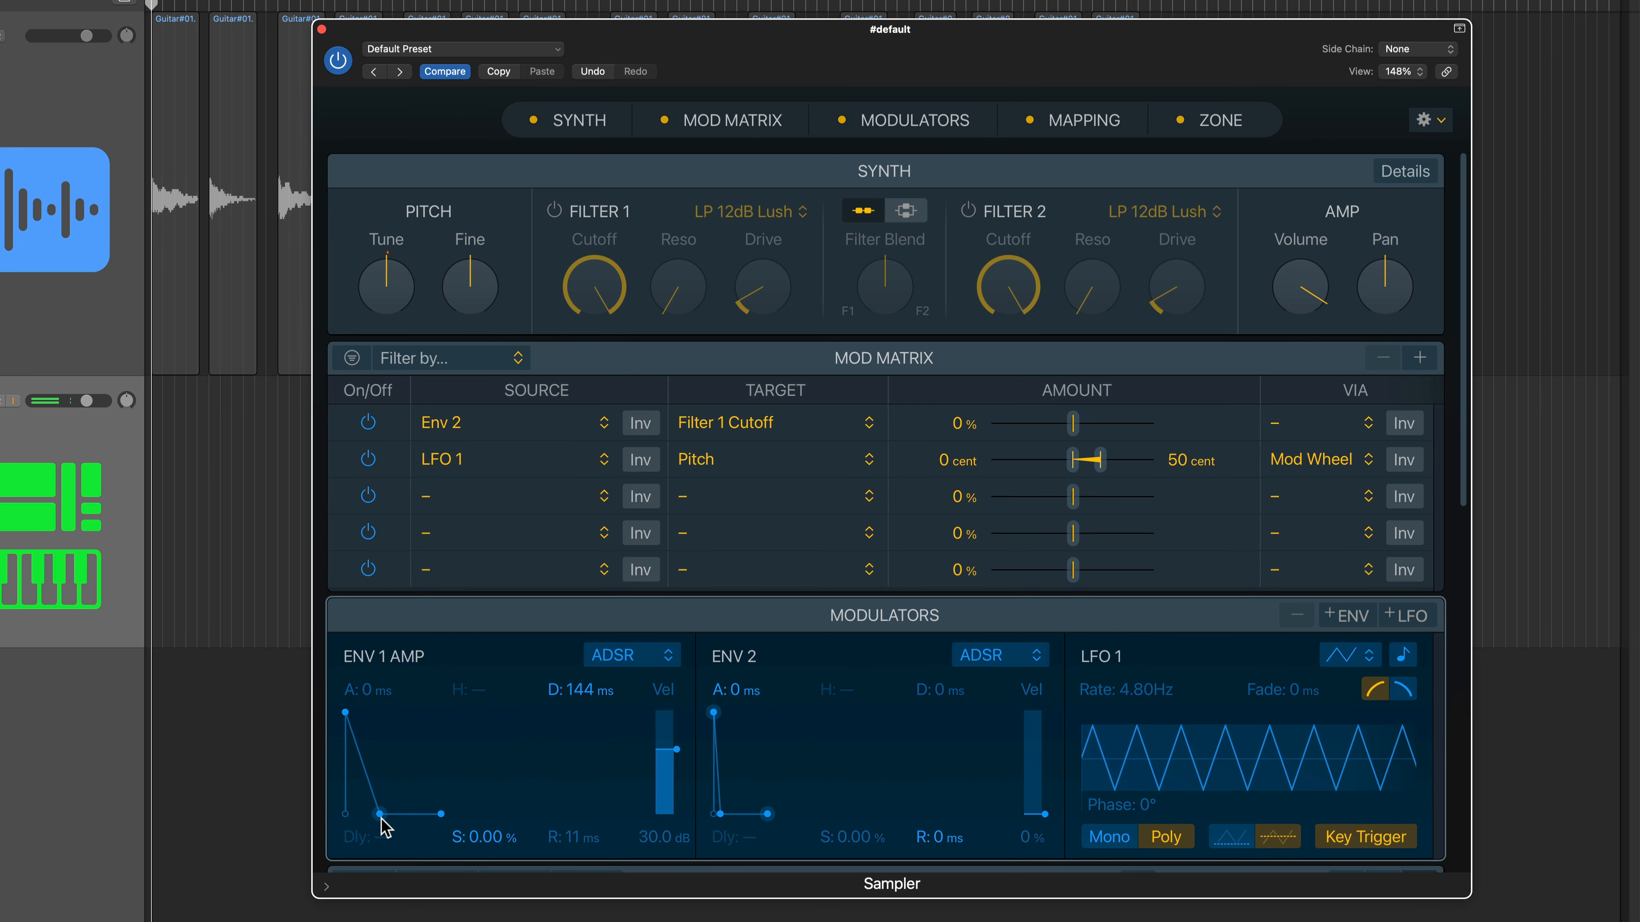
{"action": "left_click_drag", "start_coordinate": [409, 813], "coordinate": [426, 812]}
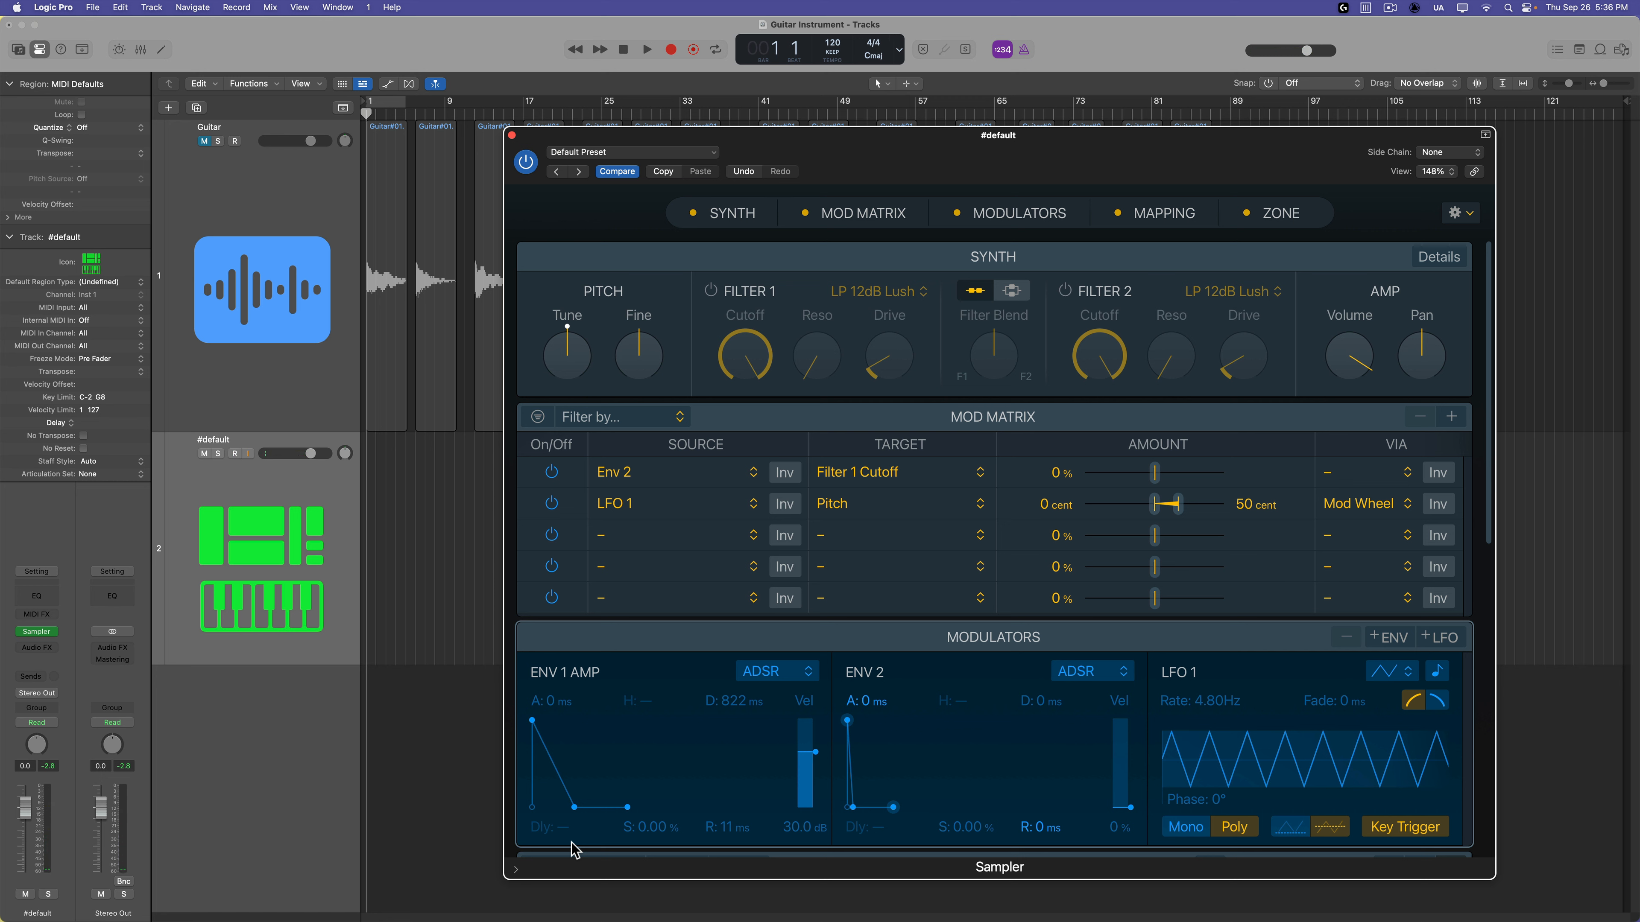
{"action": "mouse_move", "coordinate": [604, 513]}
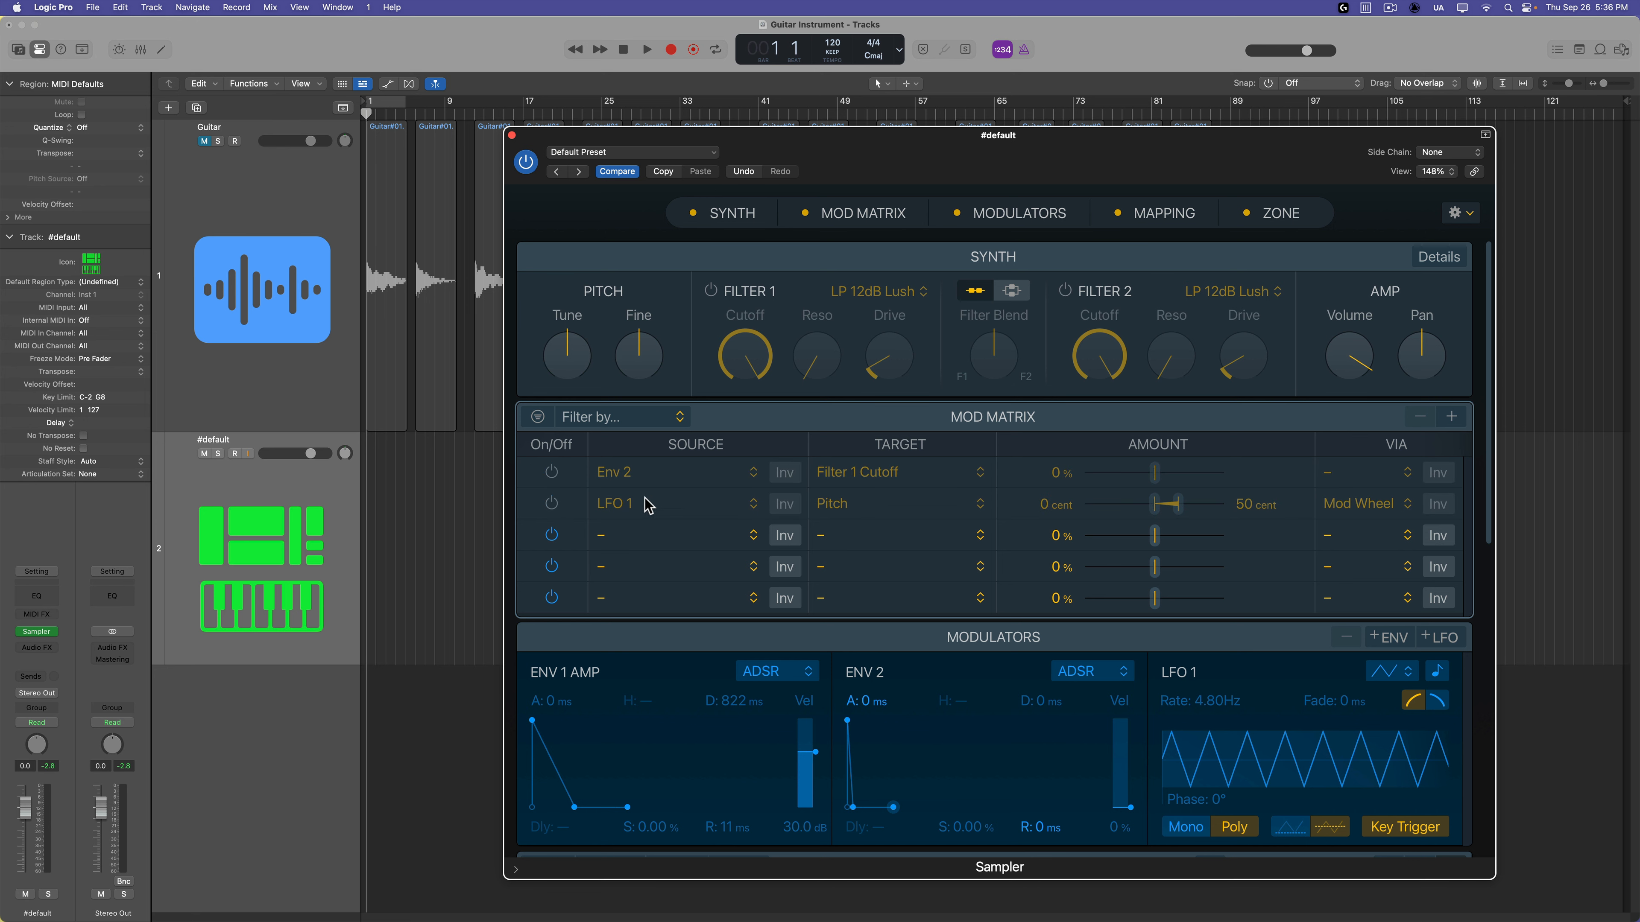
Step: Save a copy of the Sampler instrument including its audio data via Save A Copy As
{"action": "left_click", "coordinate": [632, 152]}
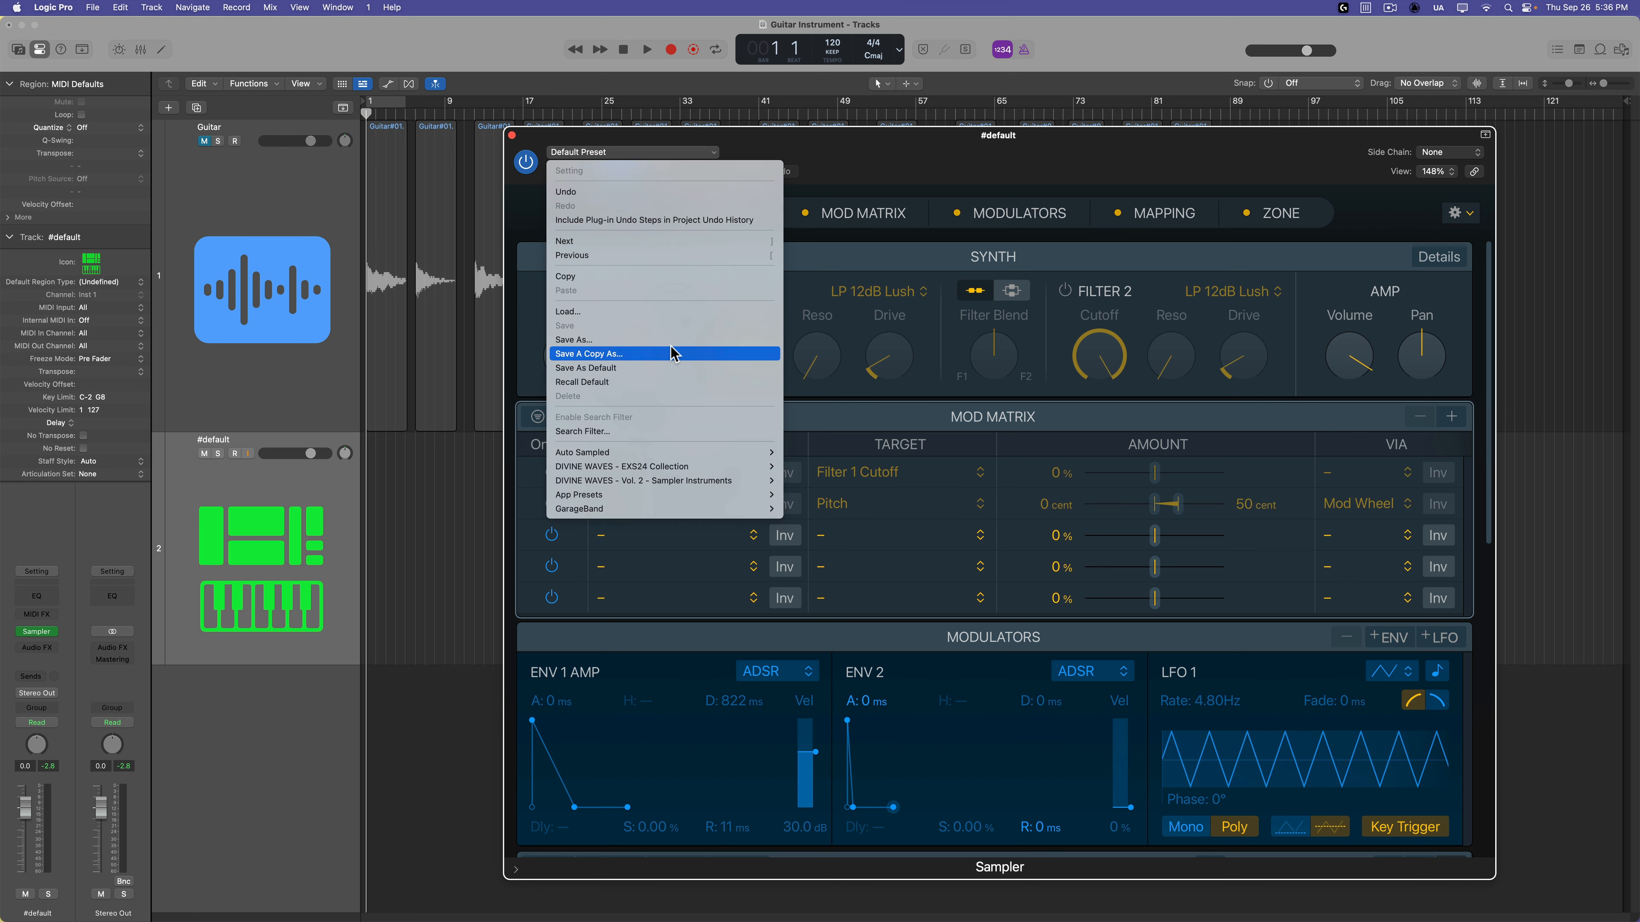
{"action": "left_click", "coordinate": [586, 354]}
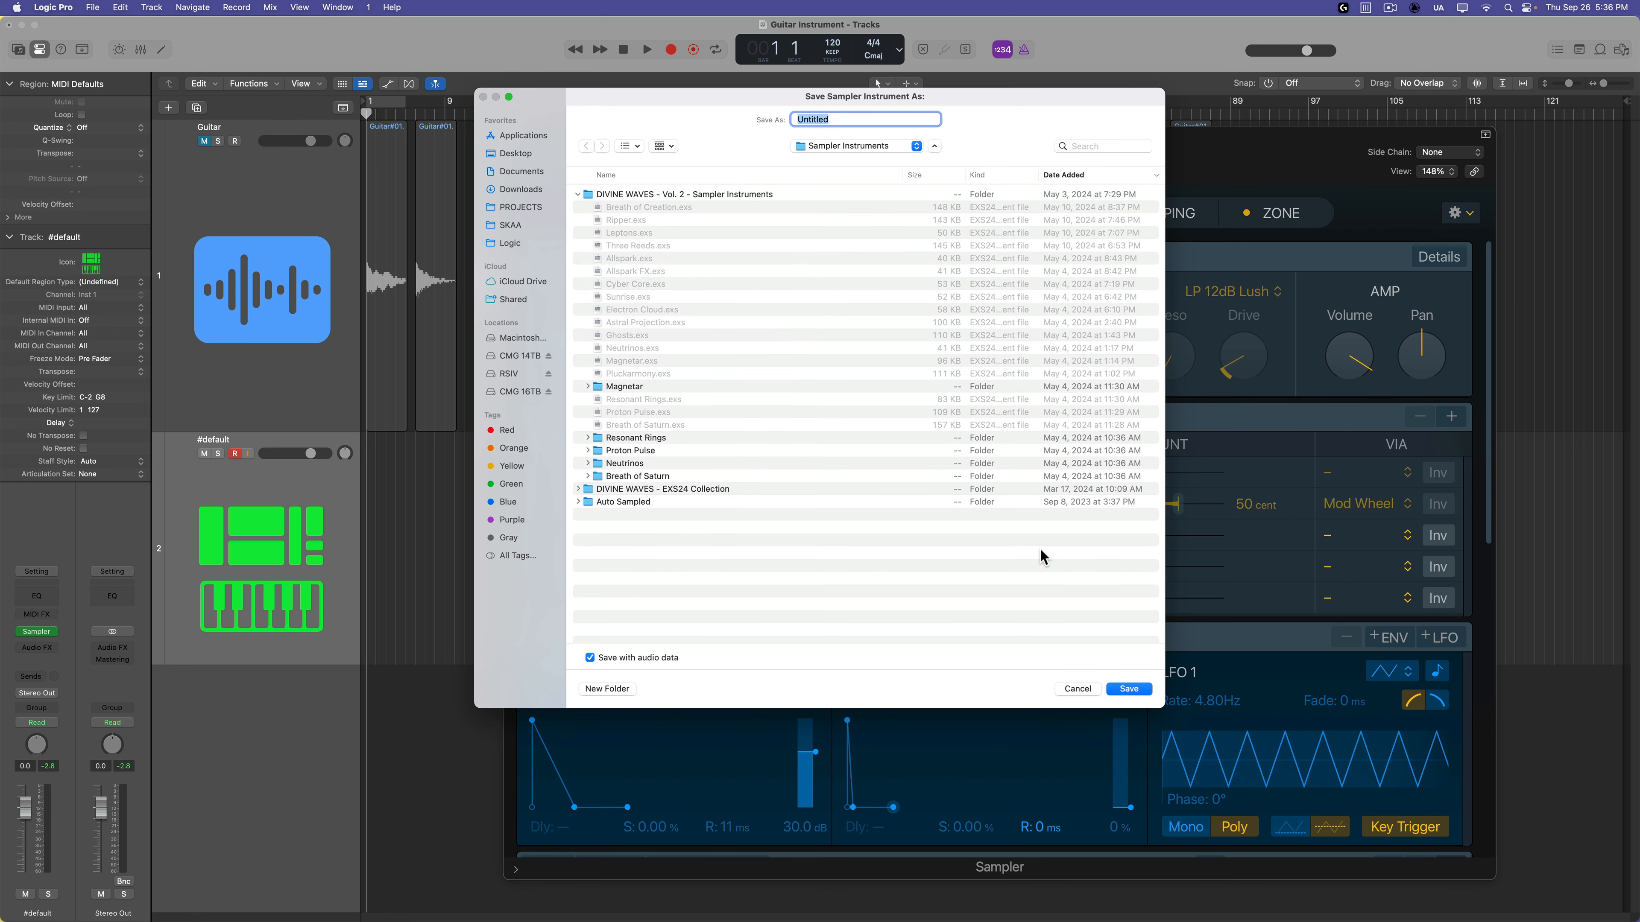
{"action": "left_click", "coordinate": [1127, 688]}
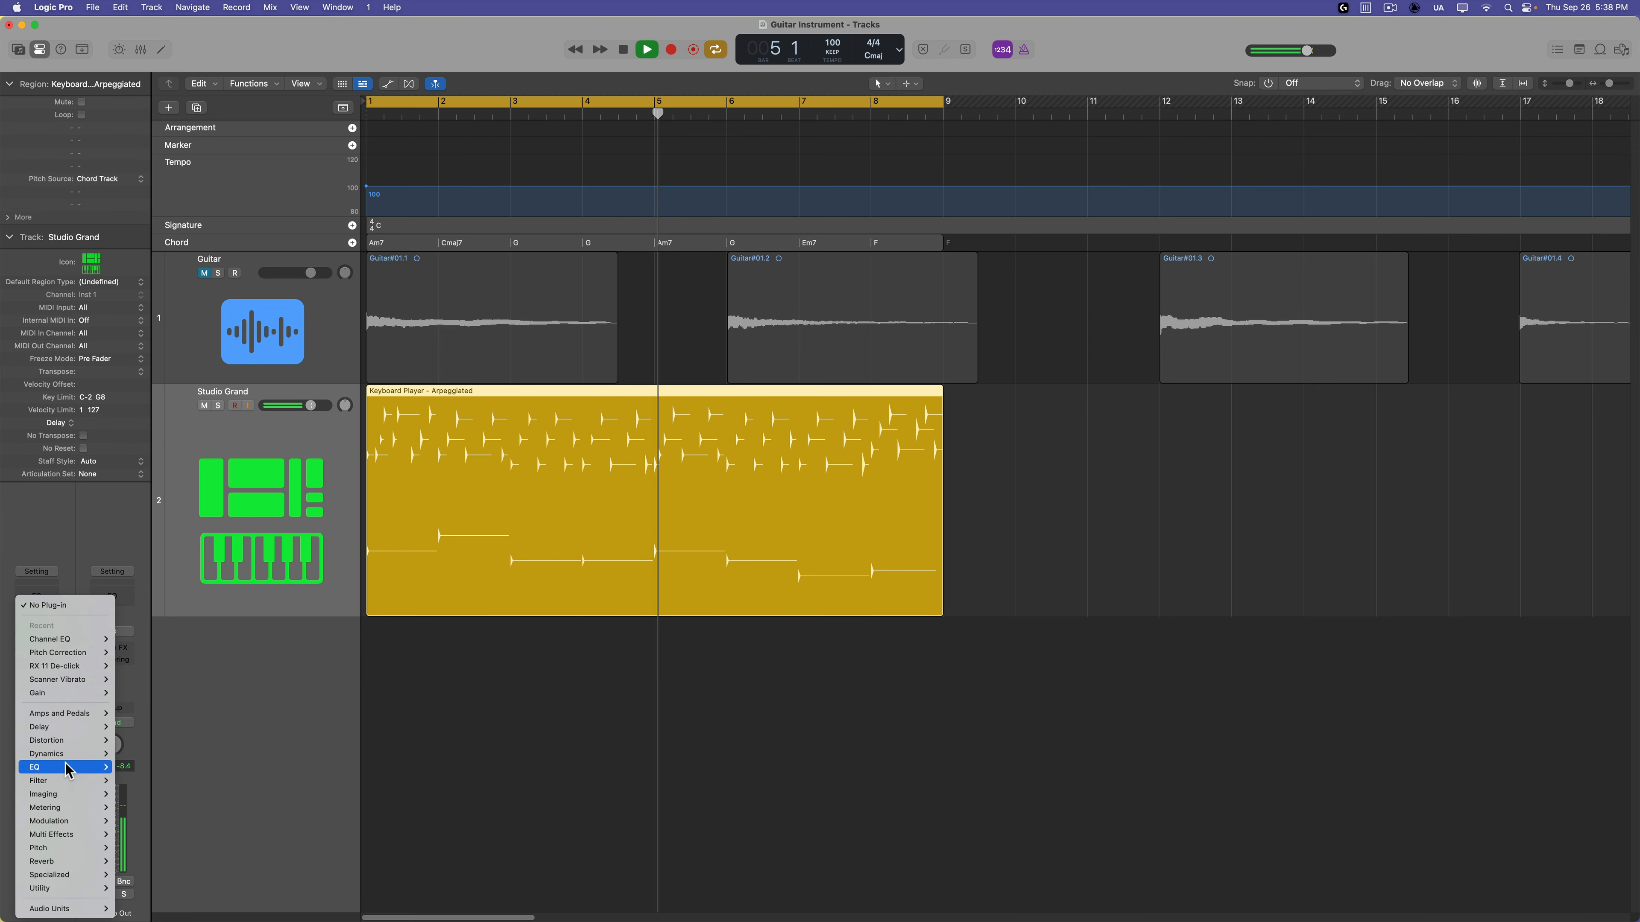
Step: Add a Channel EQ on Studio Grand with a 121 Hz low cut and a +3.9 dB boost near 4240 Hz
{"action": "left_click", "coordinate": [34, 767]}
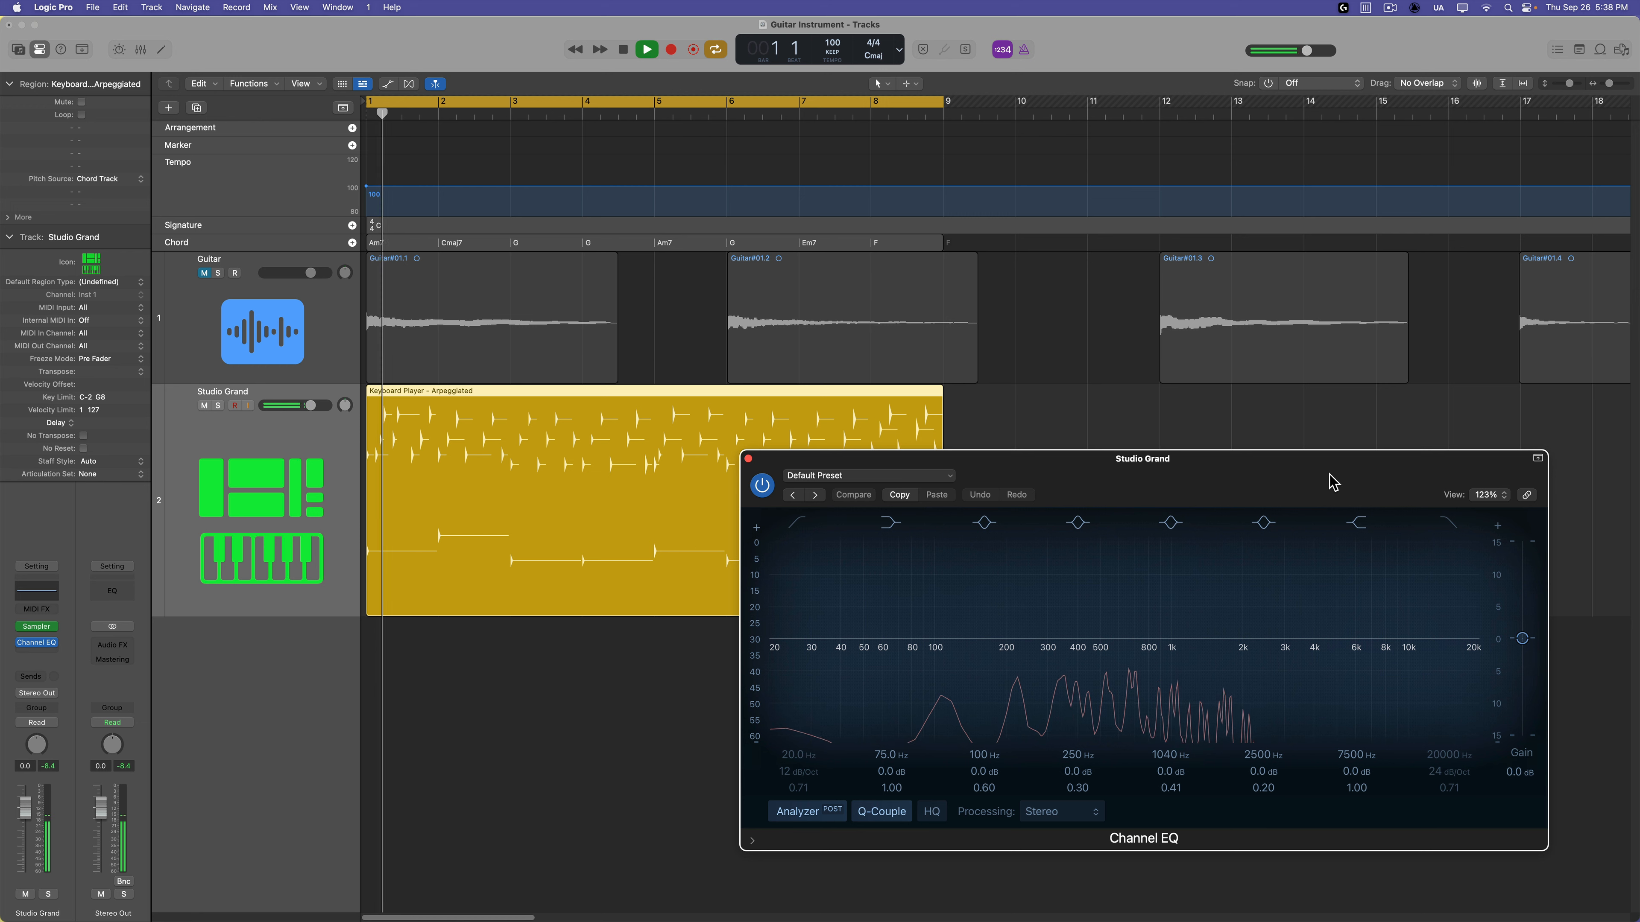
{"action": "left_click", "coordinate": [647, 50]}
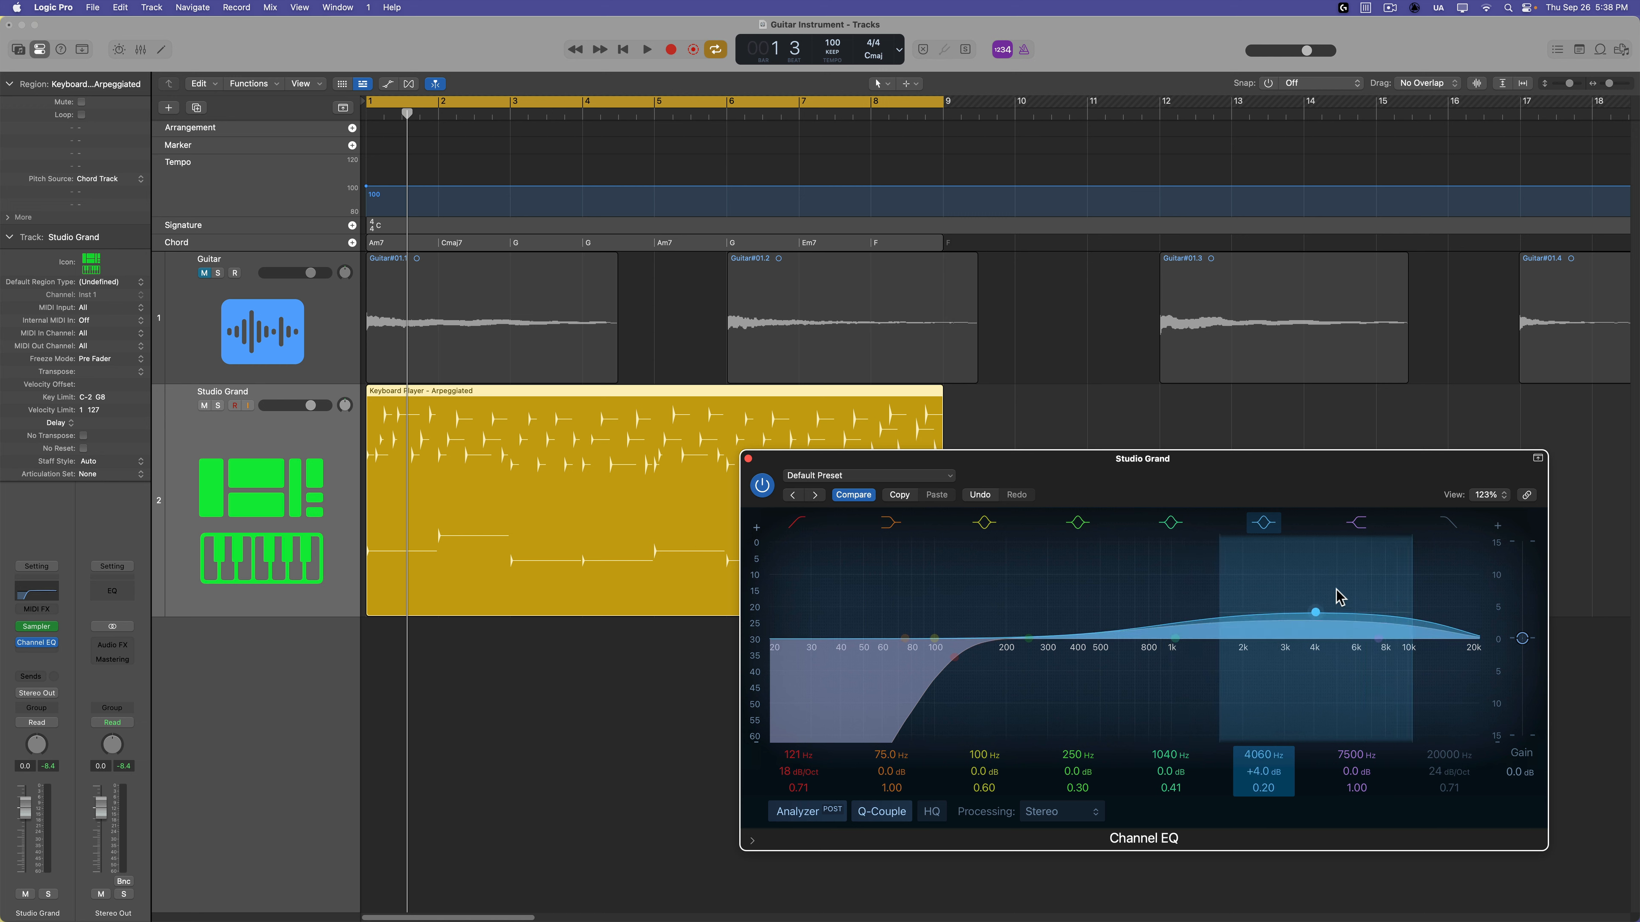
{"action": "left_click_drag", "start_coordinate": [1314, 613], "coordinate": [1322, 608]}
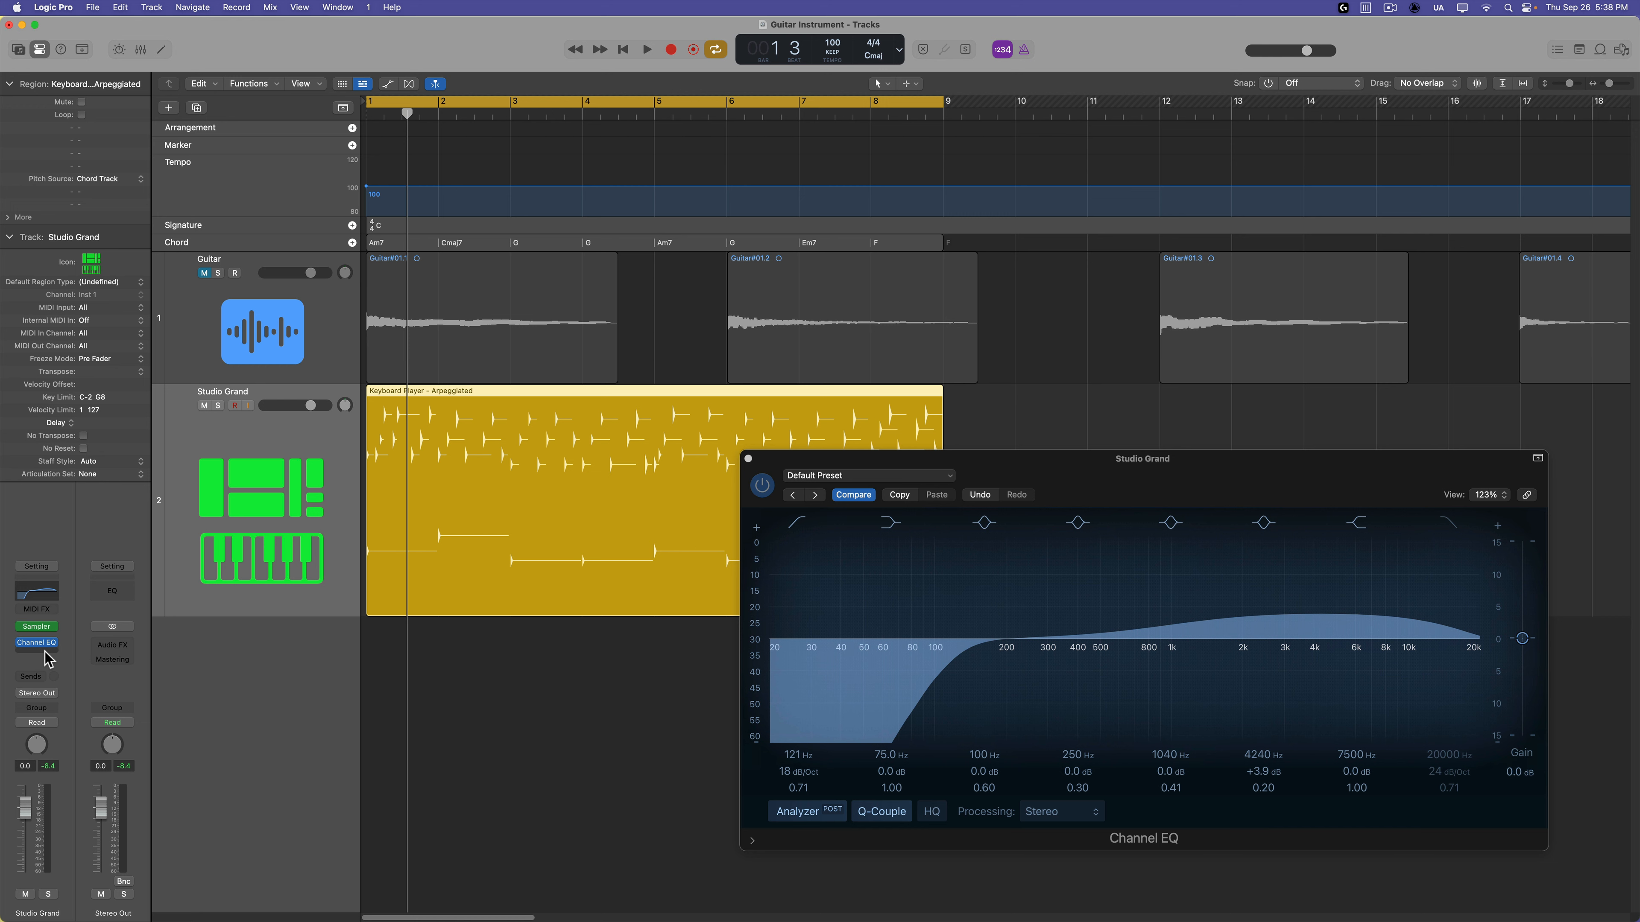
{"action": "left_click", "coordinate": [37, 642]}
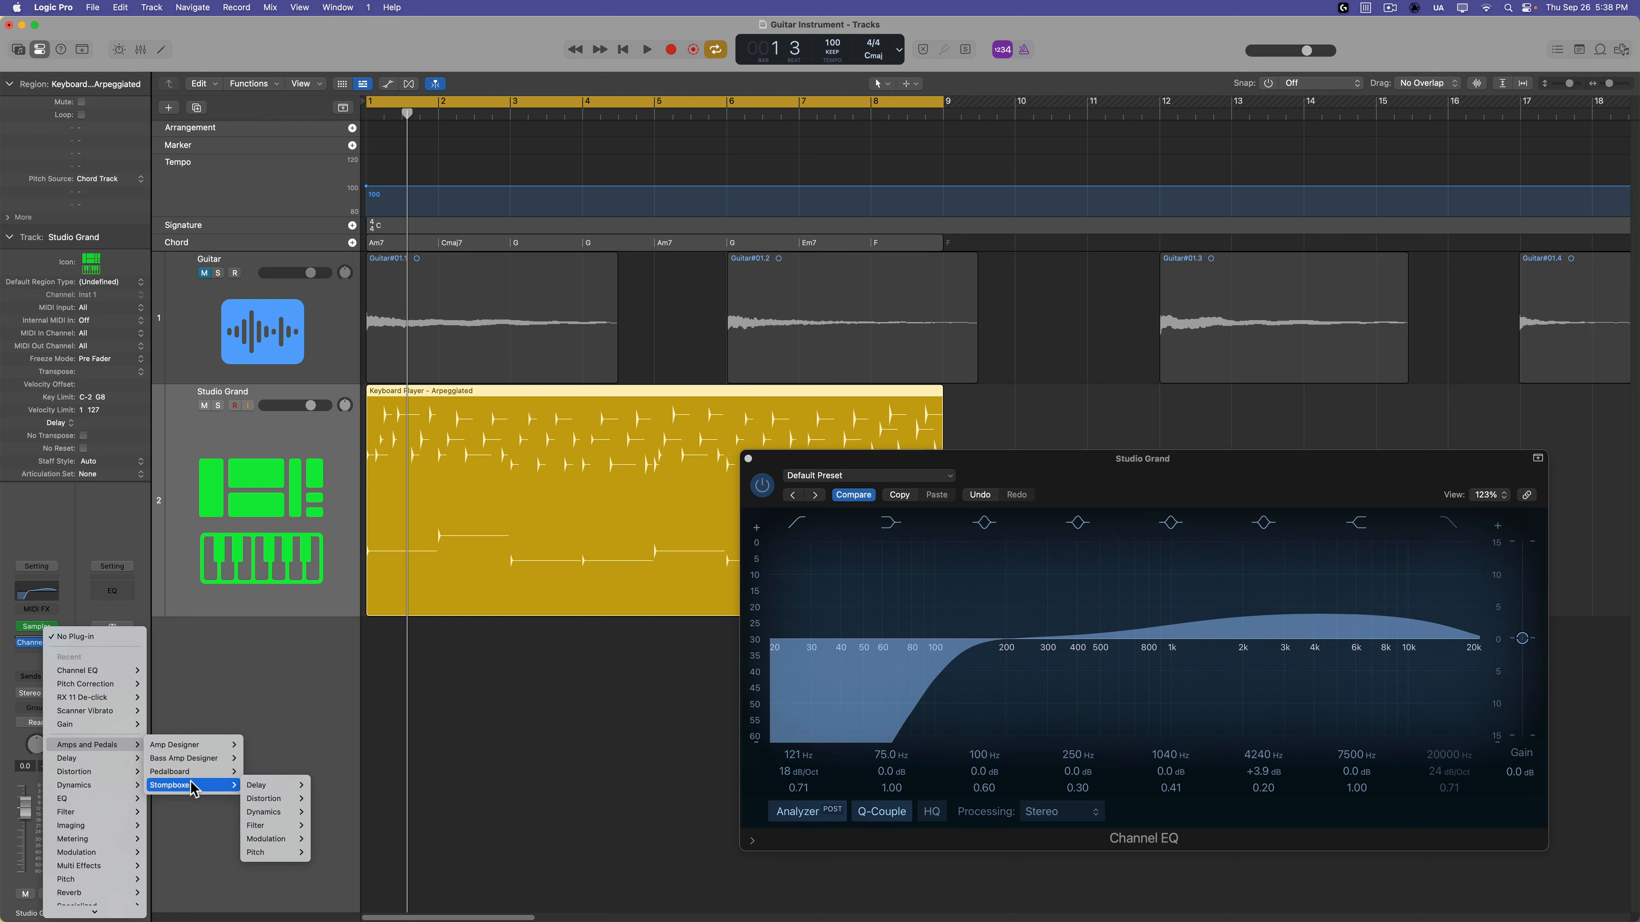
Step: Insert Amp Designer with the British Combo model before the Channel EQ, audition it and close it
{"action": "left_click", "coordinate": [176, 744]}
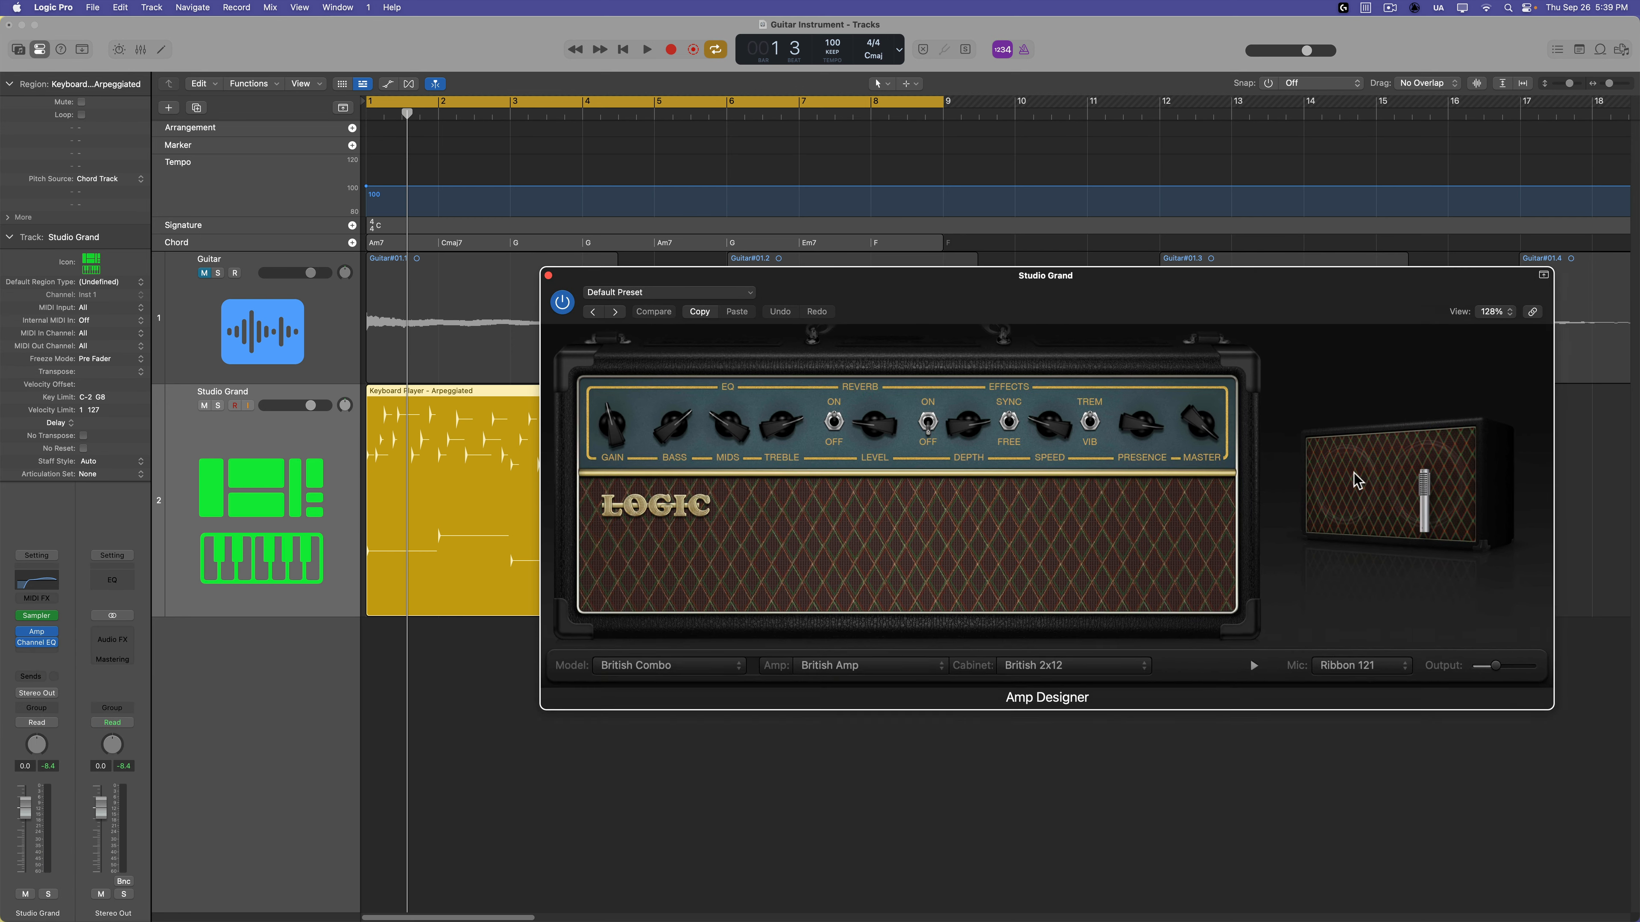
{"action": "left_click", "coordinate": [646, 49]}
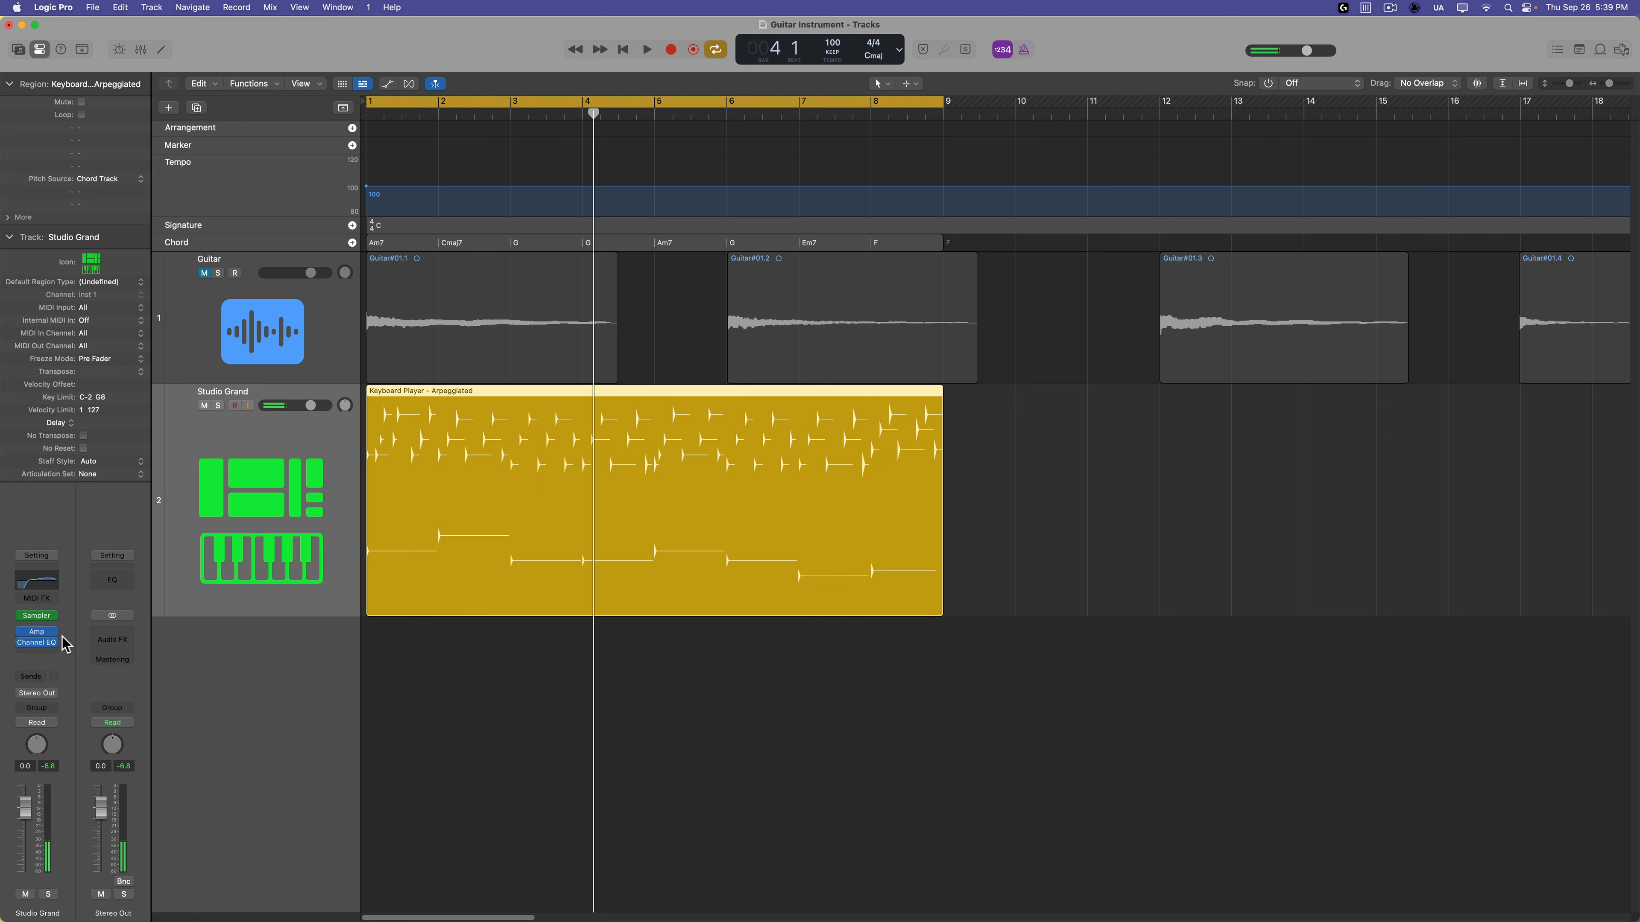
{"action": "left_click", "coordinate": [36, 635]}
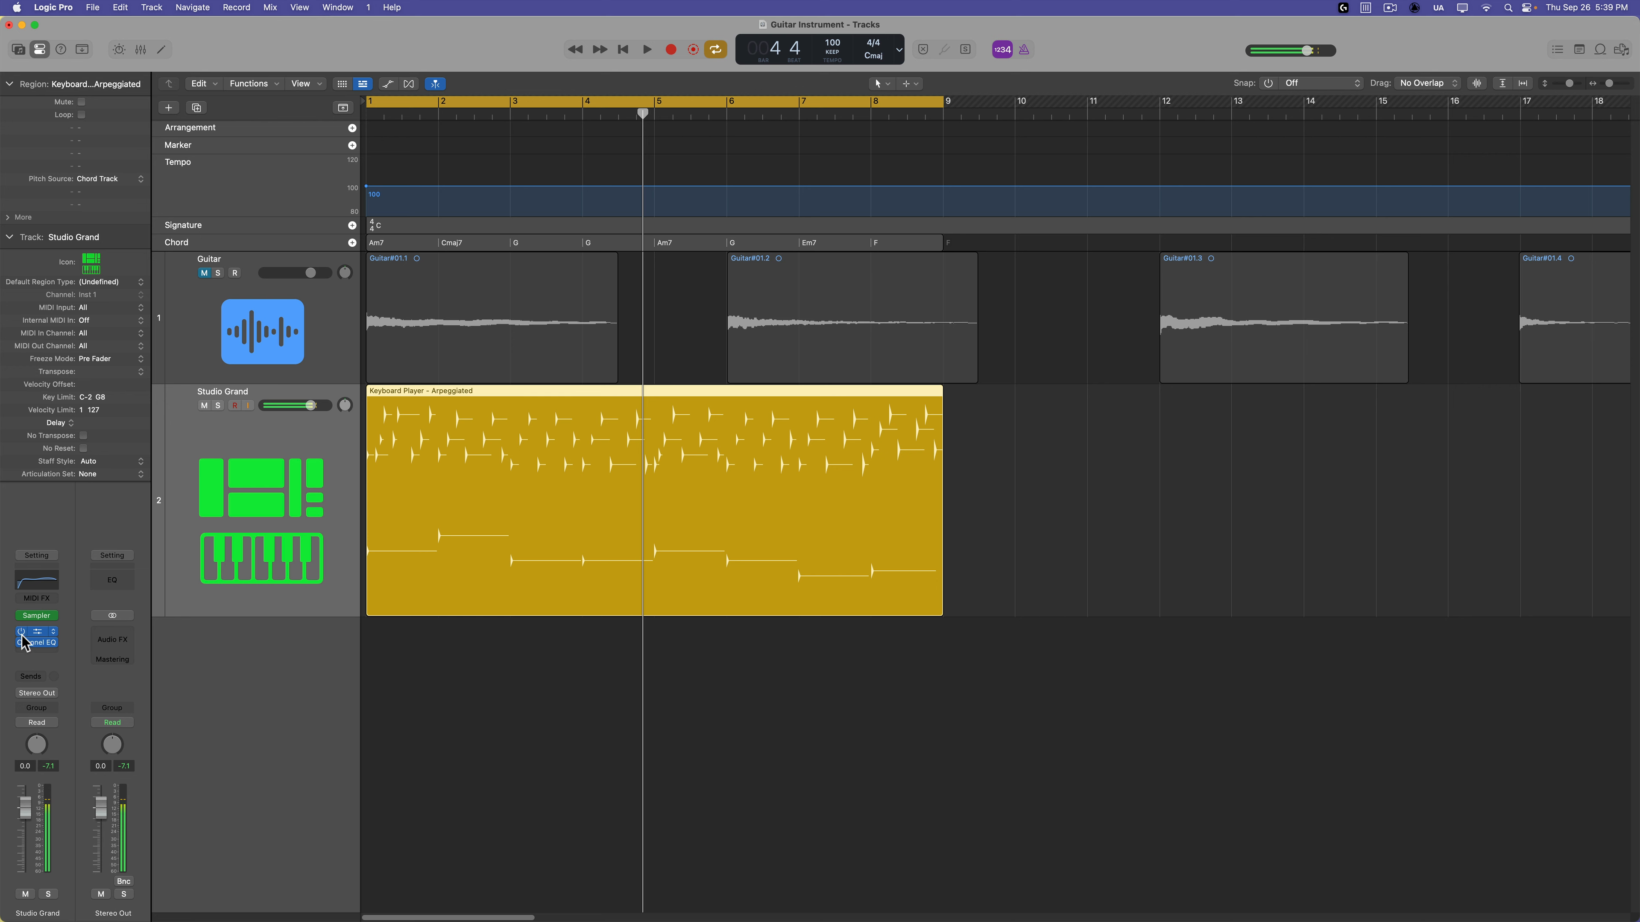
Step: Insert ChromaGlow set to Magnetic, 56% drive, 73% mix, bypass below 190 Hz
{"action": "left_click", "coordinate": [37, 636]}
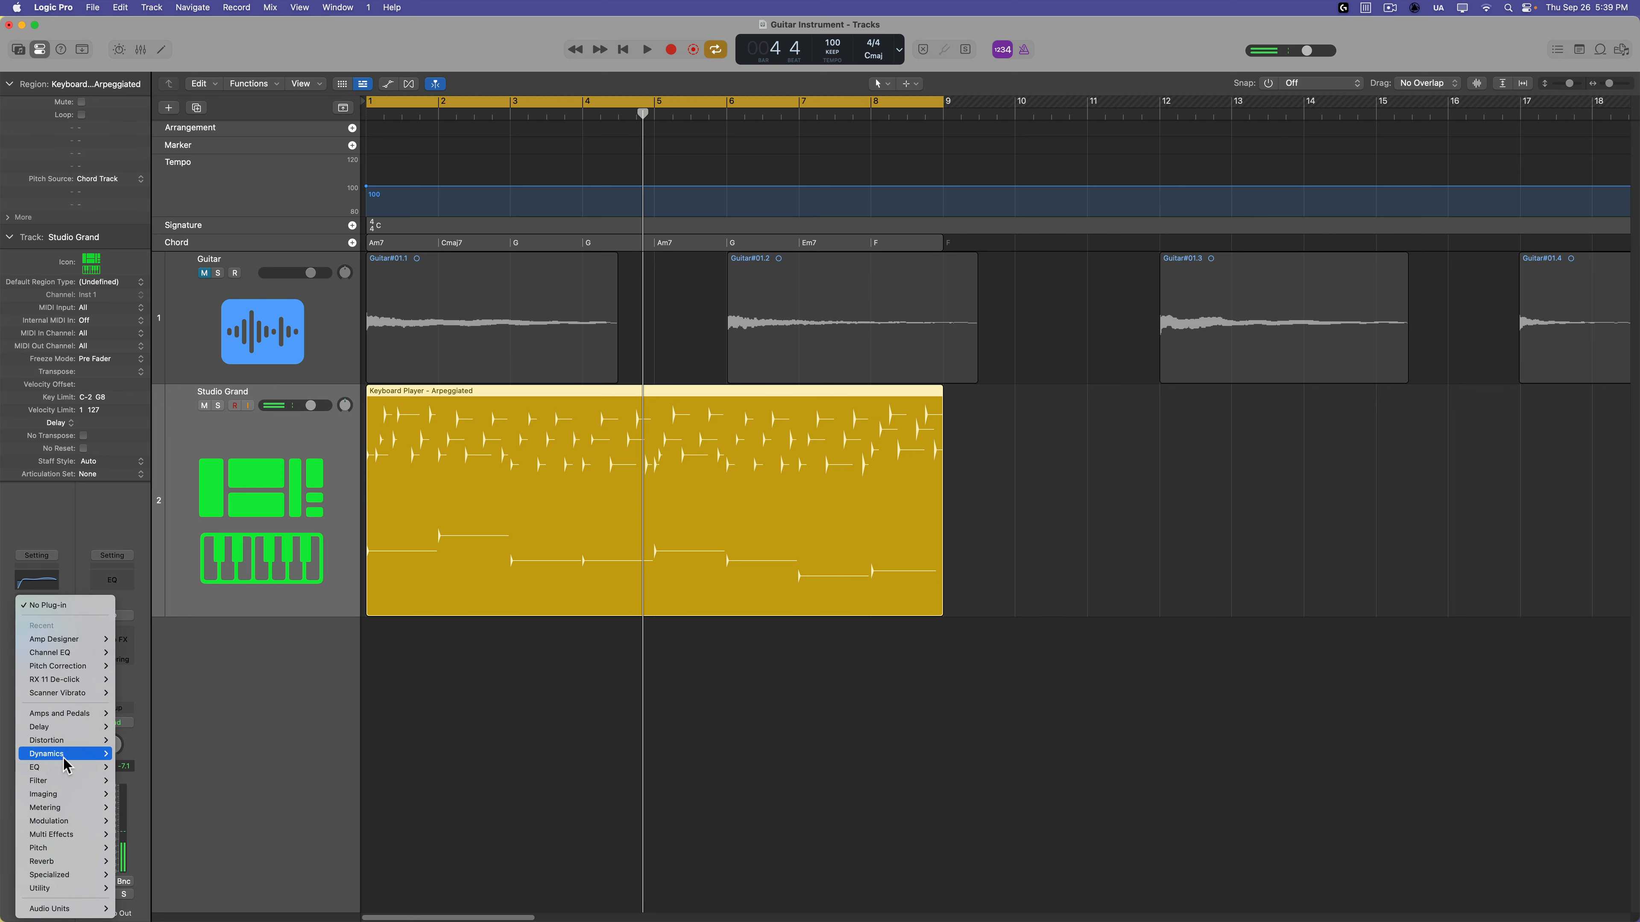
{"action": "mouse_move", "coordinate": [47, 741]}
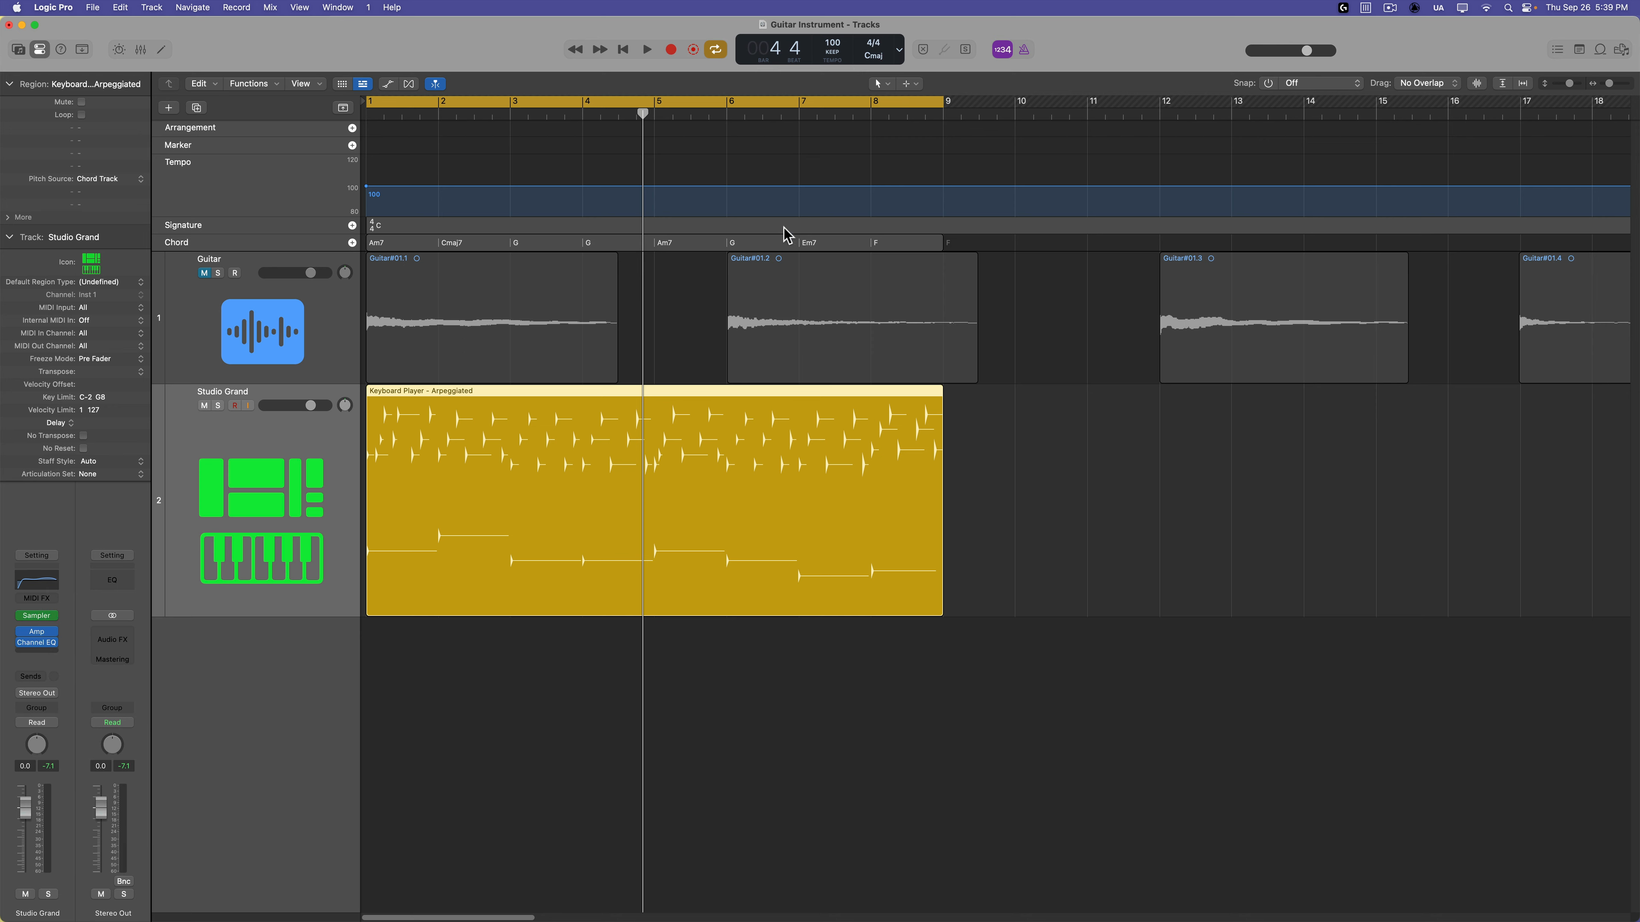
{"action": "left_click", "coordinate": [37, 643]}
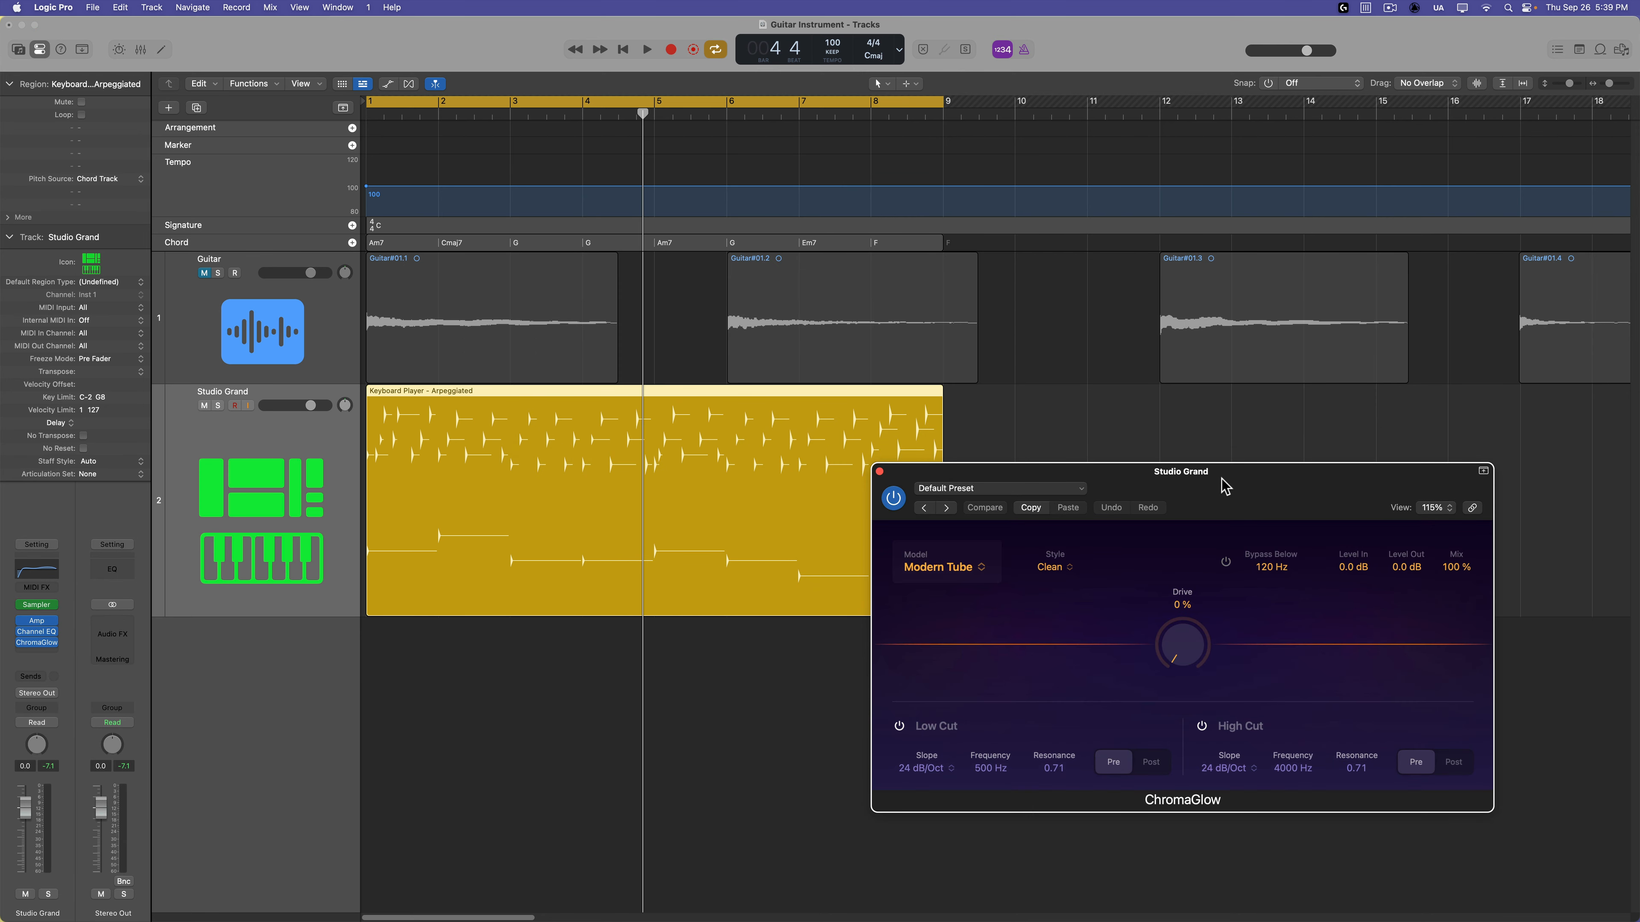
{"action": "left_click_drag", "start_coordinate": [1180, 471], "coordinate": [1041, 405]}
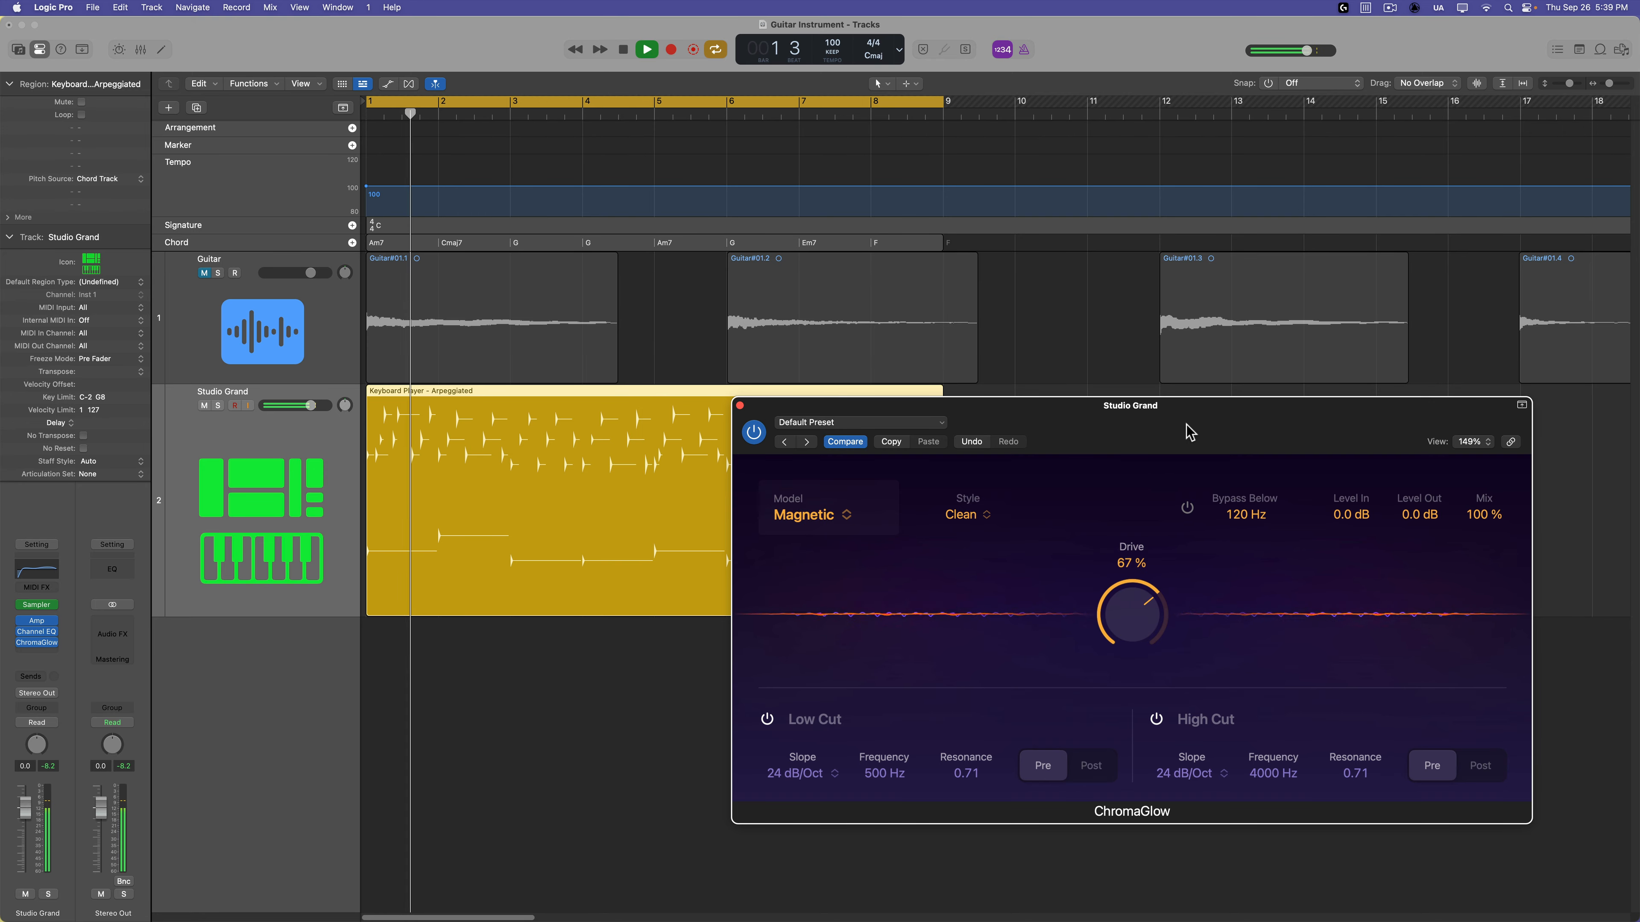
{"action": "left_click_drag", "start_coordinate": [1130, 612], "coordinate": [1131, 624]}
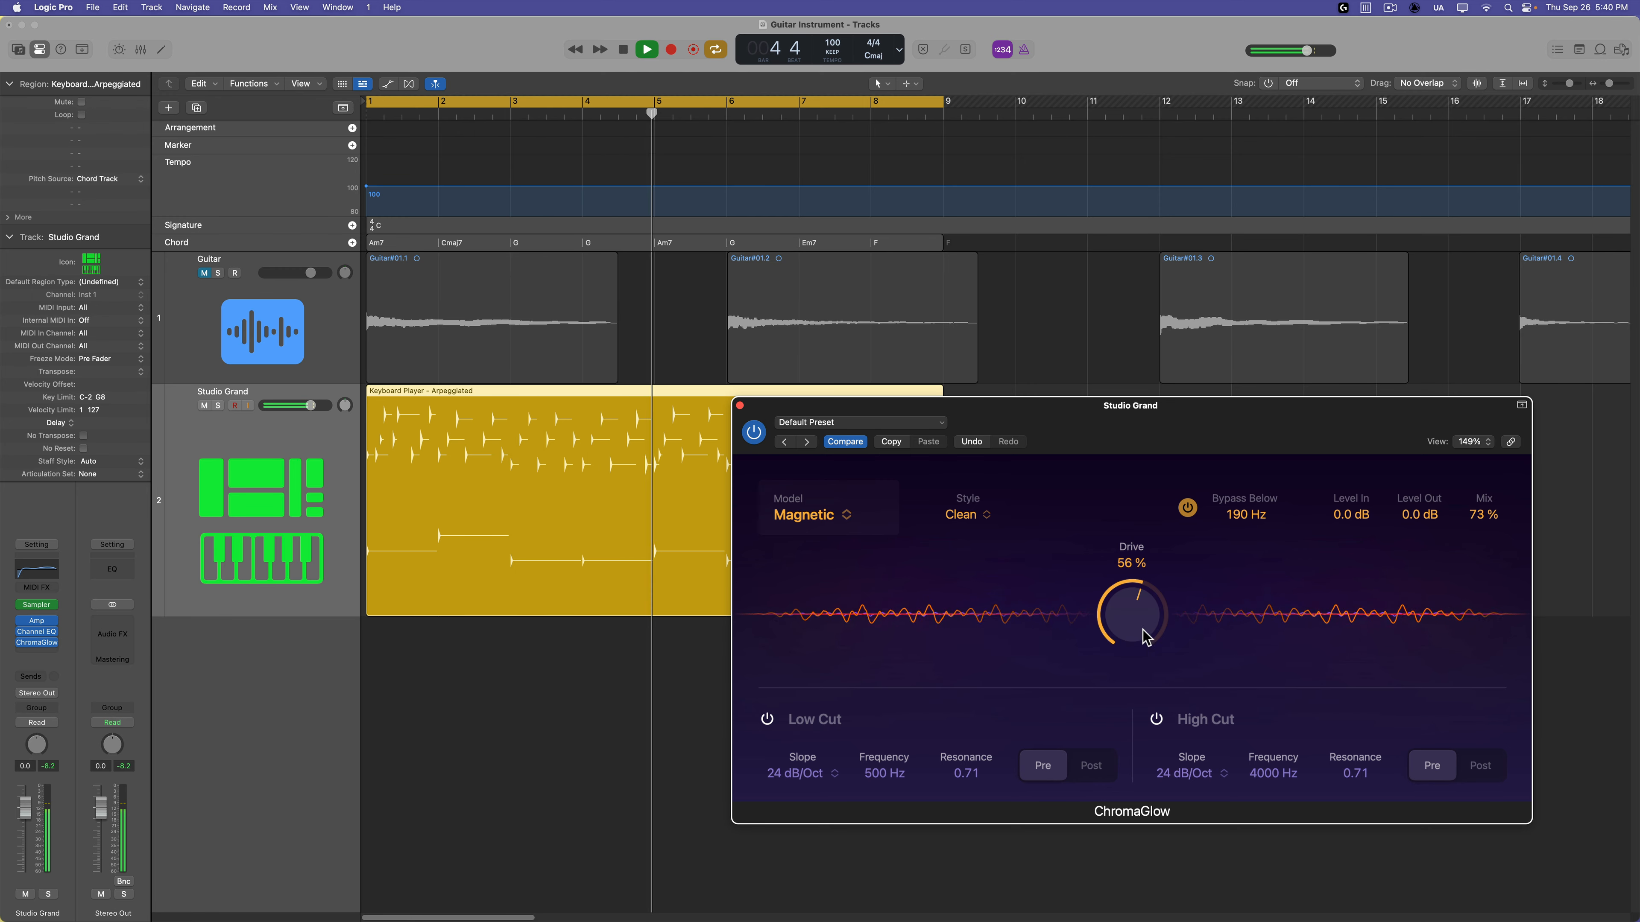
{"action": "left_click_drag", "start_coordinate": [1131, 615], "coordinate": [1130, 627]}
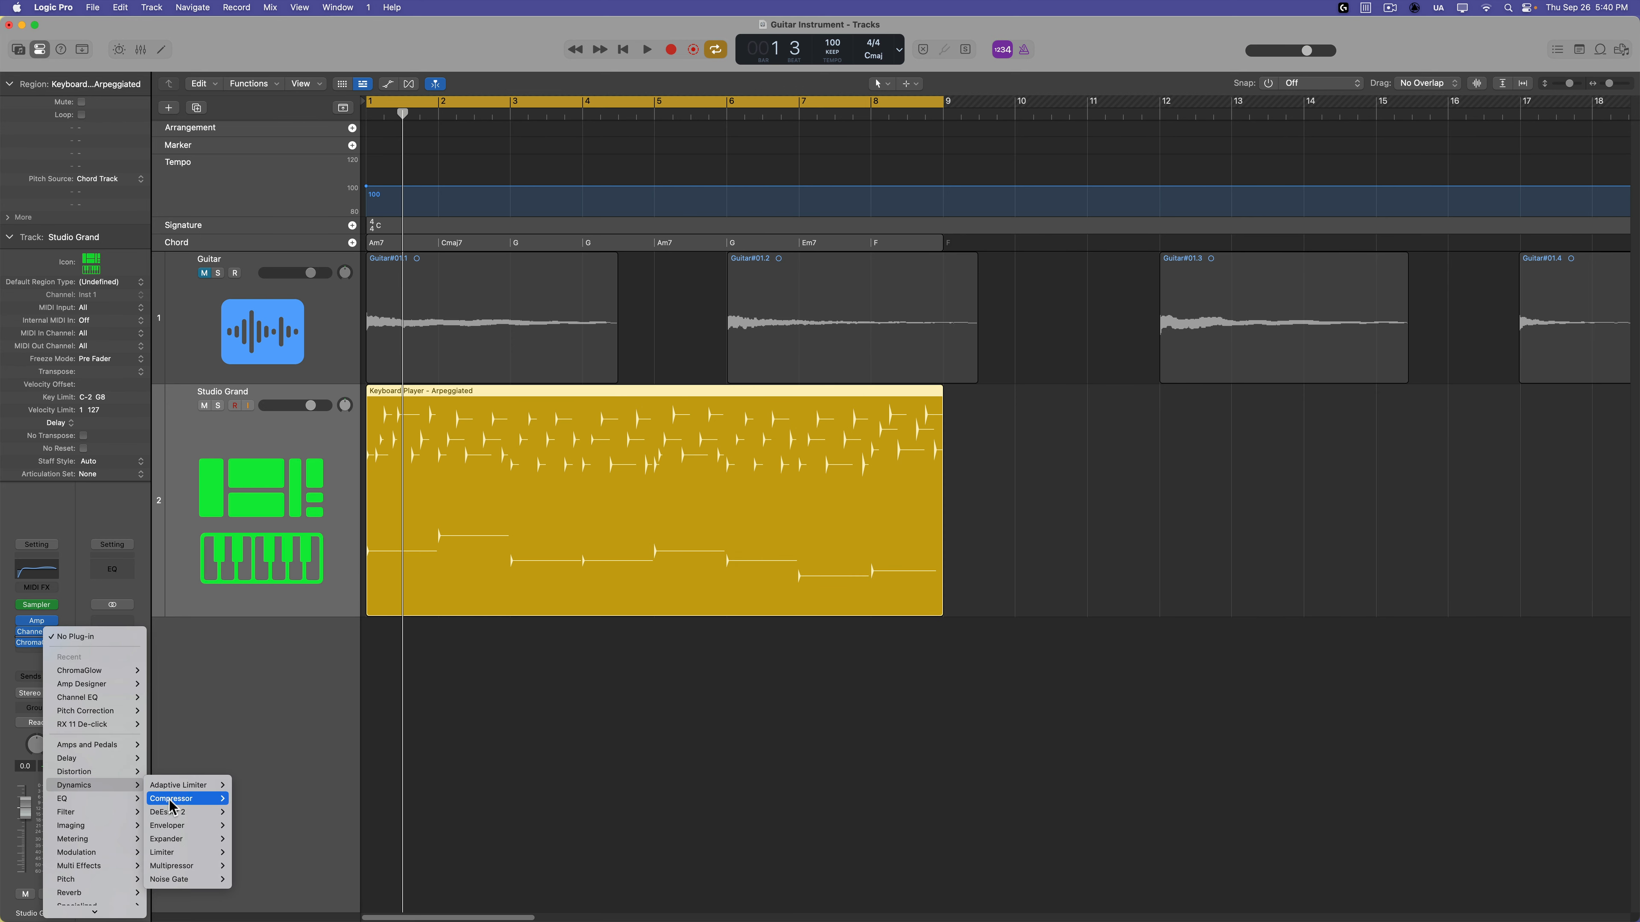
Step: Insert a Compressor using the Studio FET model with limiter on and a 2.1:1 ratio
{"action": "left_click", "coordinate": [171, 797]}
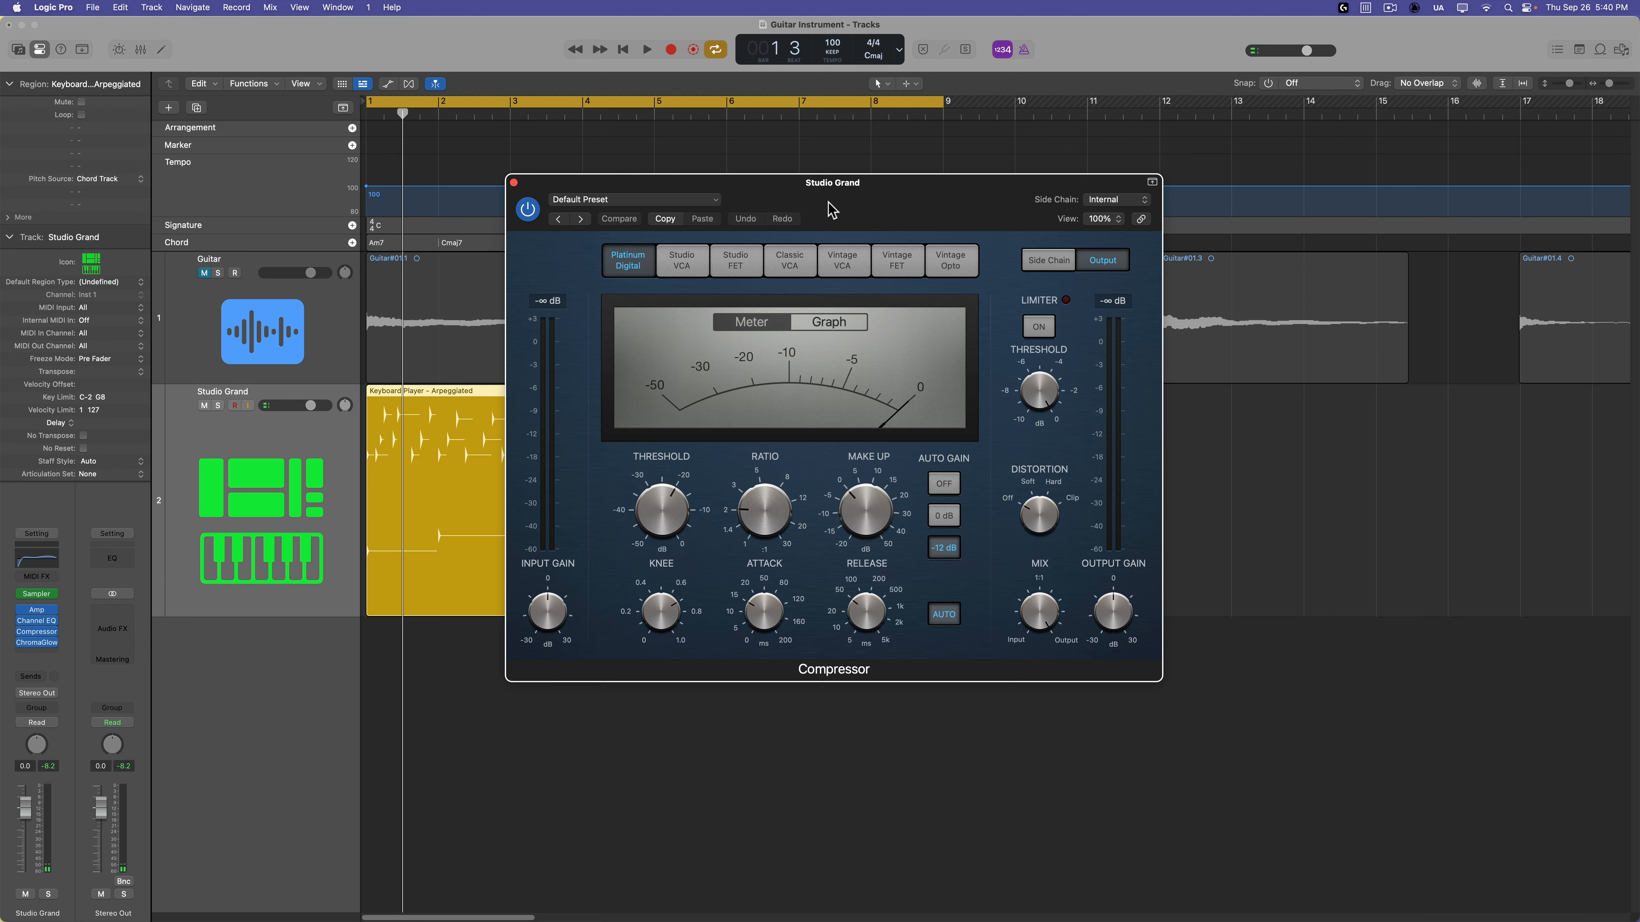
{"action": "left_click_drag", "start_coordinate": [831, 181], "coordinate": [1158, 336]}
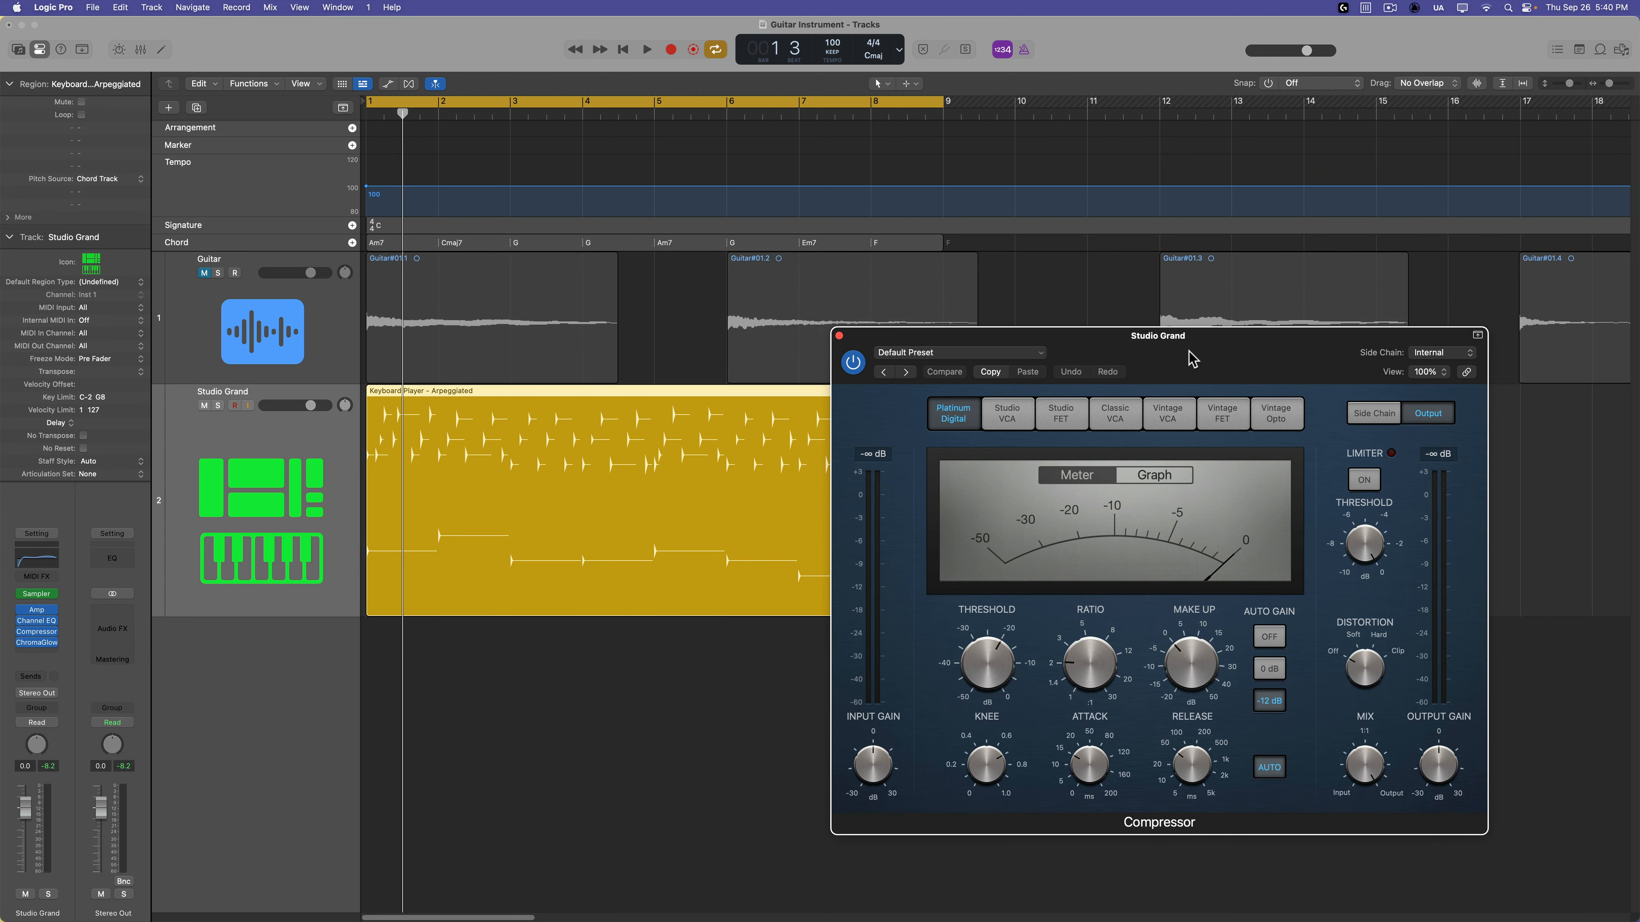
{"action": "left_click", "coordinate": [1059, 412]}
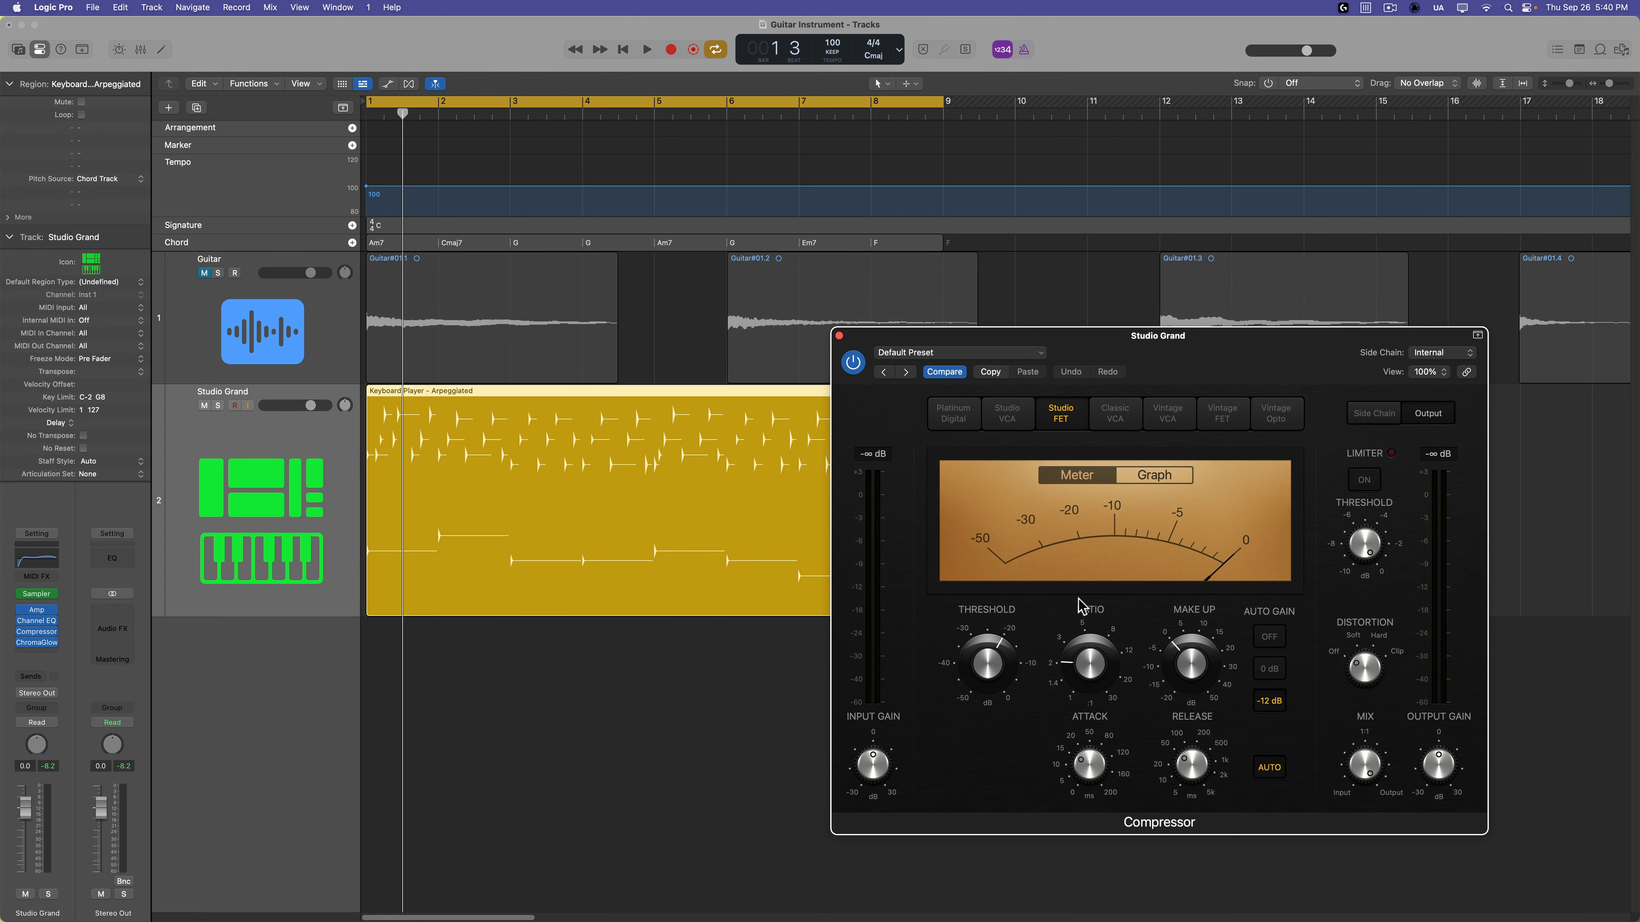
{"action": "left_click", "coordinate": [647, 50]}
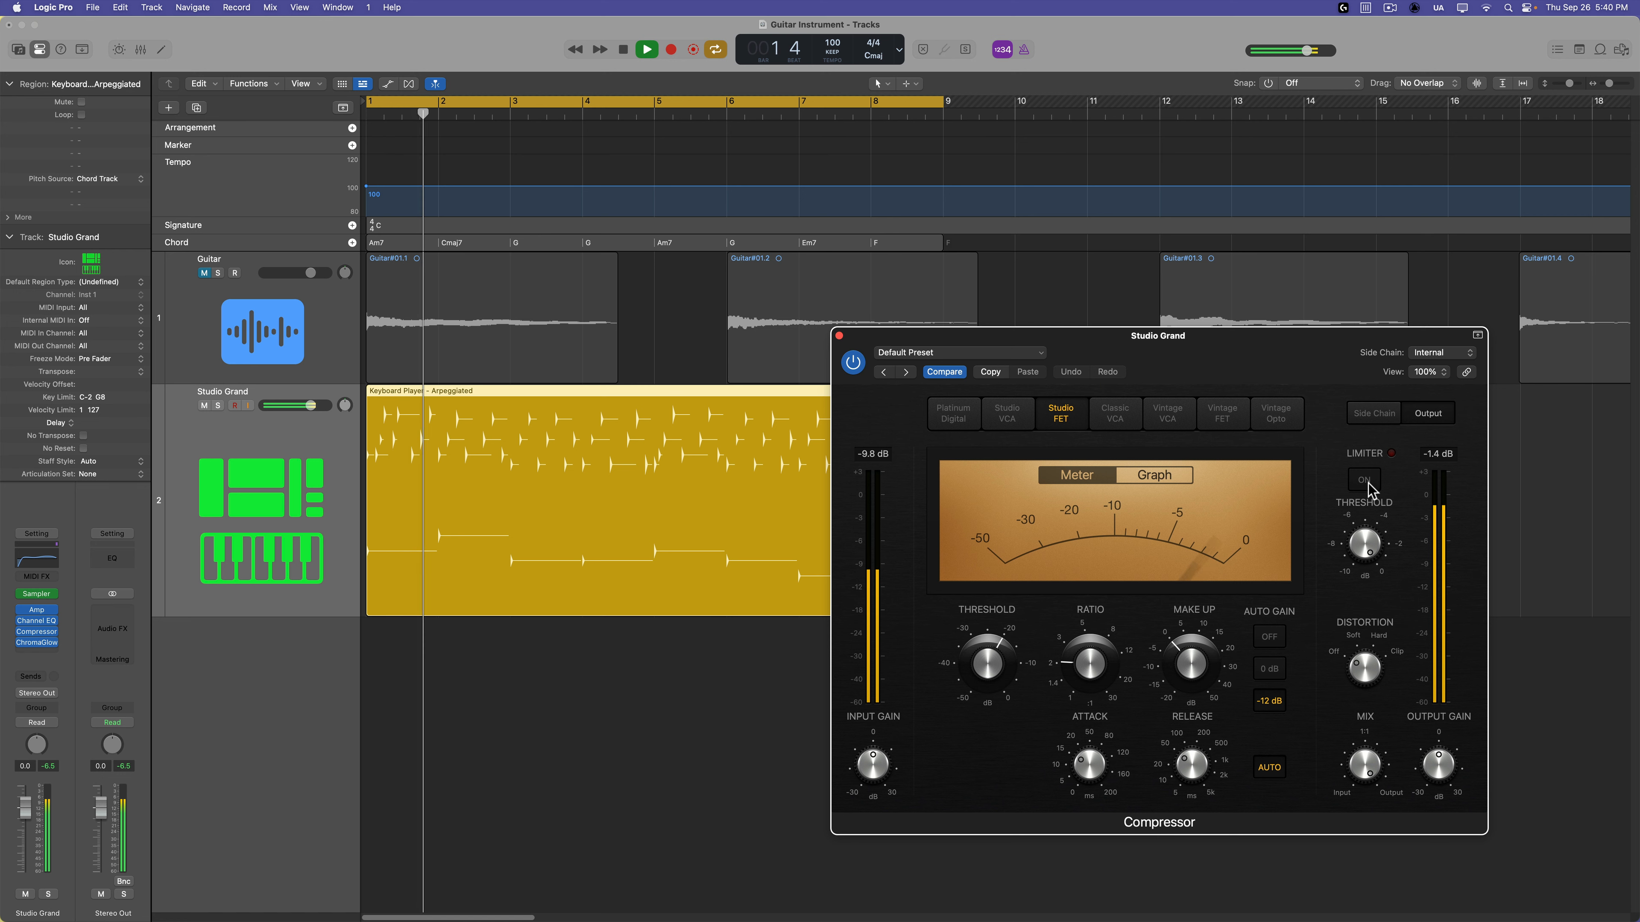
{"action": "left_click", "coordinate": [1363, 479]}
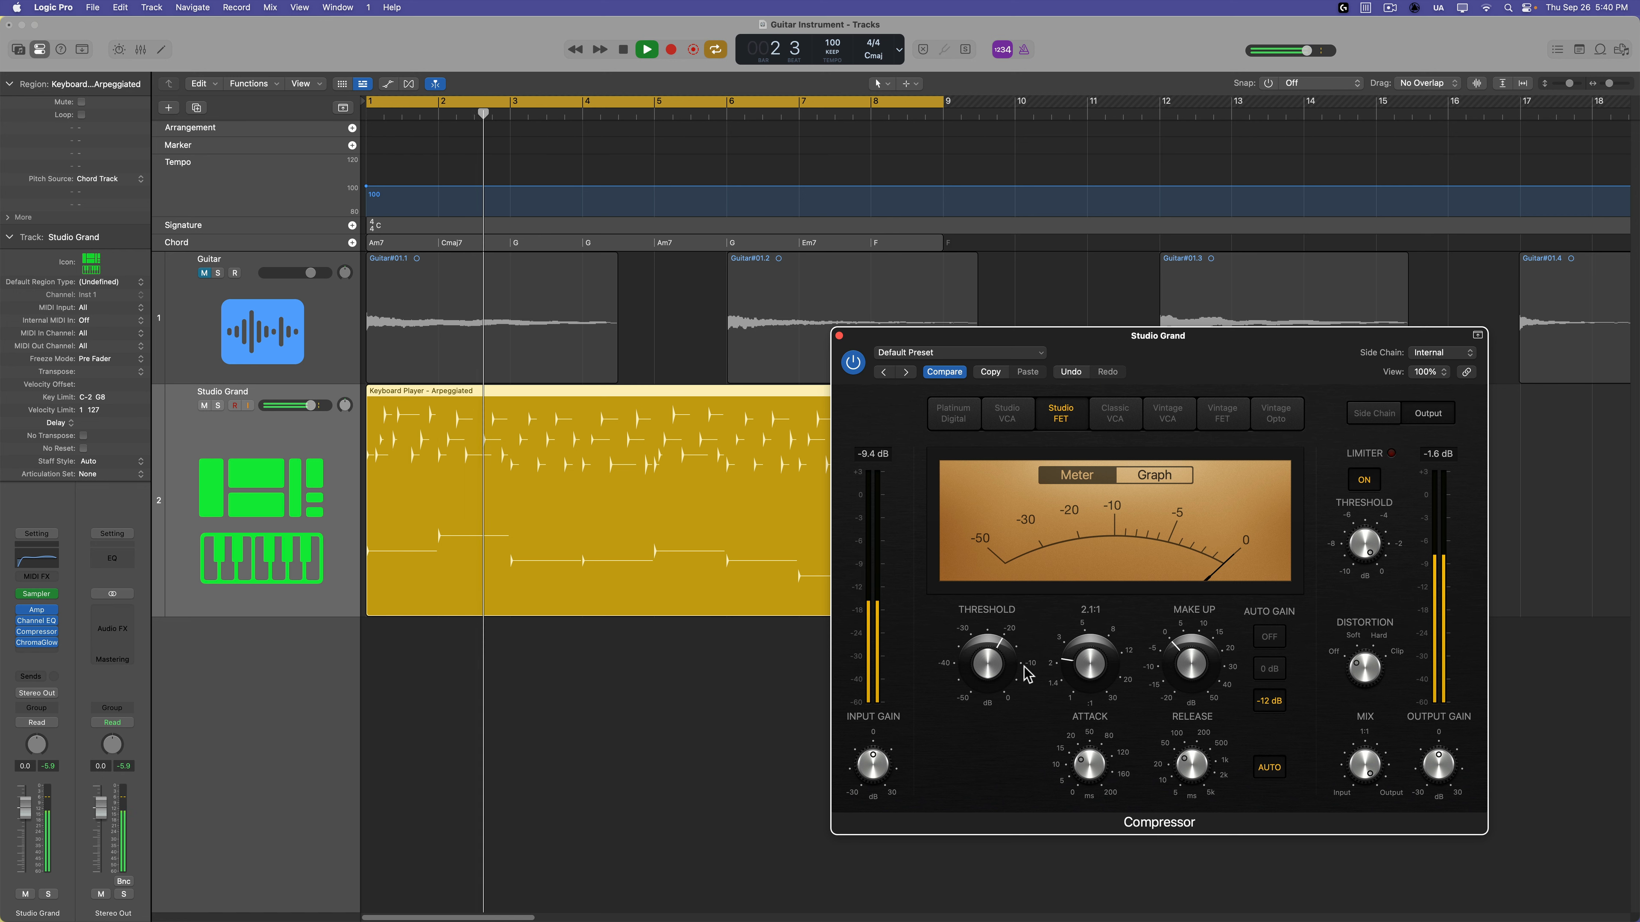
{"action": "left_click_drag", "start_coordinate": [987, 659], "coordinate": [1010, 664]}
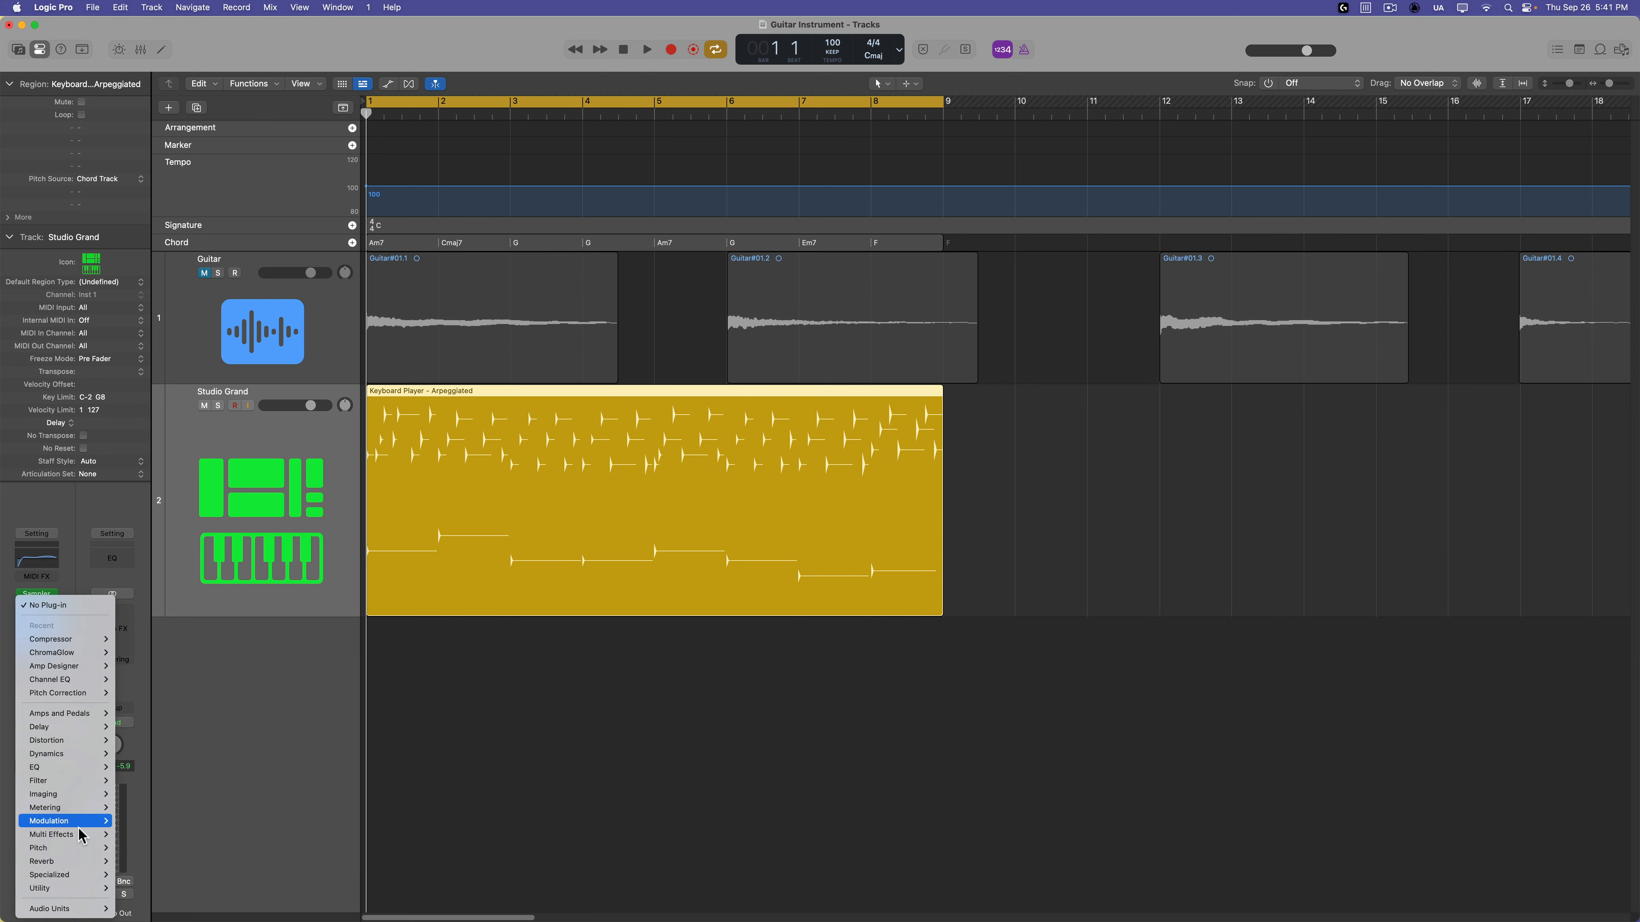
{"action": "mouse_move", "coordinate": [40, 727]}
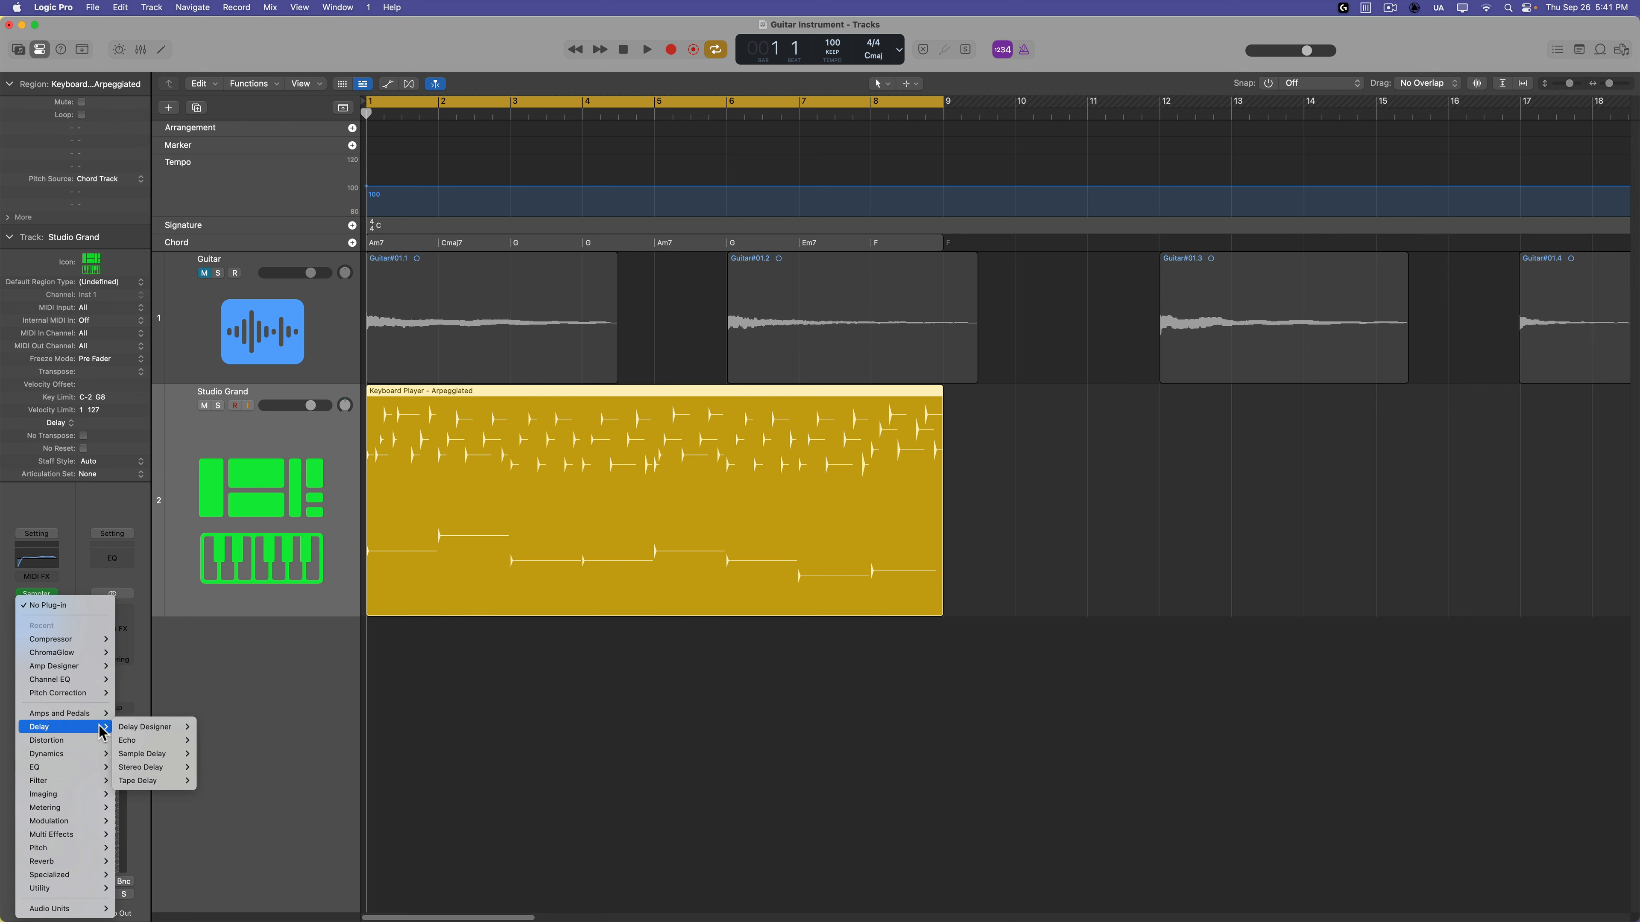
{"action": "mouse_move", "coordinate": [140, 767]}
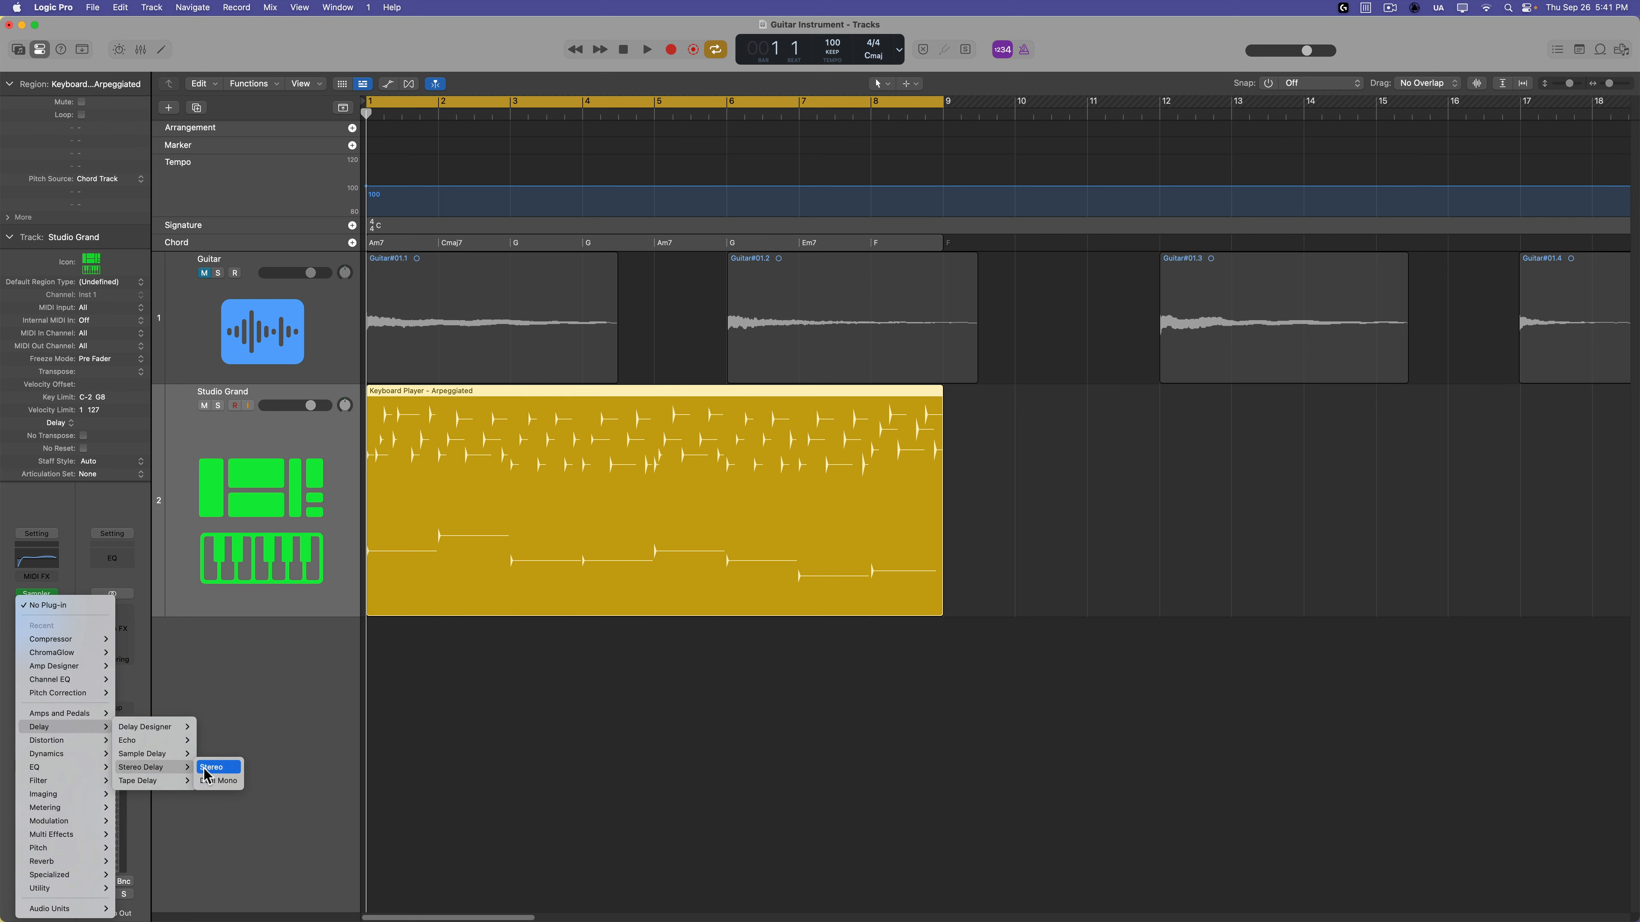
Step: Add a stereo Stereo Delay at the end of Studio Grand's Audio FX chain
{"action": "left_click", "coordinate": [211, 768]}
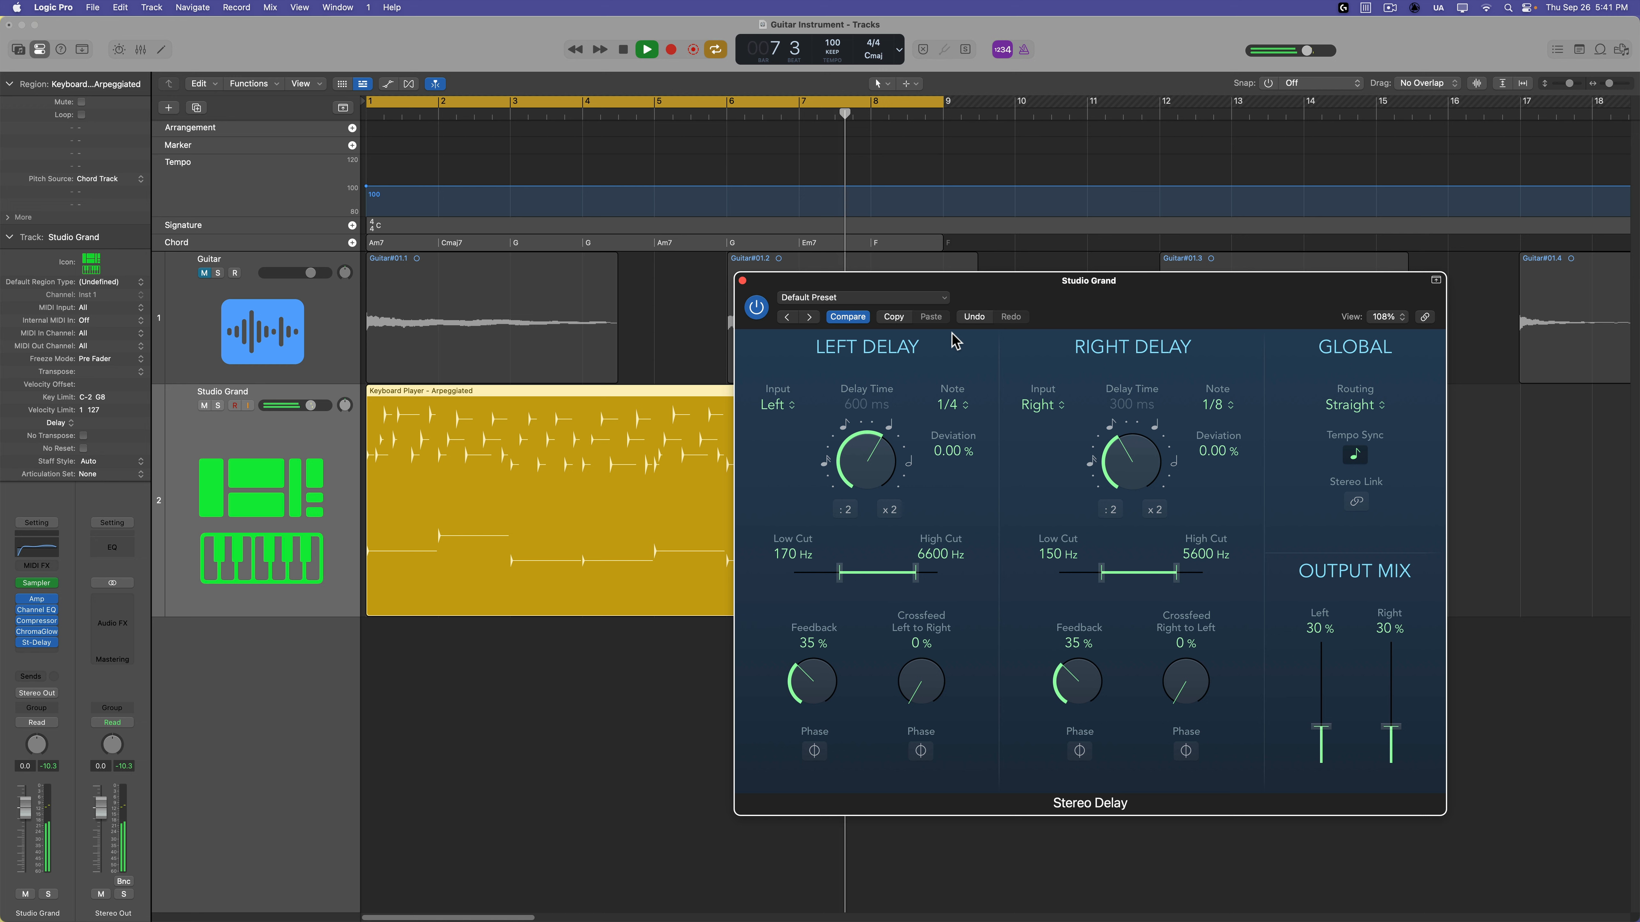
Step: Set the Stereo Delay to 1/8 dotted on the left and 1/16 on the right
{"action": "left_click", "coordinate": [646, 50]}
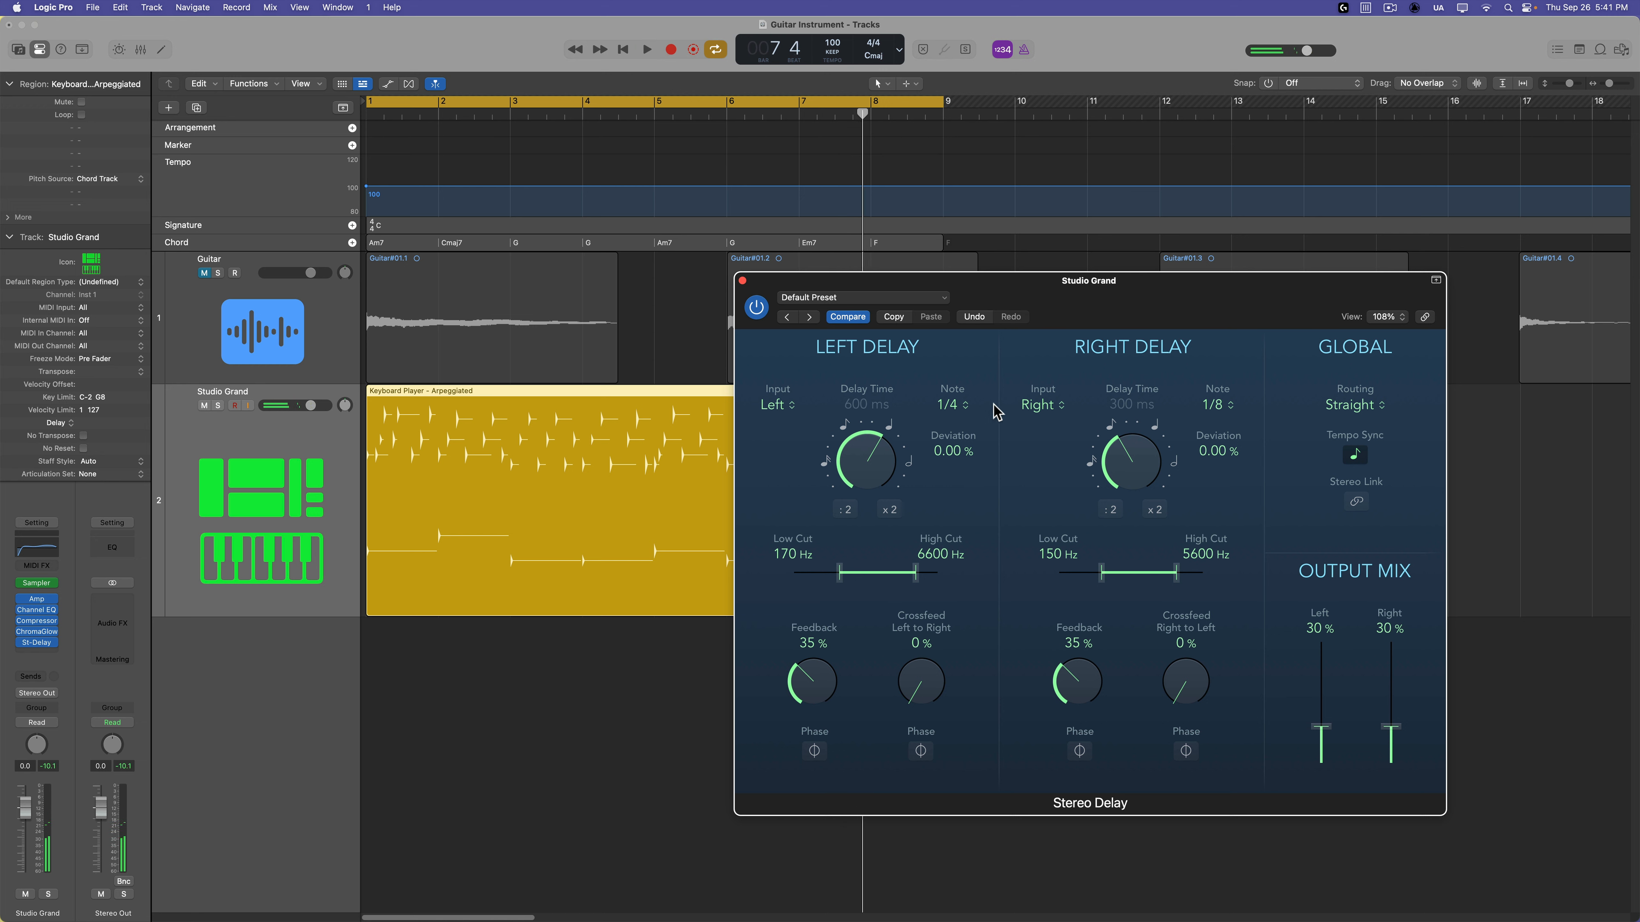
{"action": "left_click", "coordinate": [946, 405]}
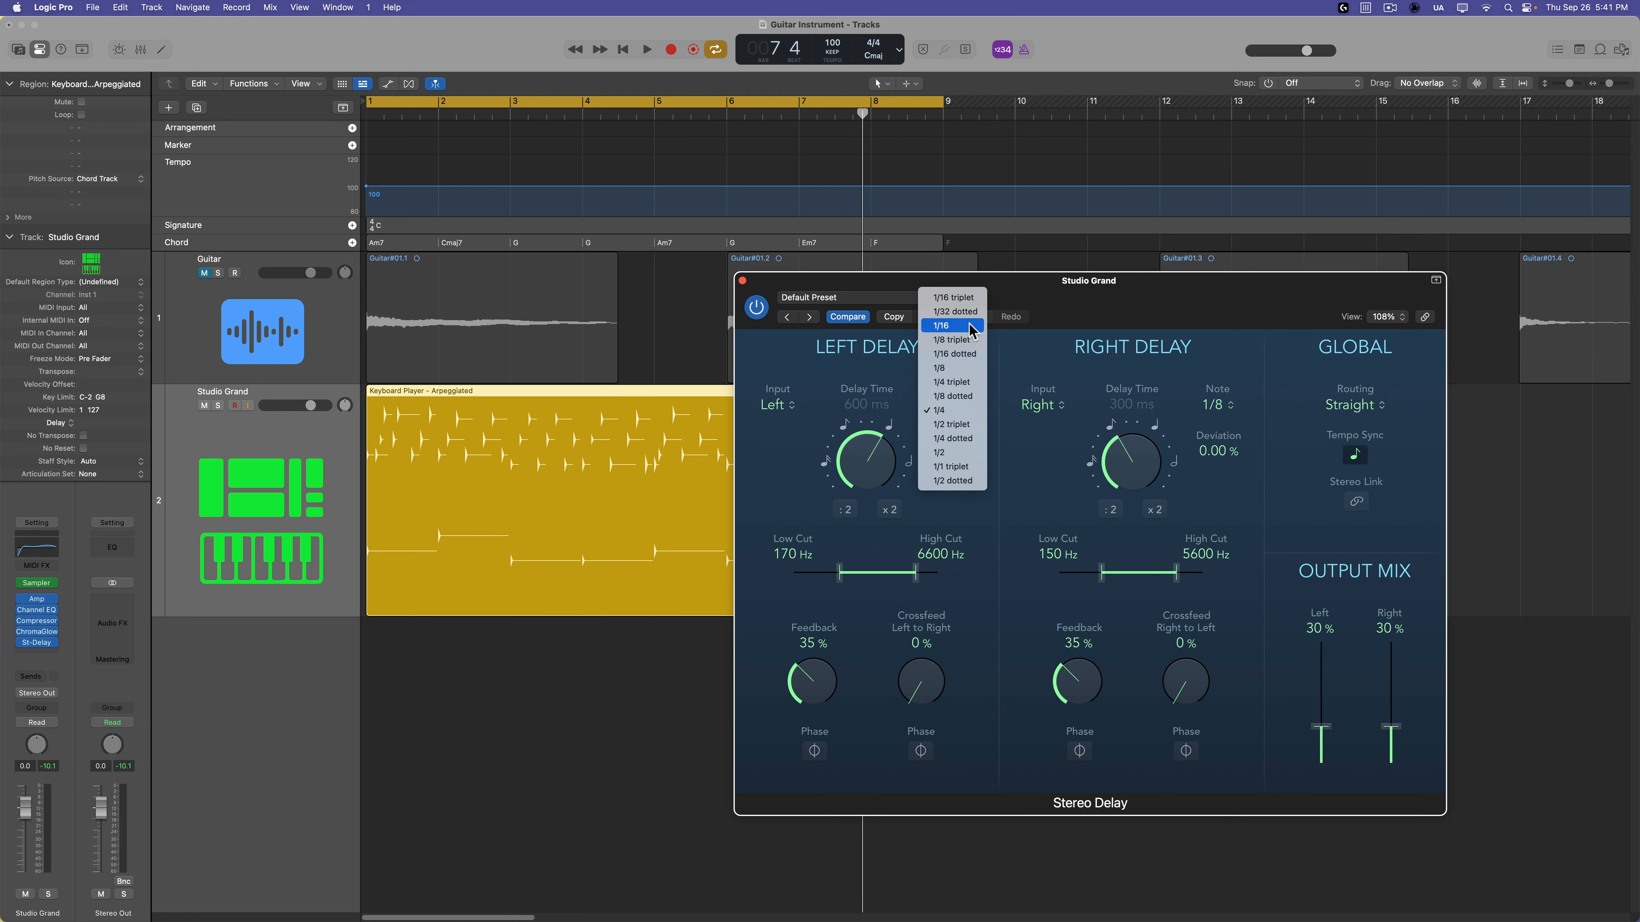
{"action": "mouse_move", "coordinate": [965, 400]}
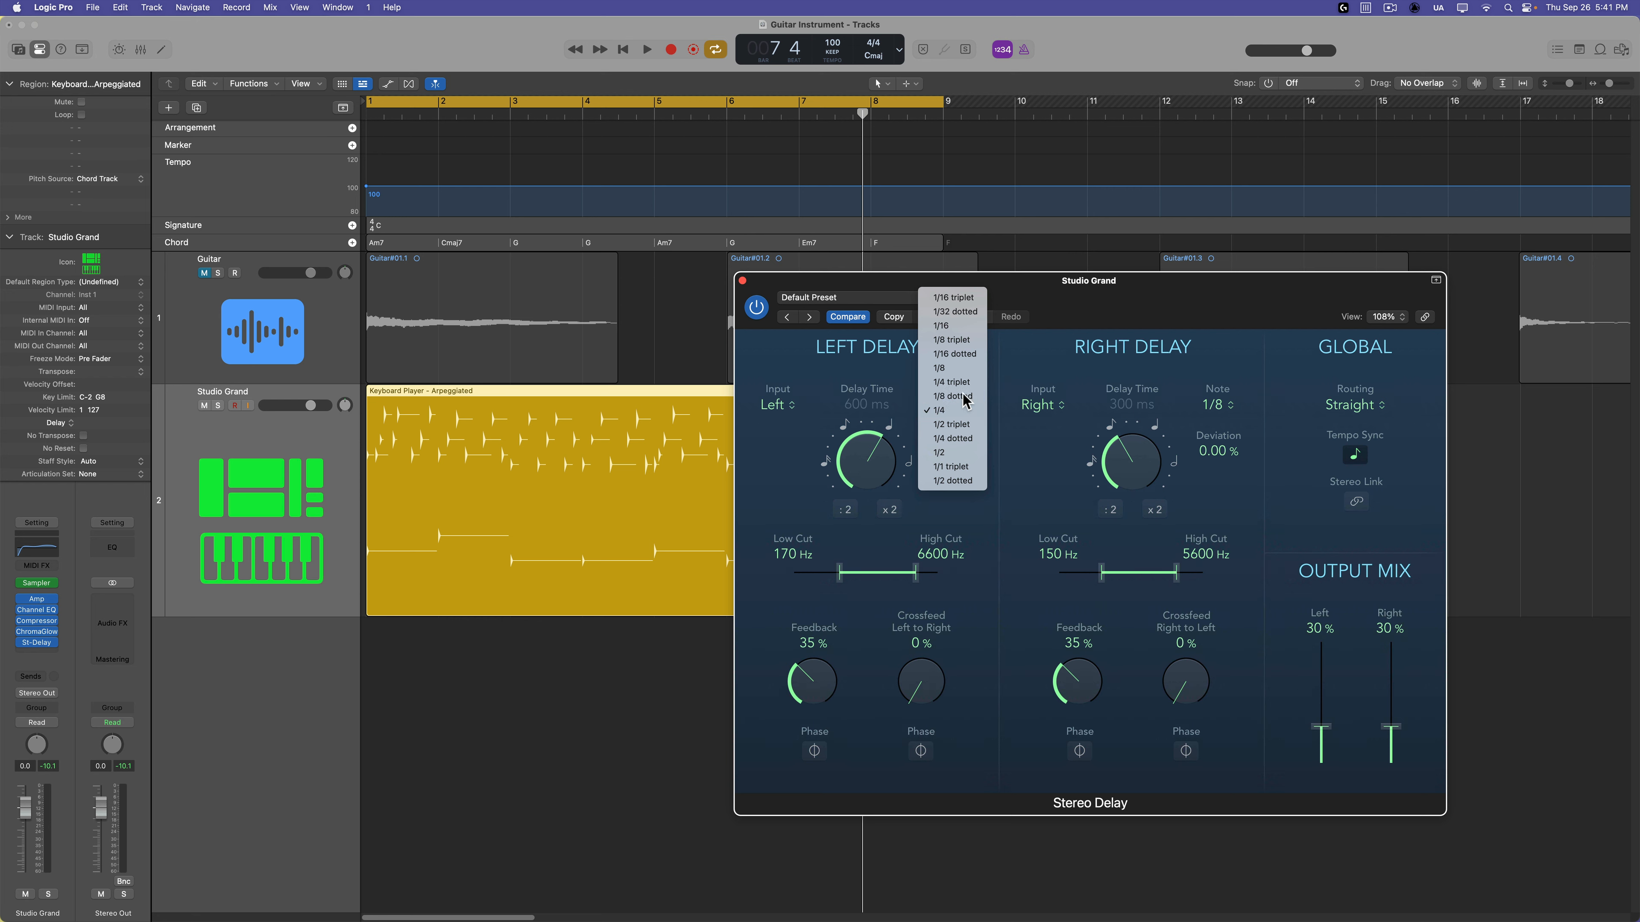
{"action": "left_click", "coordinate": [949, 397]}
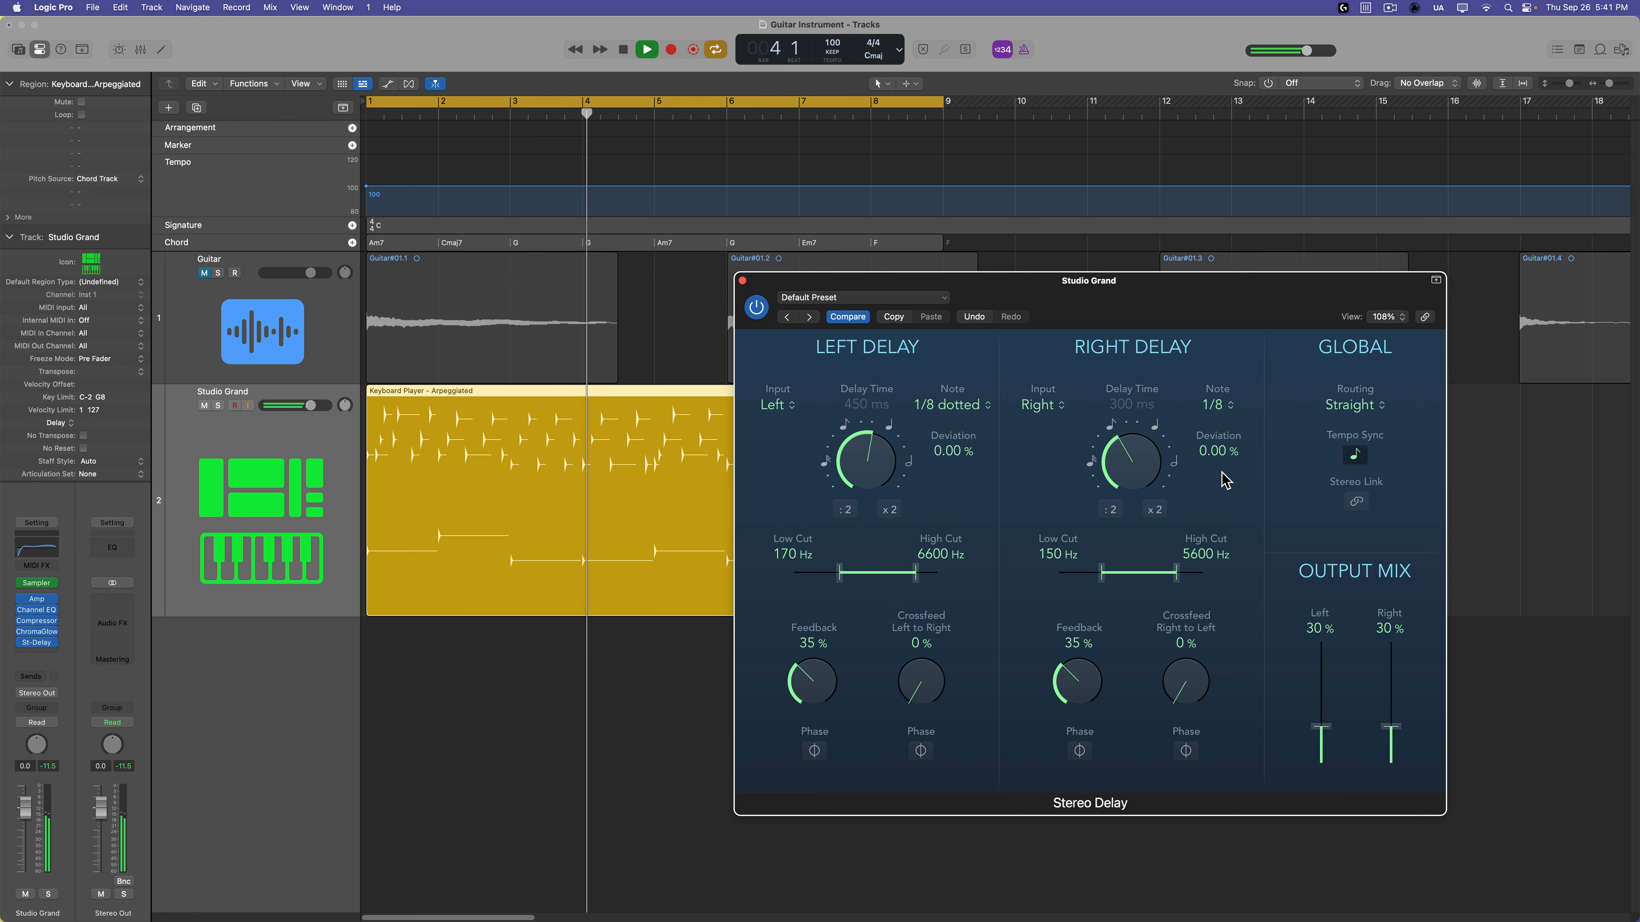
{"action": "left_click", "coordinate": [1216, 405]}
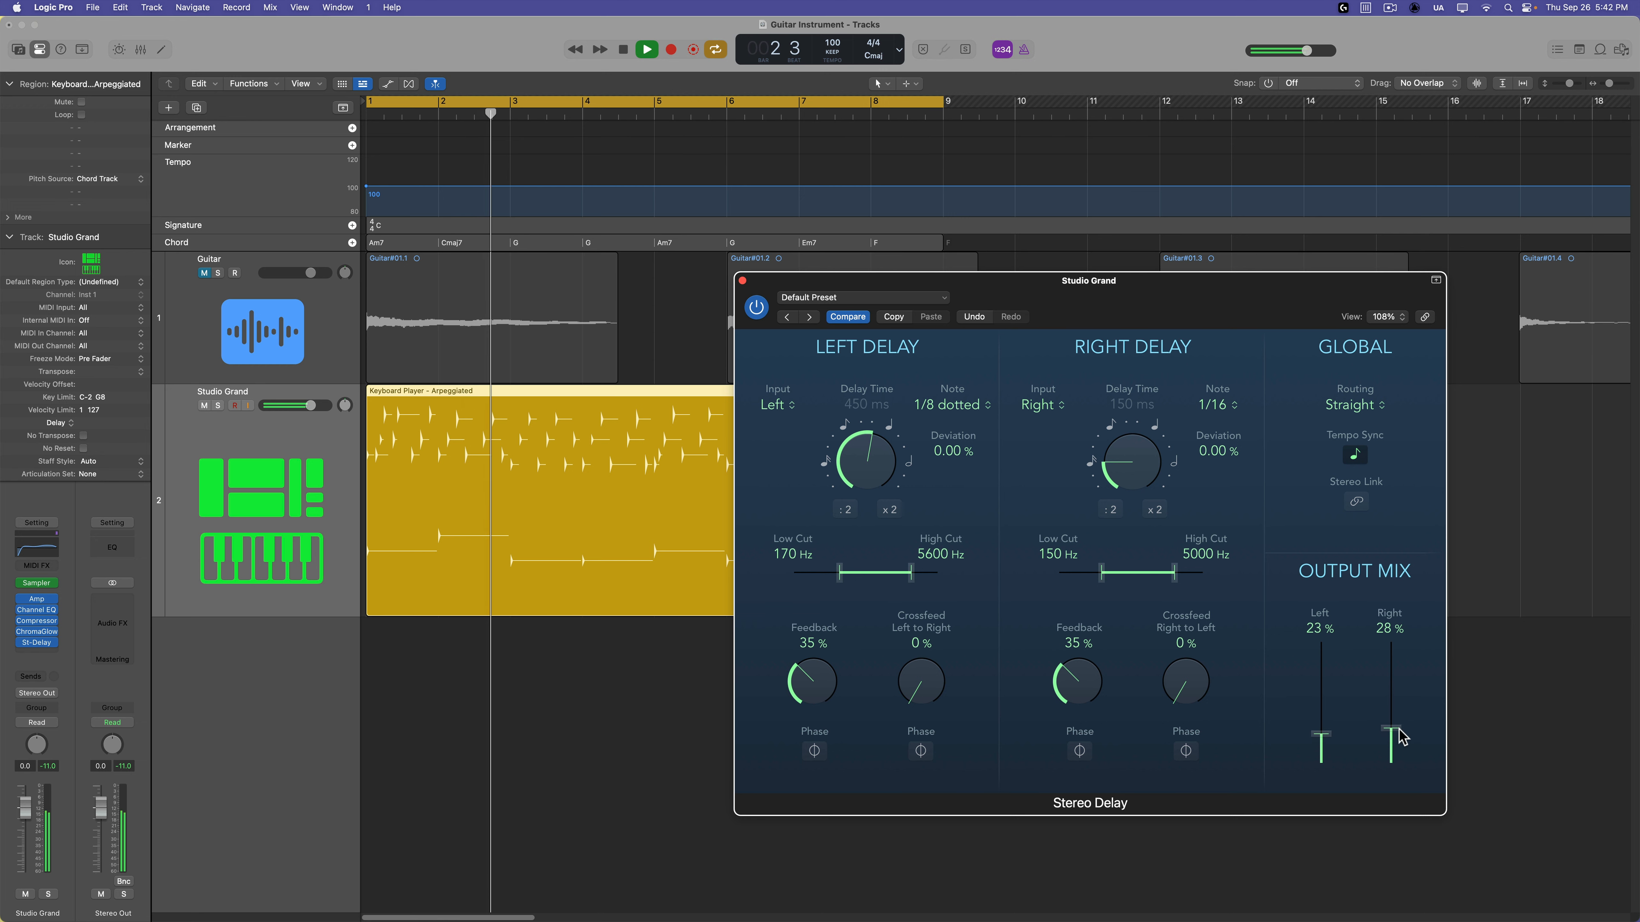
Step: Adjust the right delay output level and the low/high cut filter range
{"action": "left_click", "coordinate": [646, 50]}
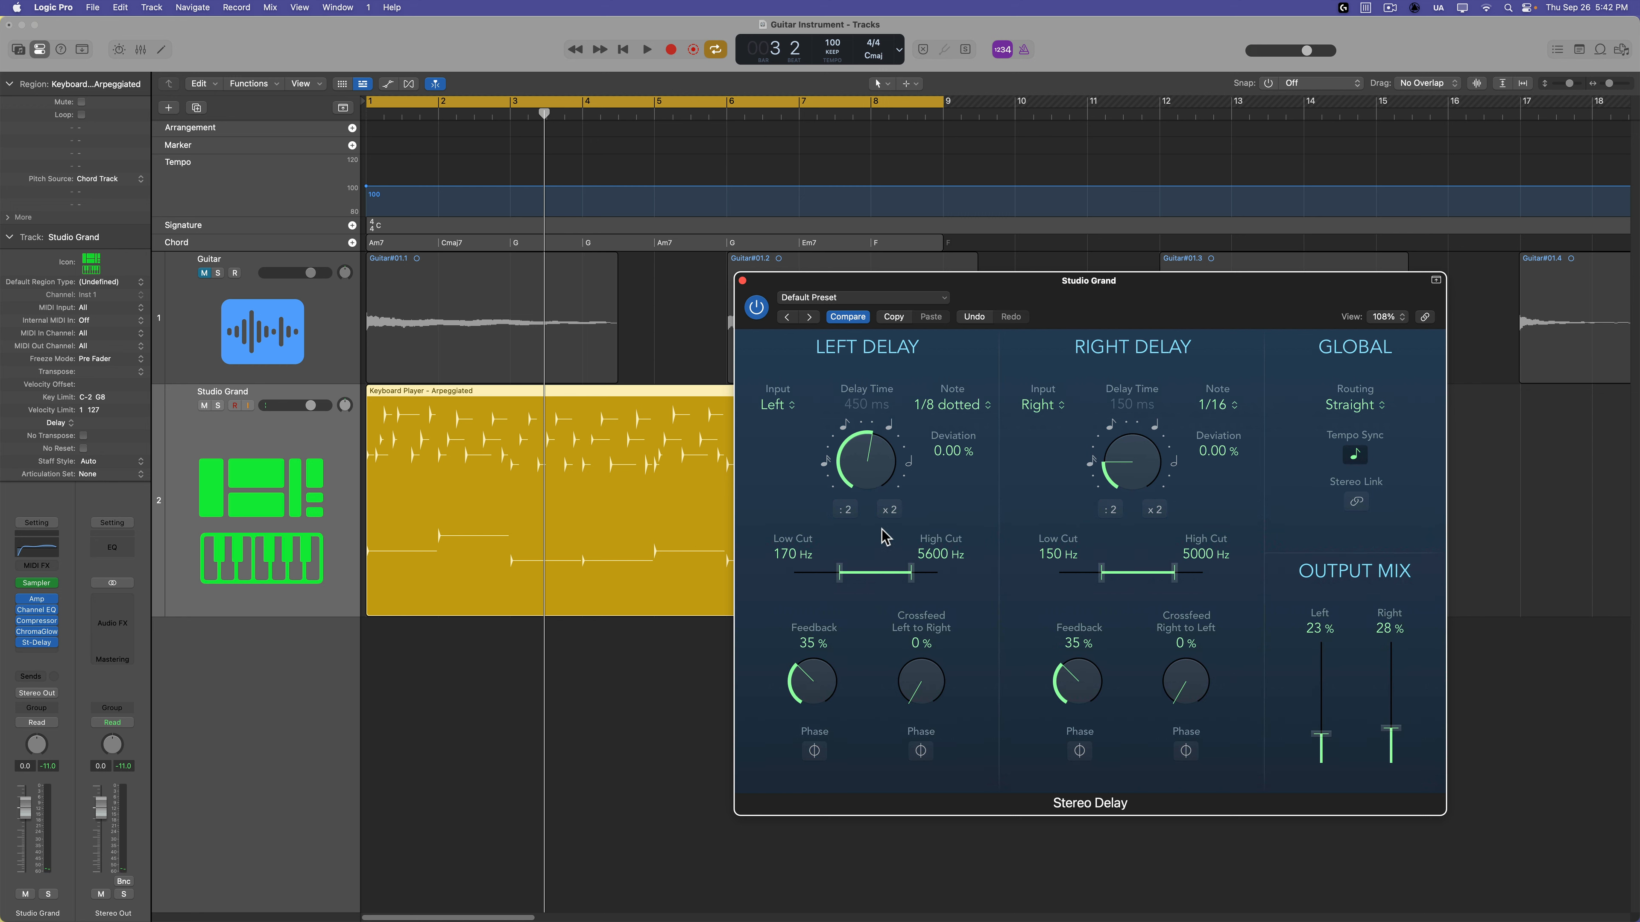
{"action": "mouse_move", "coordinate": [905, 556]}
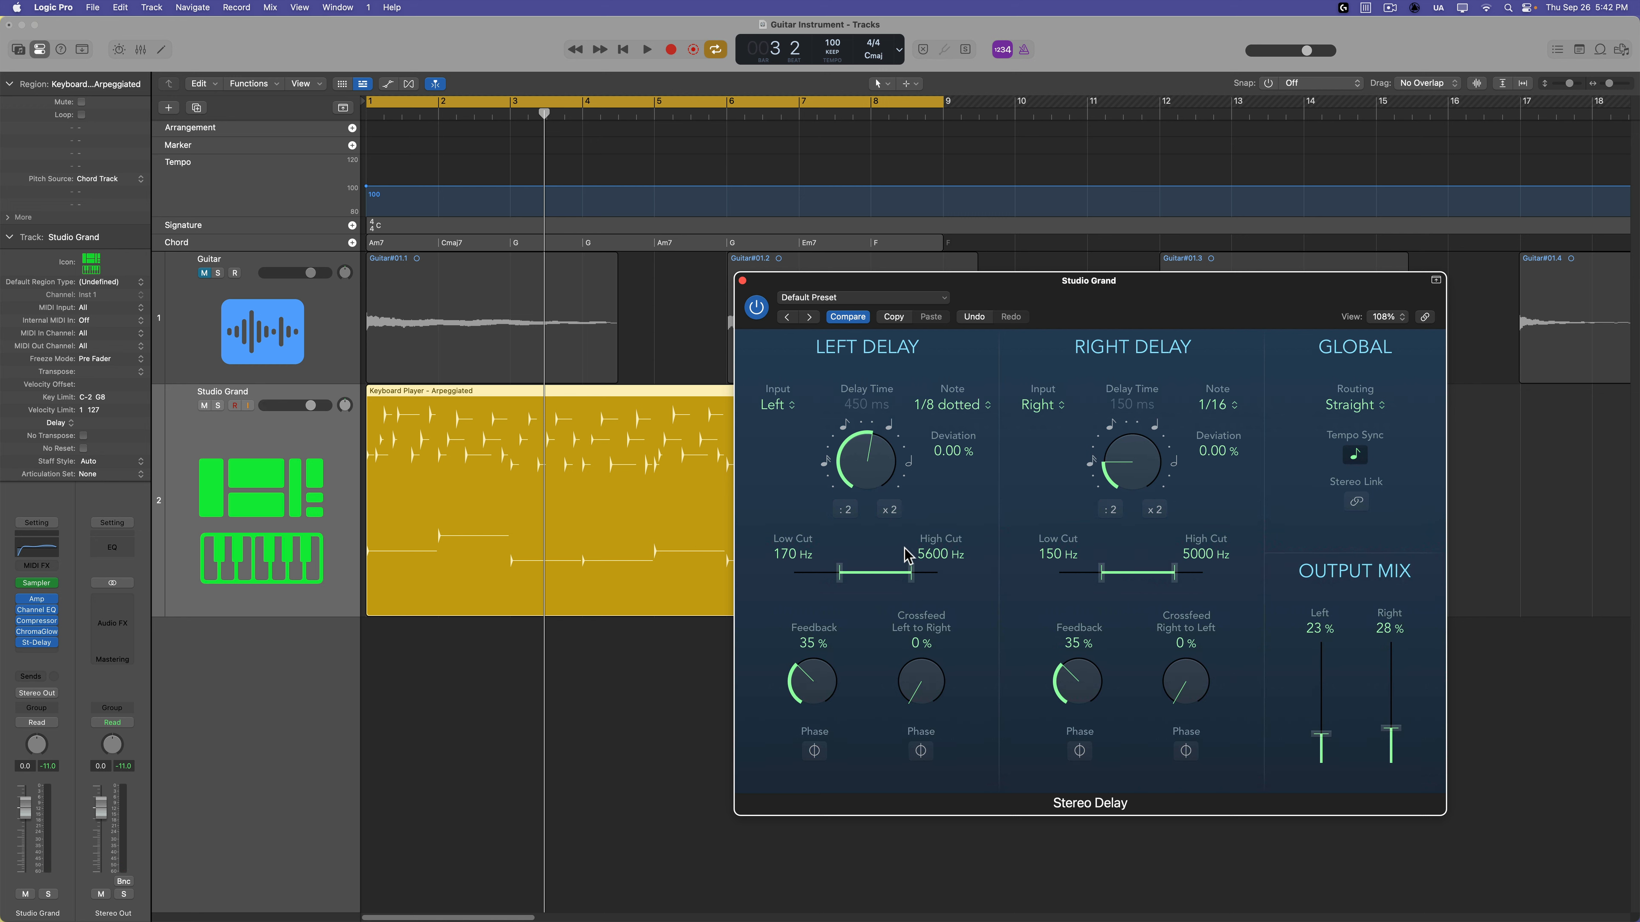
{"action": "left_click_drag", "start_coordinate": [1319, 740], "coordinate": [1320, 753]}
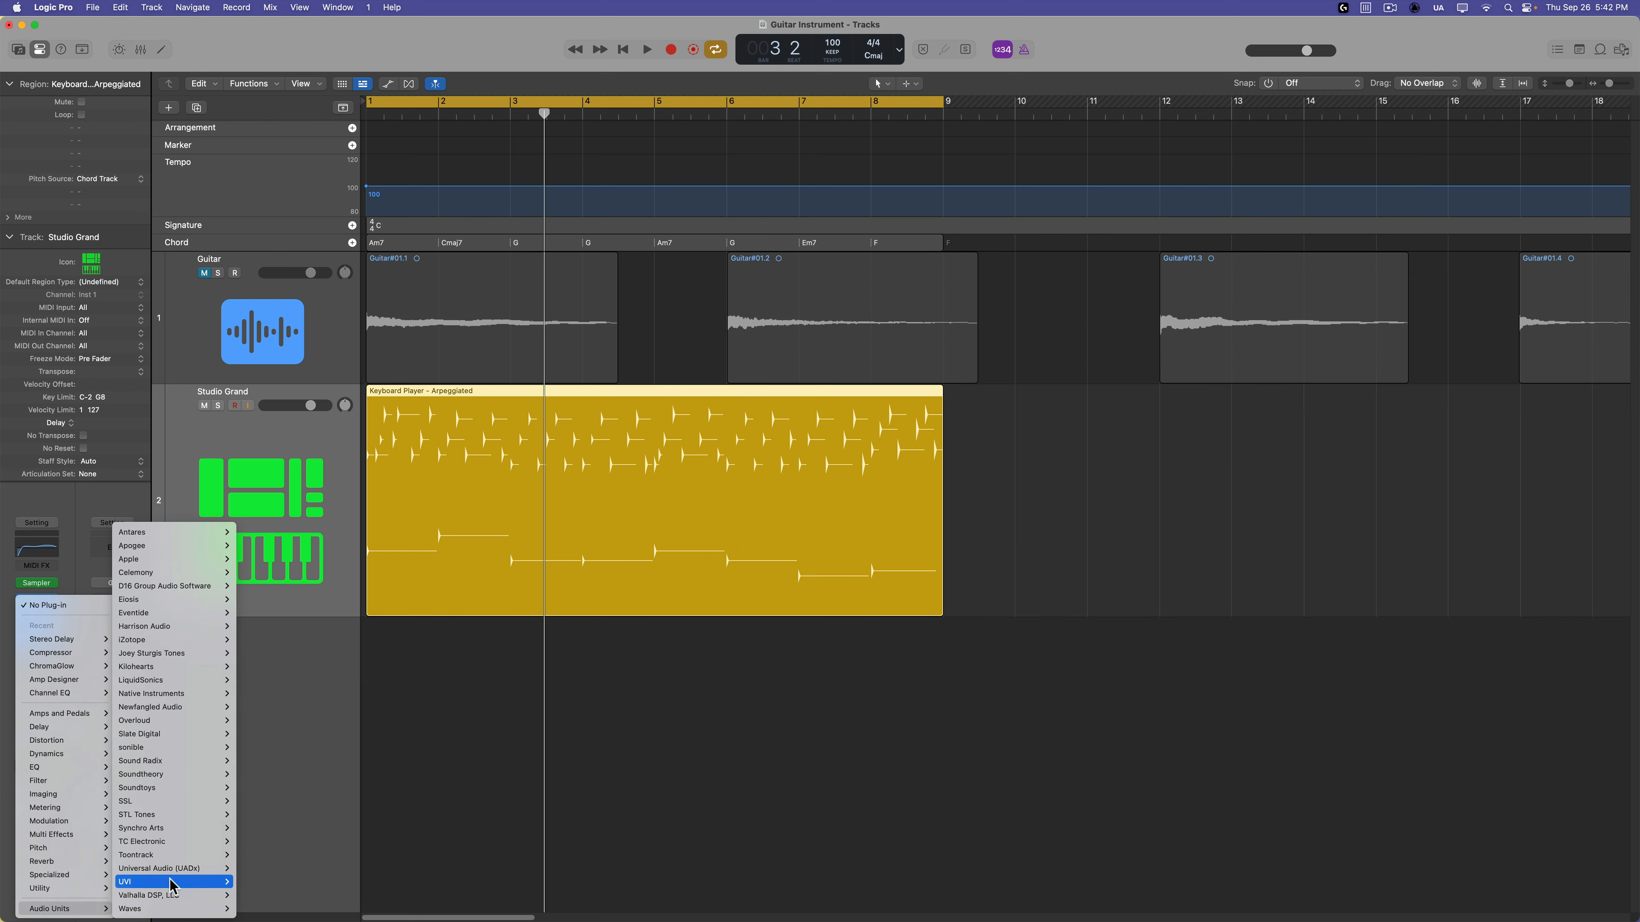
{"action": "mouse_move", "coordinate": [146, 747]}
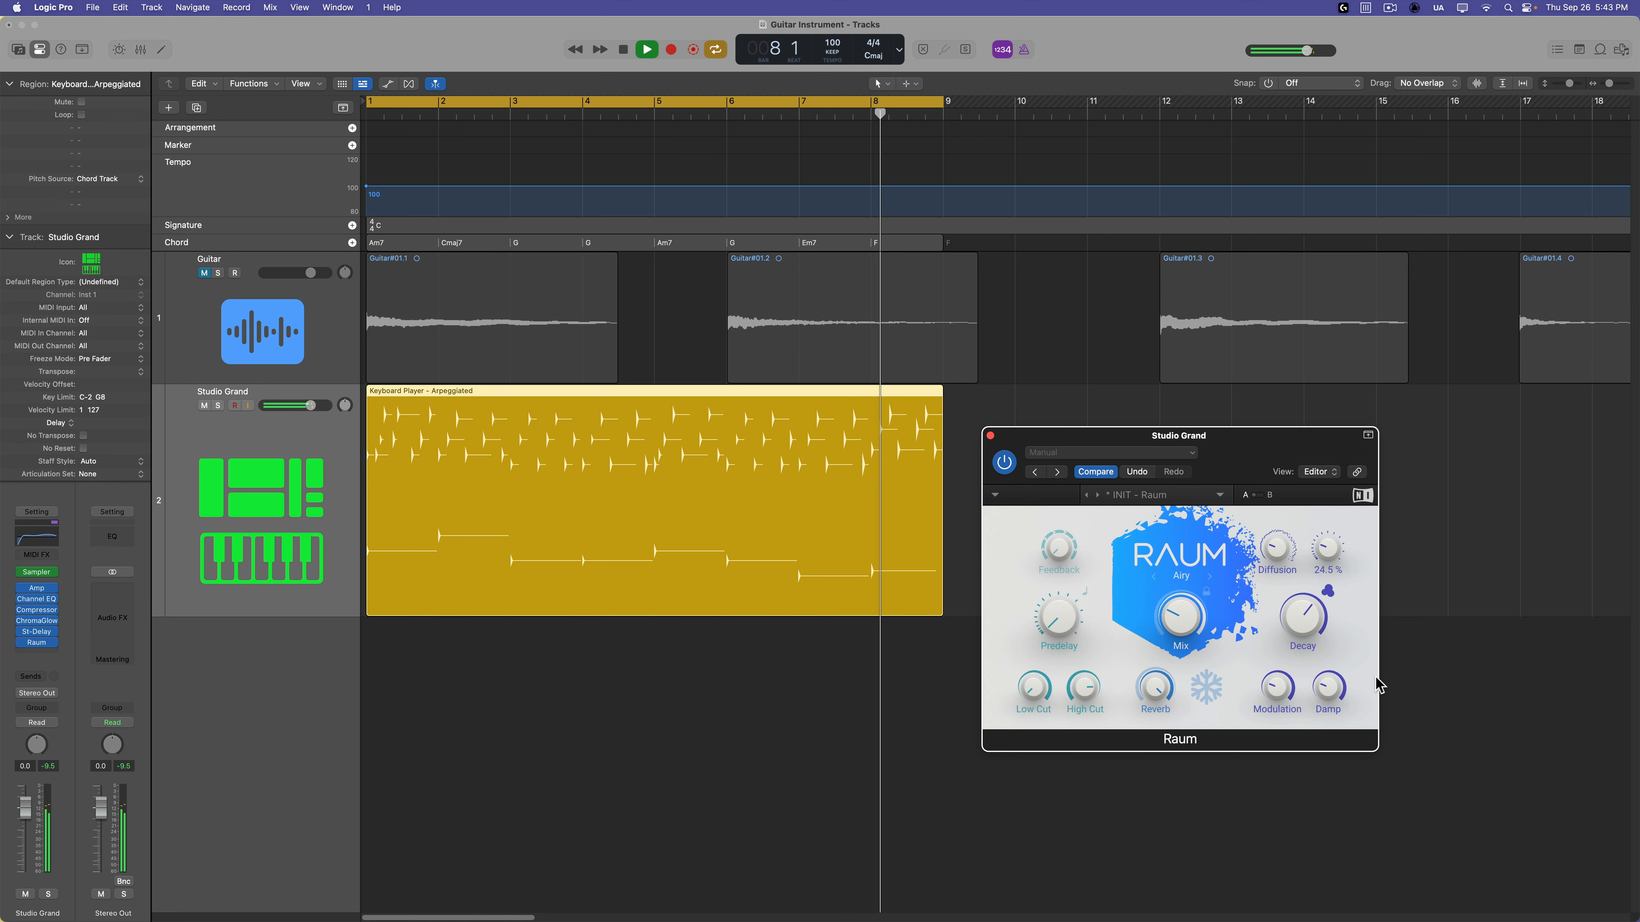
Step: Insert a UVI Raum reverb after the Stereo Delay and audition it
{"action": "left_click_drag", "start_coordinate": [1301, 616], "coordinate": [1305, 661]}
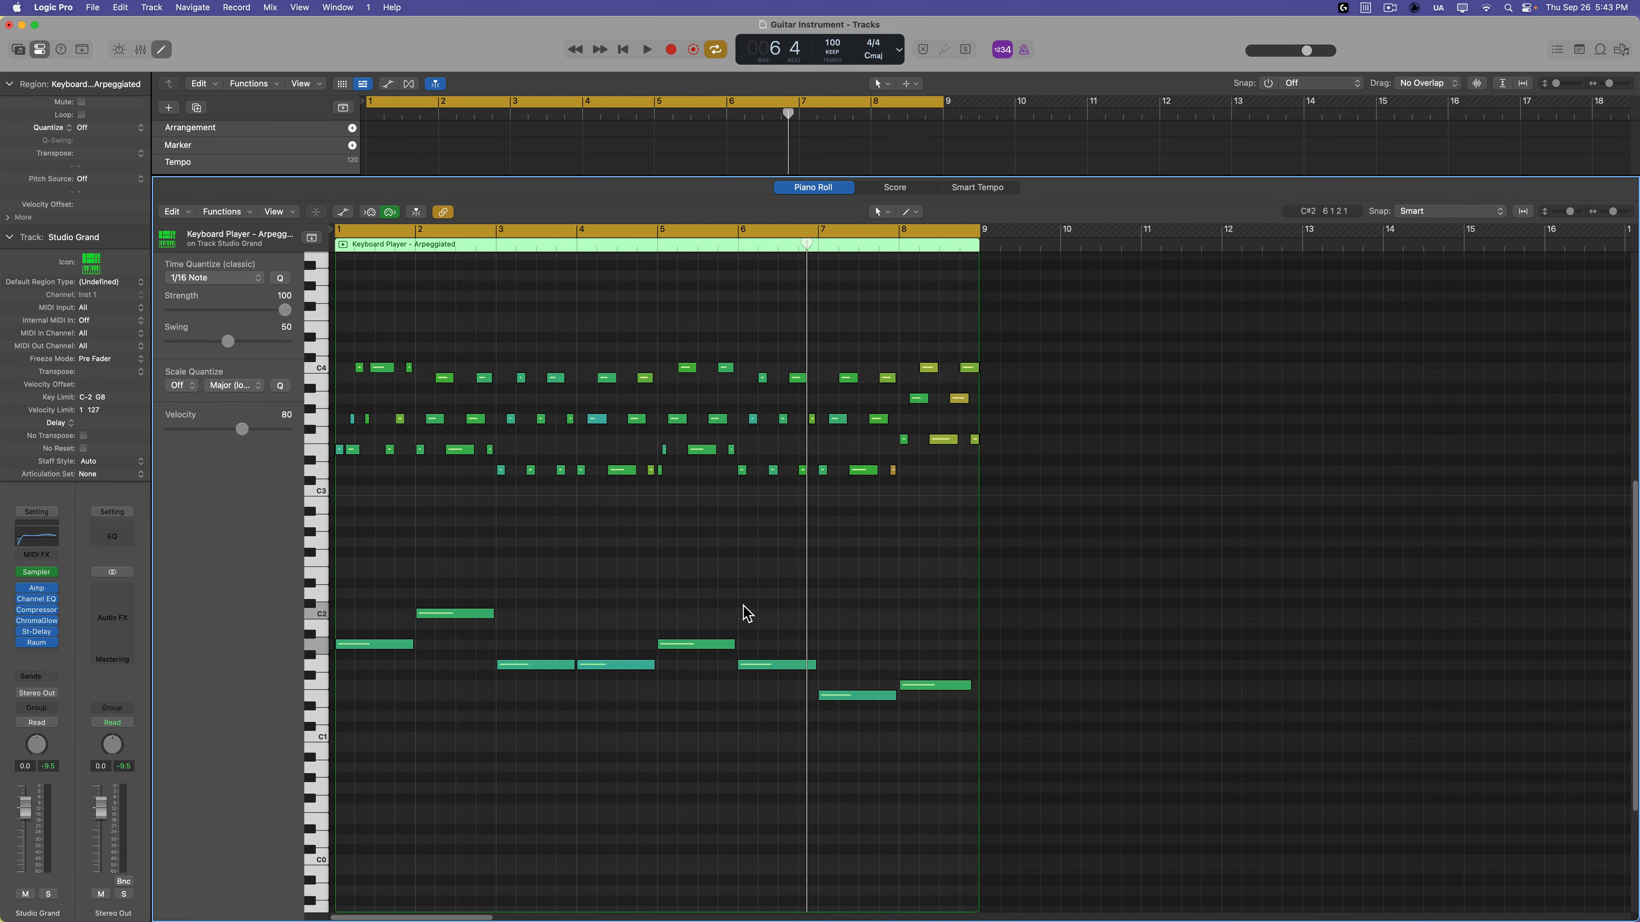
Step: Double the arpeggio's bass notes an octave lower, then close the Piano Roll
{"action": "left_click", "coordinate": [374, 644]}
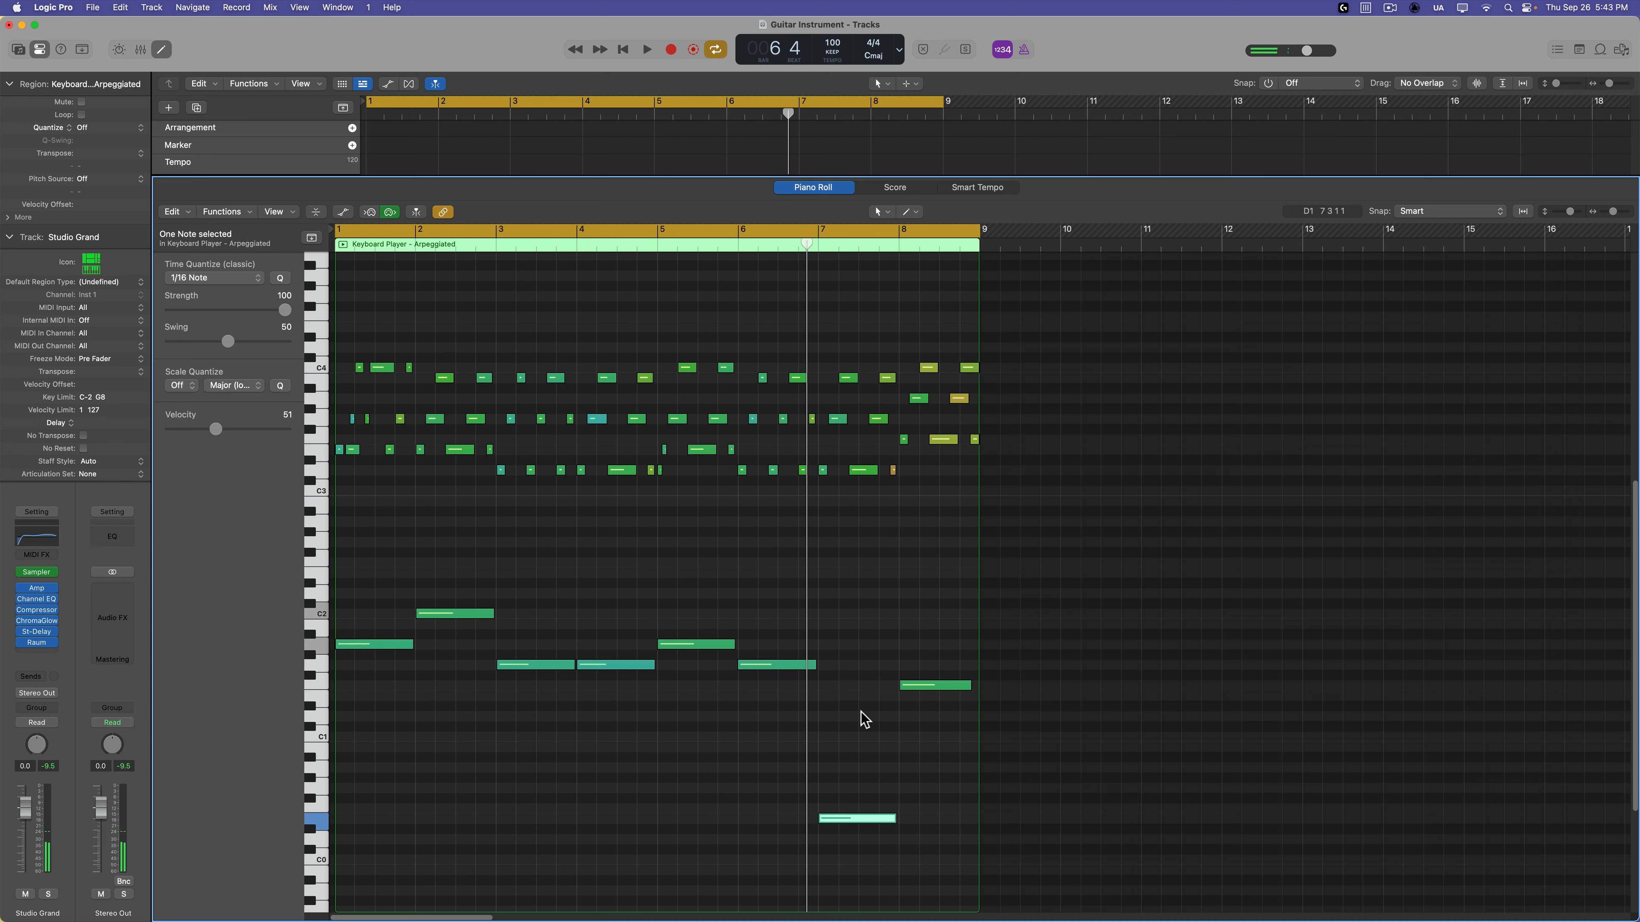
{"action": "left_click_drag", "start_coordinate": [856, 818], "coordinate": [856, 695]}
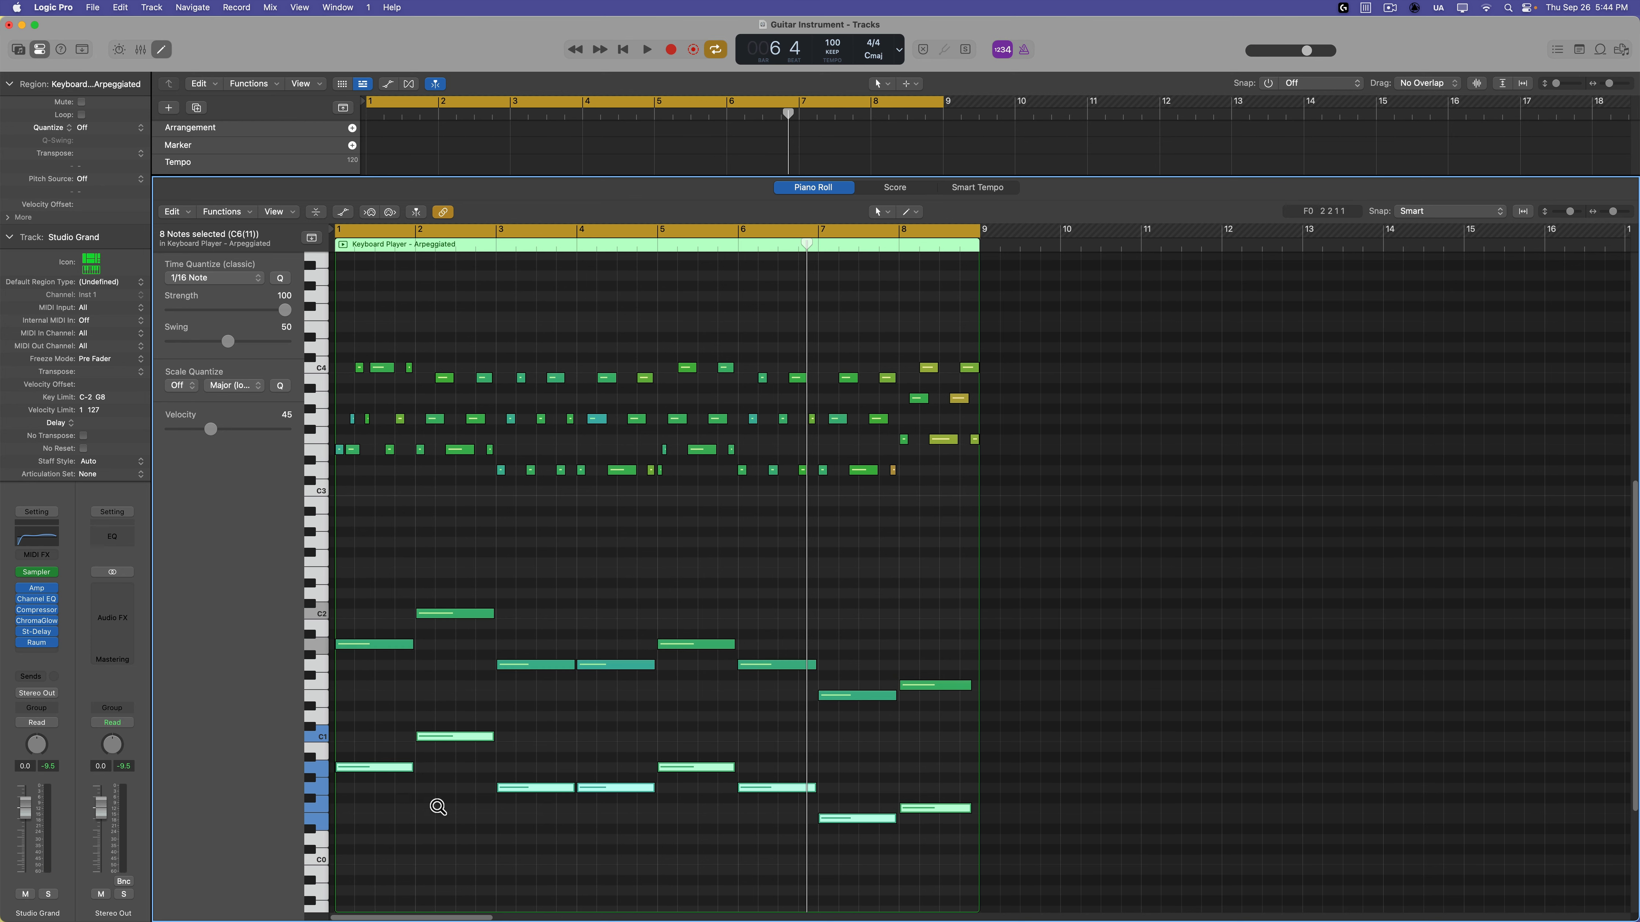
{"action": "left_click", "coordinate": [646, 49]}
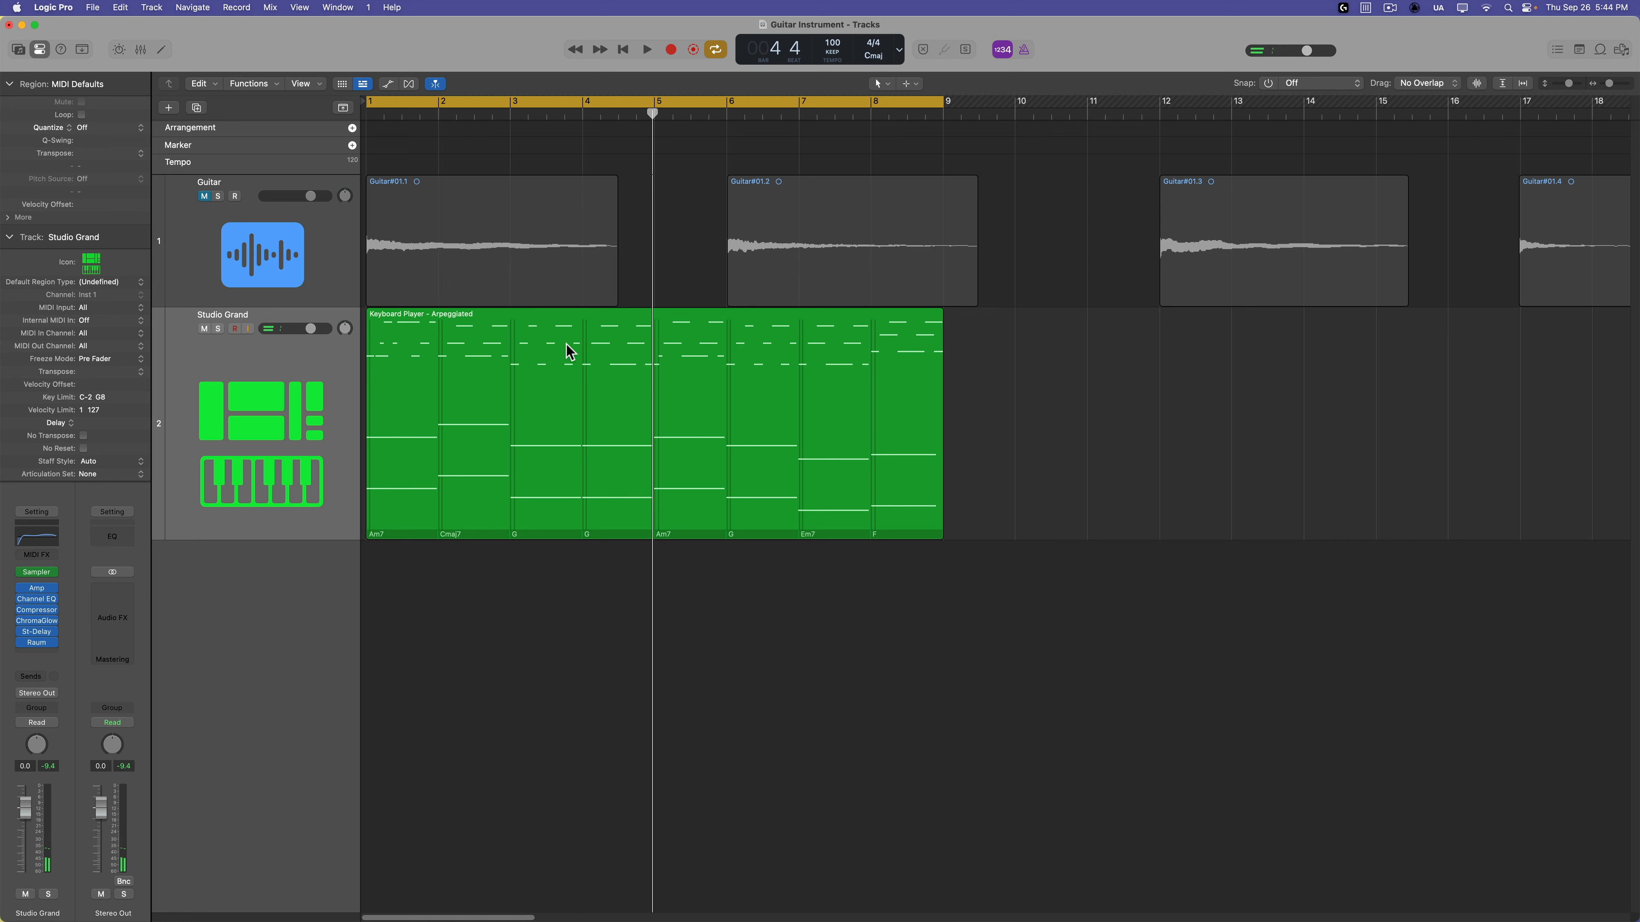
Step: Draw extra high notes above the arpeggio in the Piano Roll and return to tracks view
{"action": "left_click", "coordinate": [646, 49]}
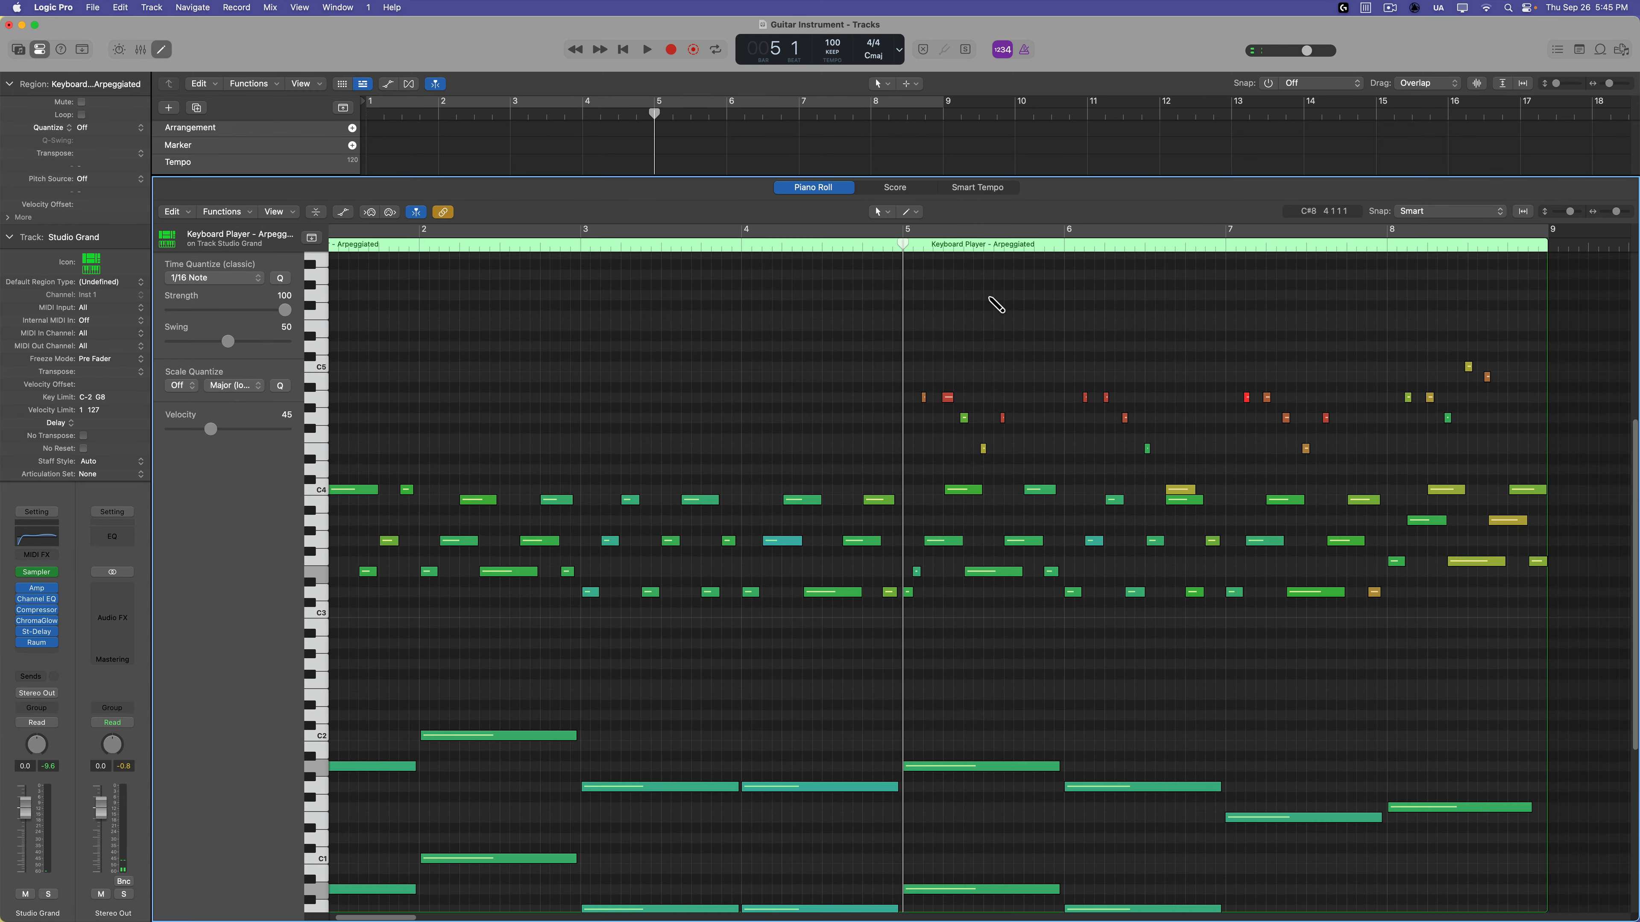
{"action": "left_click", "coordinate": [647, 49]}
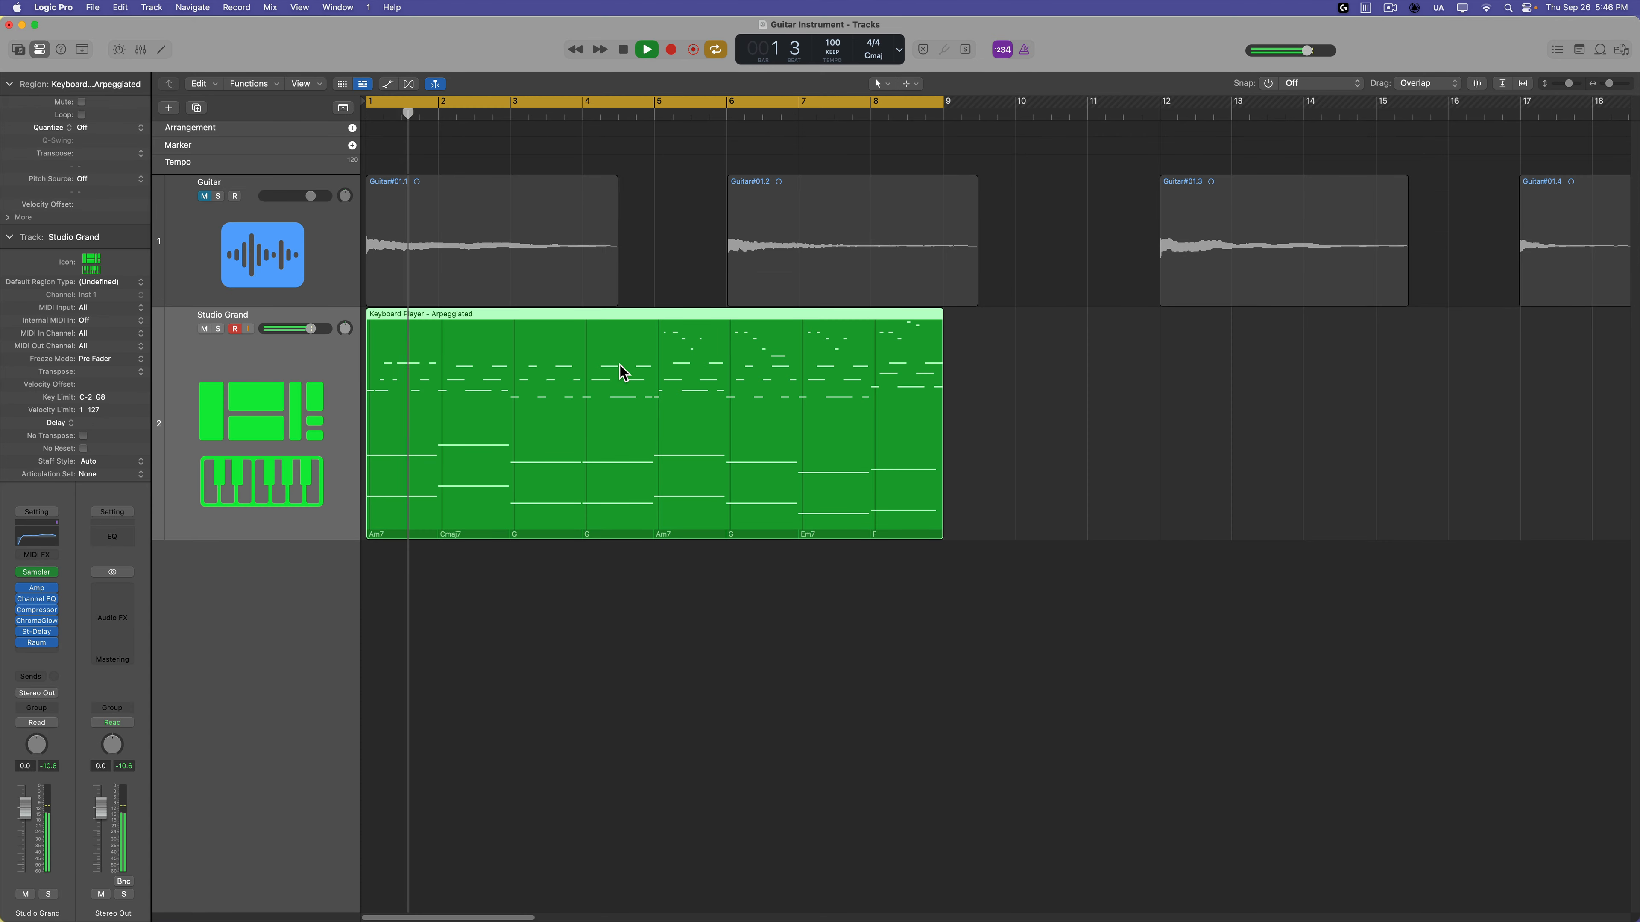
{"action": "left_click", "coordinate": [646, 48]}
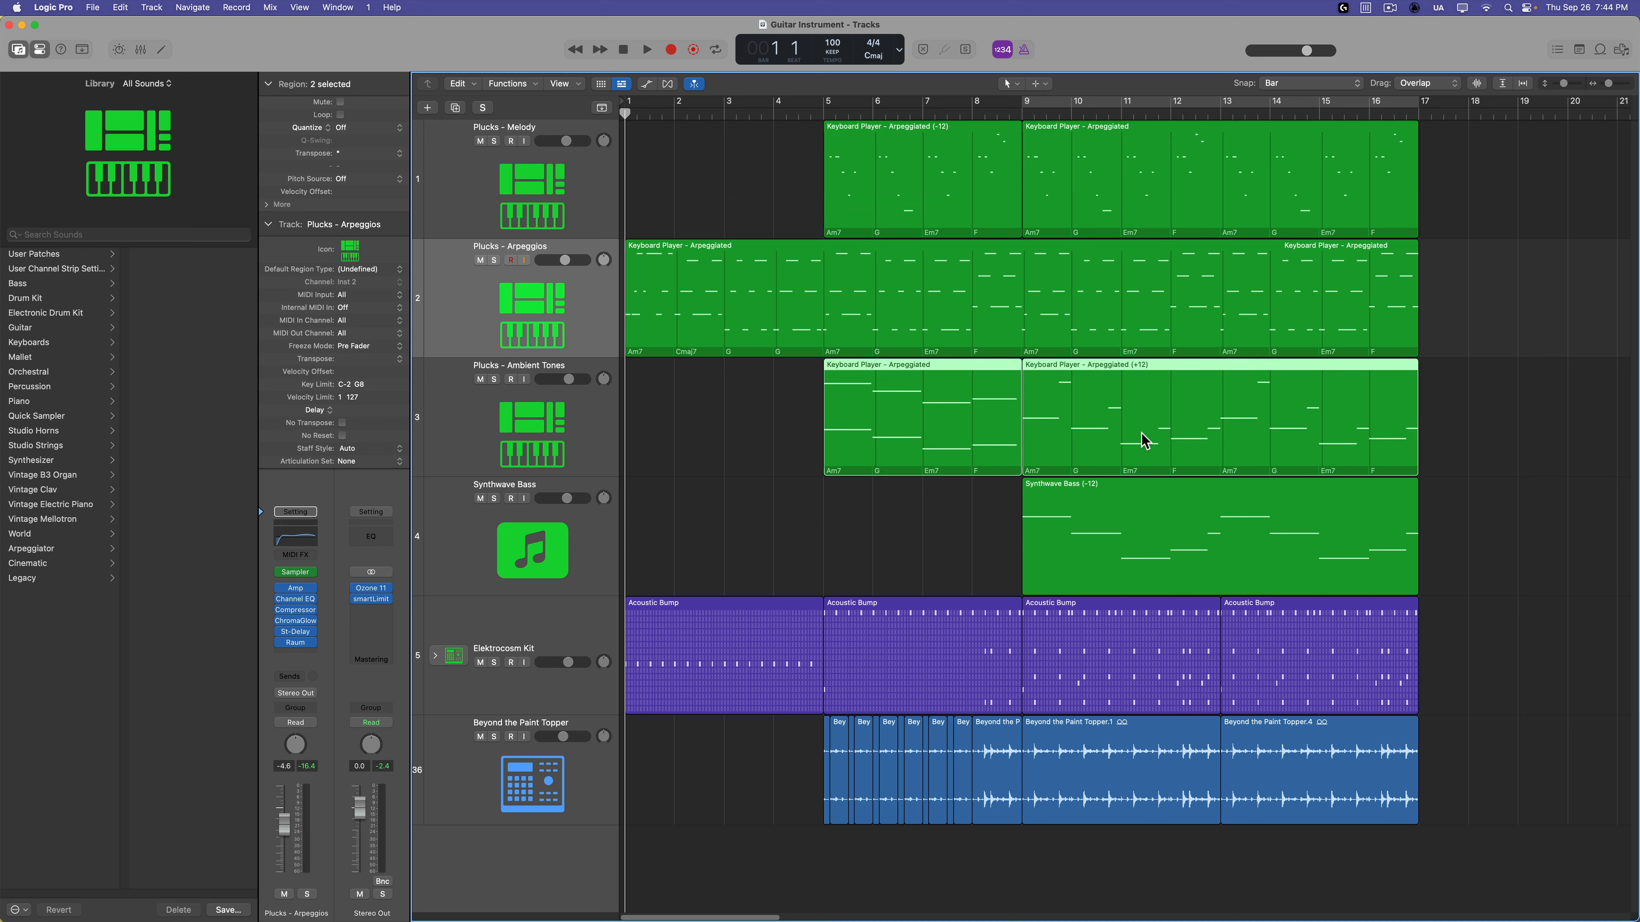
Step: Select the Ambient Tones track, play the arrangement from bar 5, and hide the Library
{"action": "left_click", "coordinate": [518, 419]}
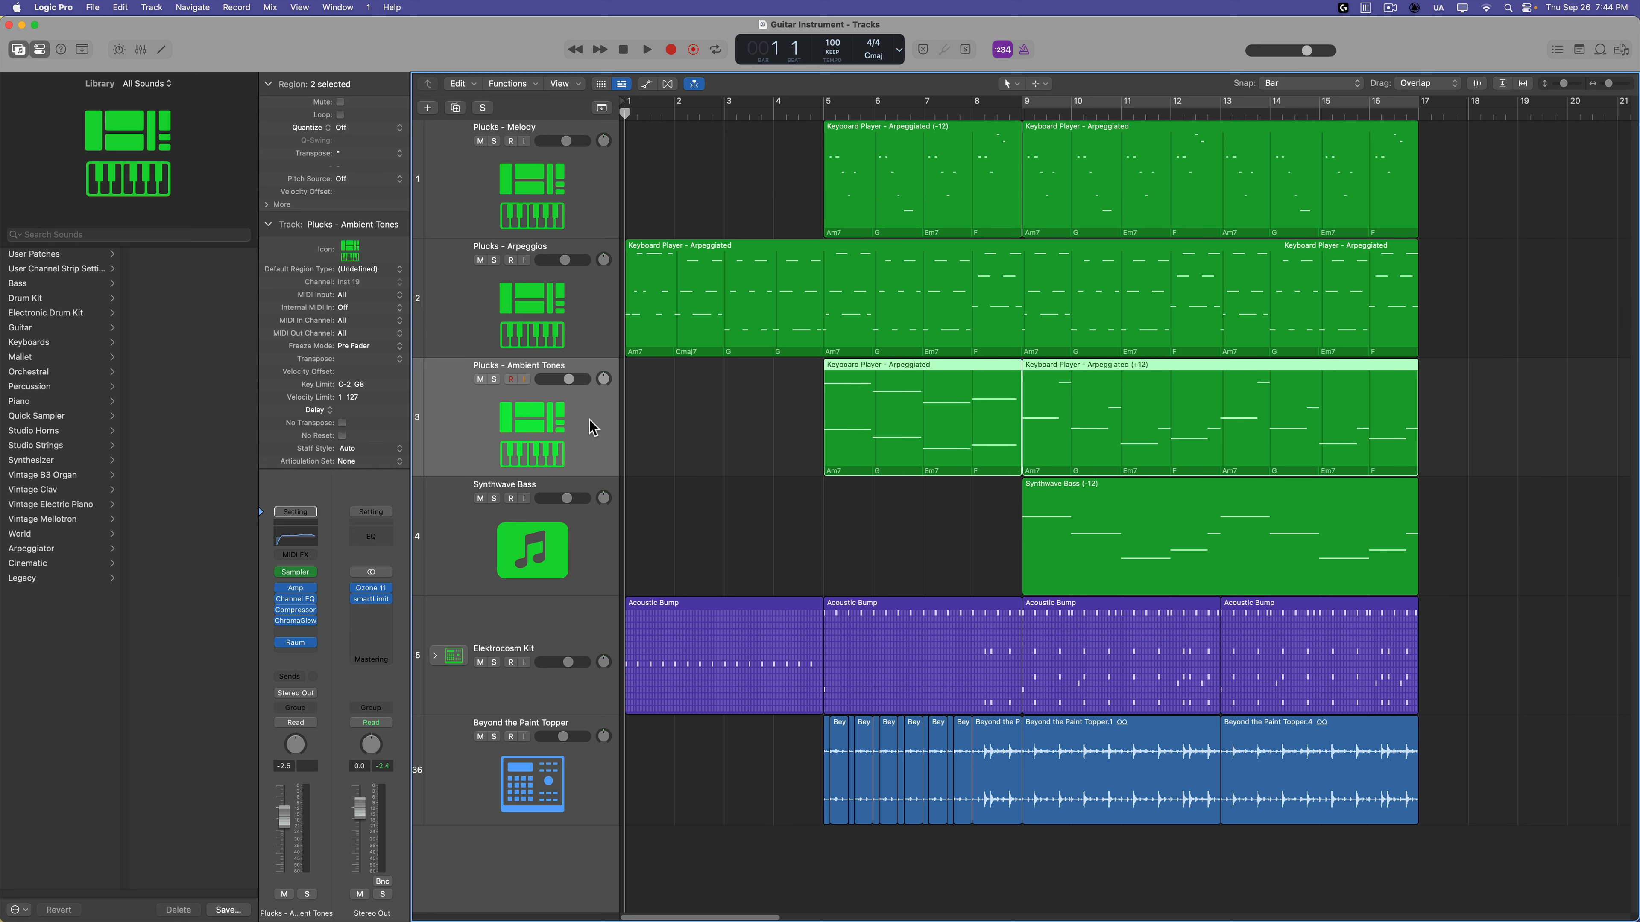
{"action": "mouse_move", "coordinate": [821, 130]}
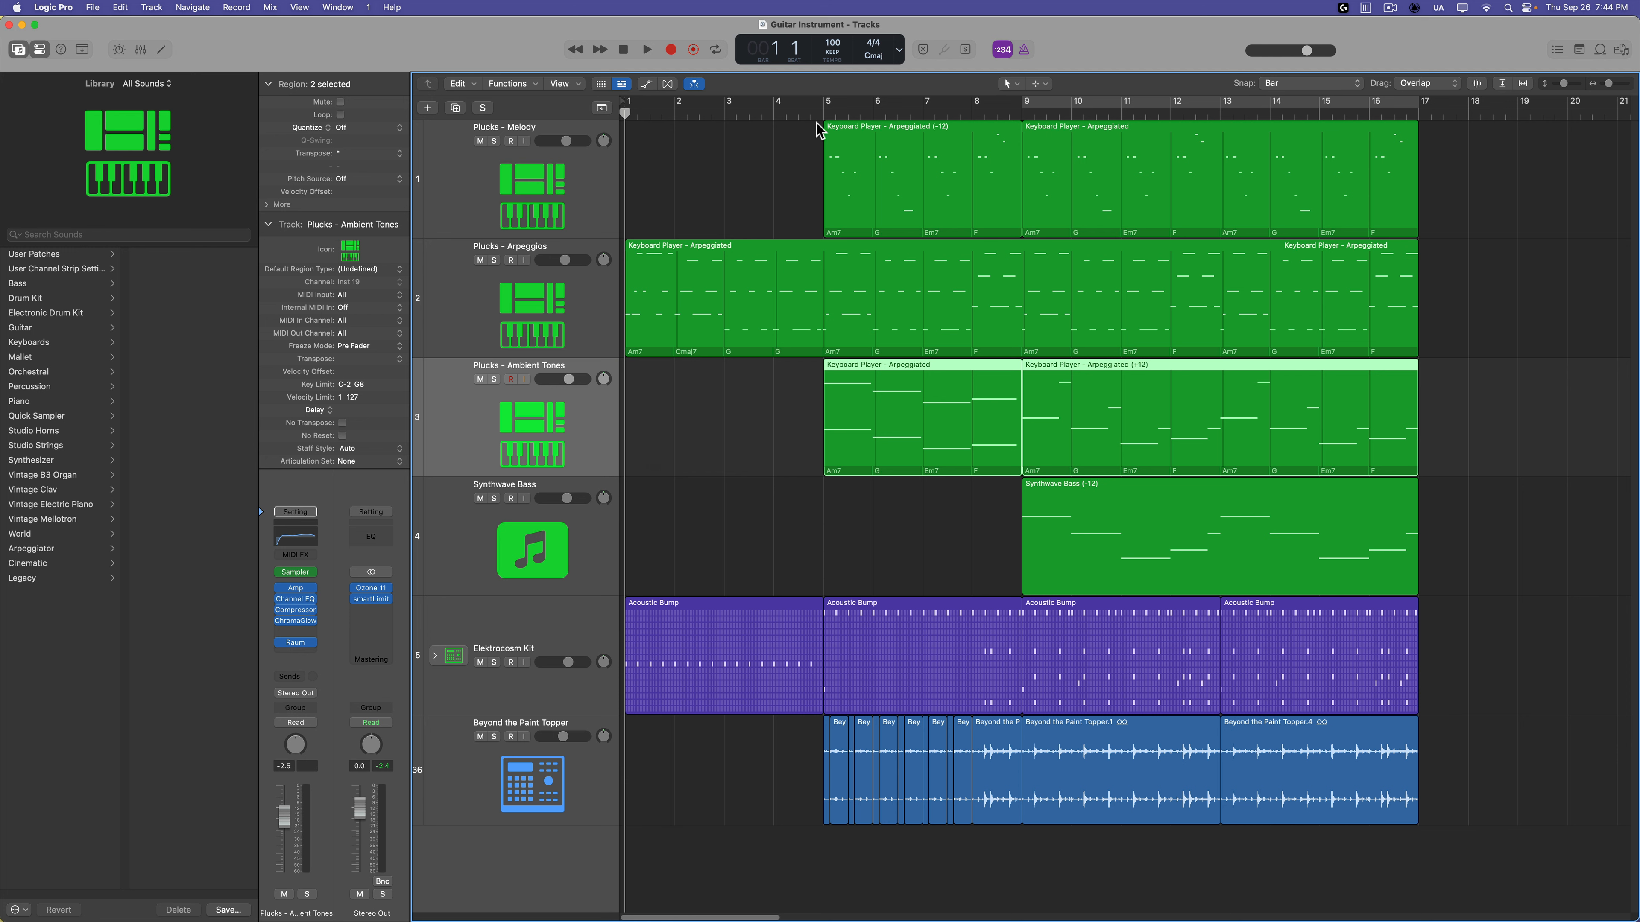
{"action": "left_click", "coordinate": [825, 101]}
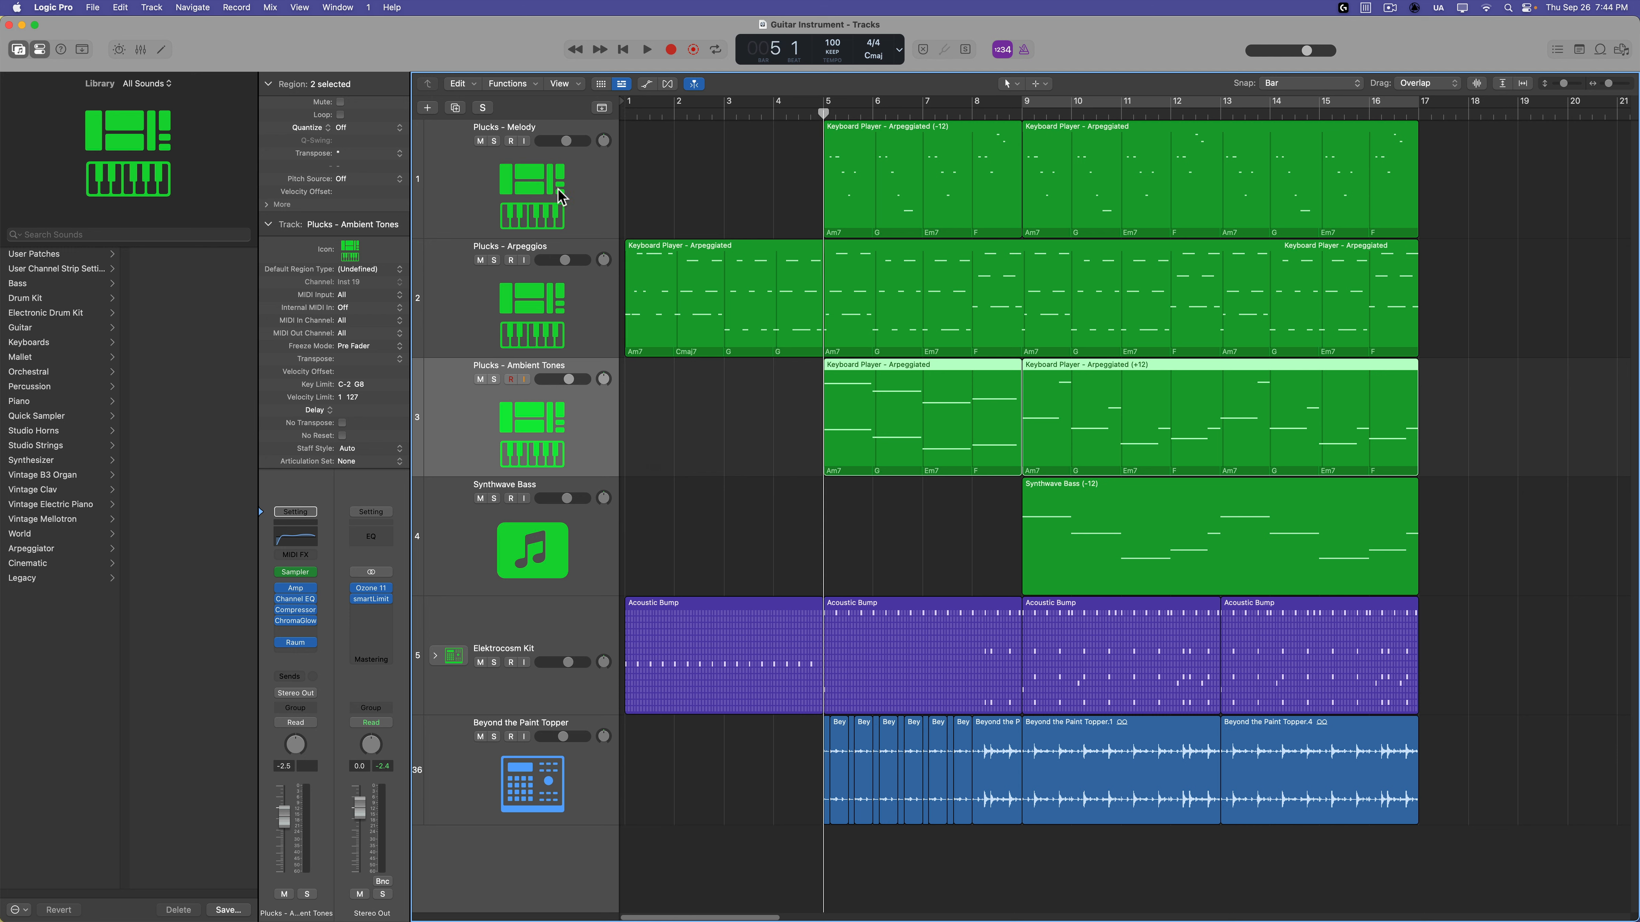
{"action": "mouse_move", "coordinate": [574, 300]}
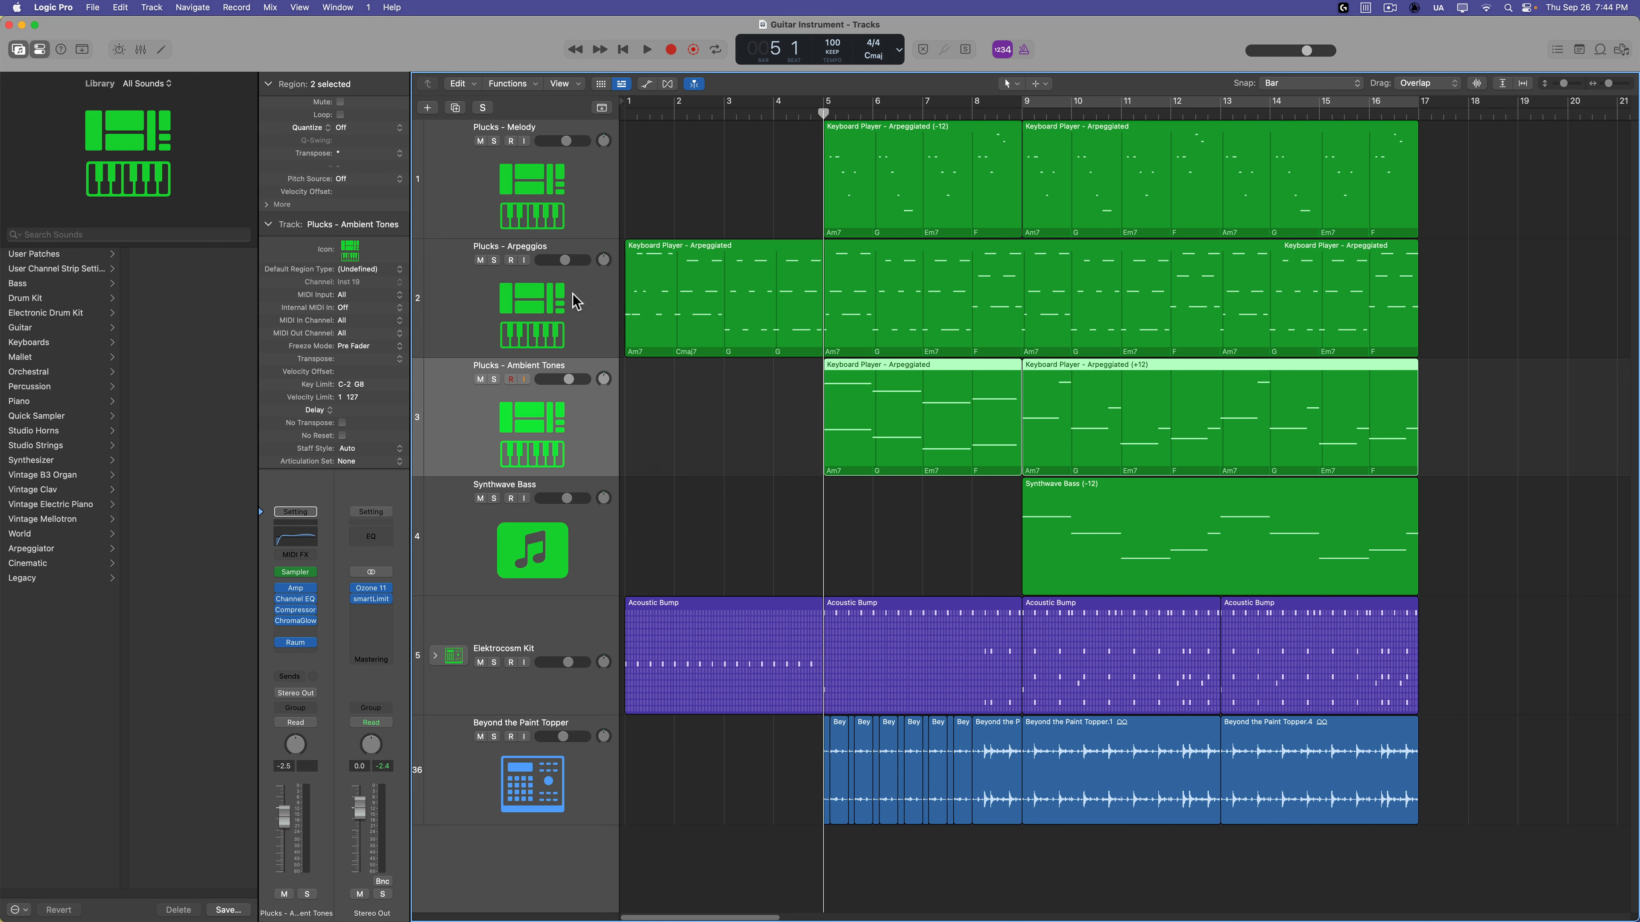
{"action": "mouse_move", "coordinate": [539, 436]}
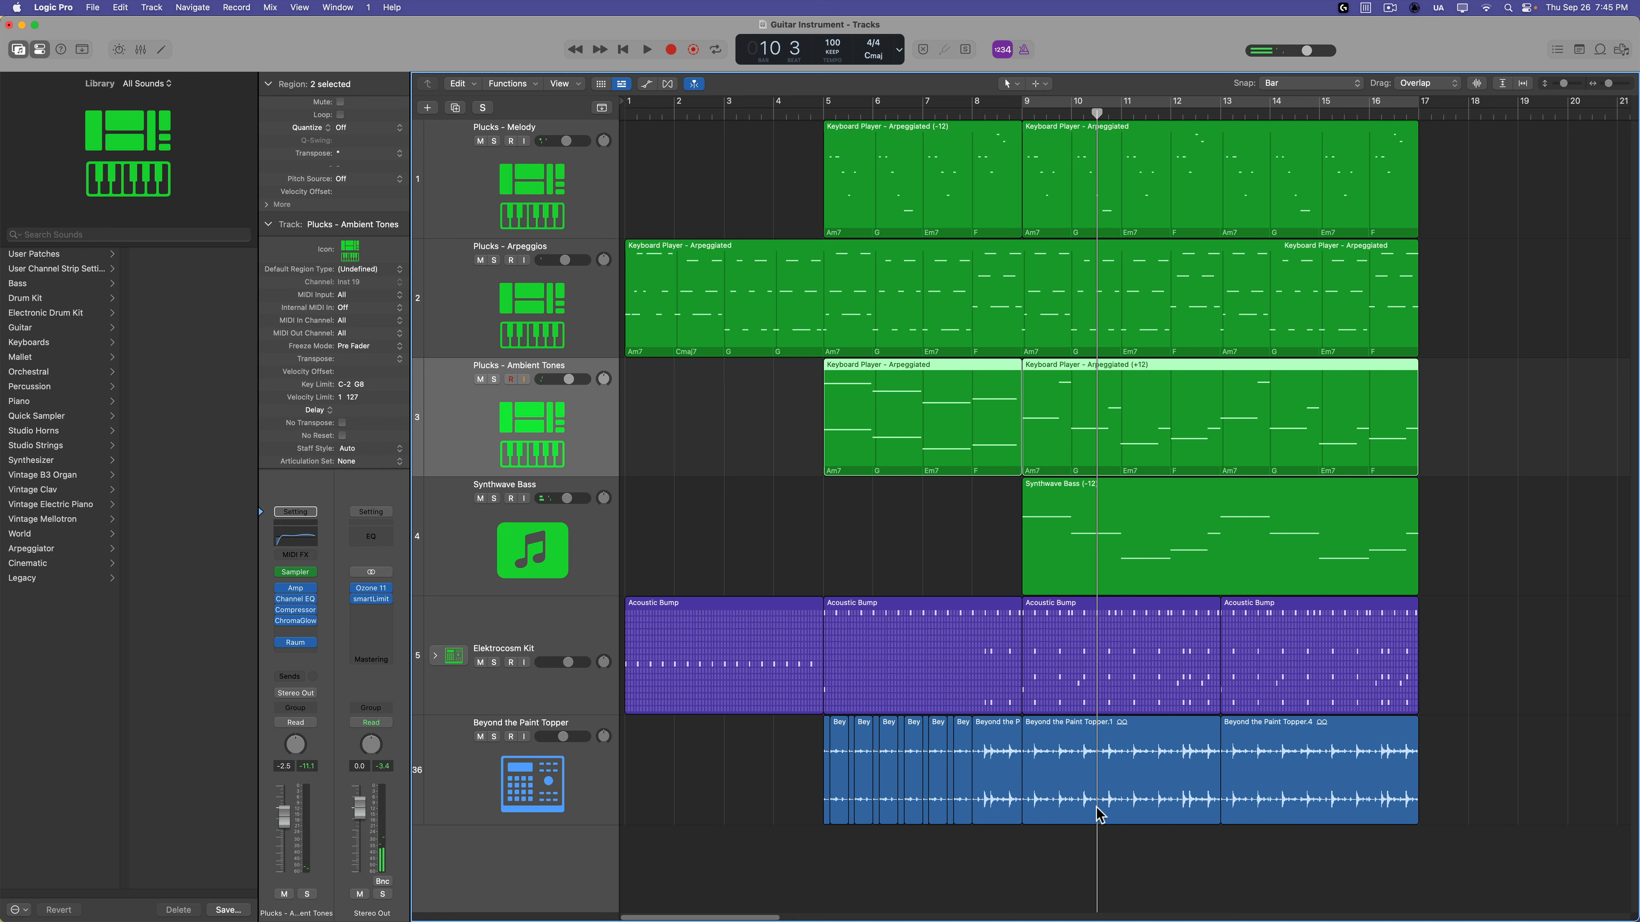
{"action": "left_click", "coordinate": [1219, 537]}
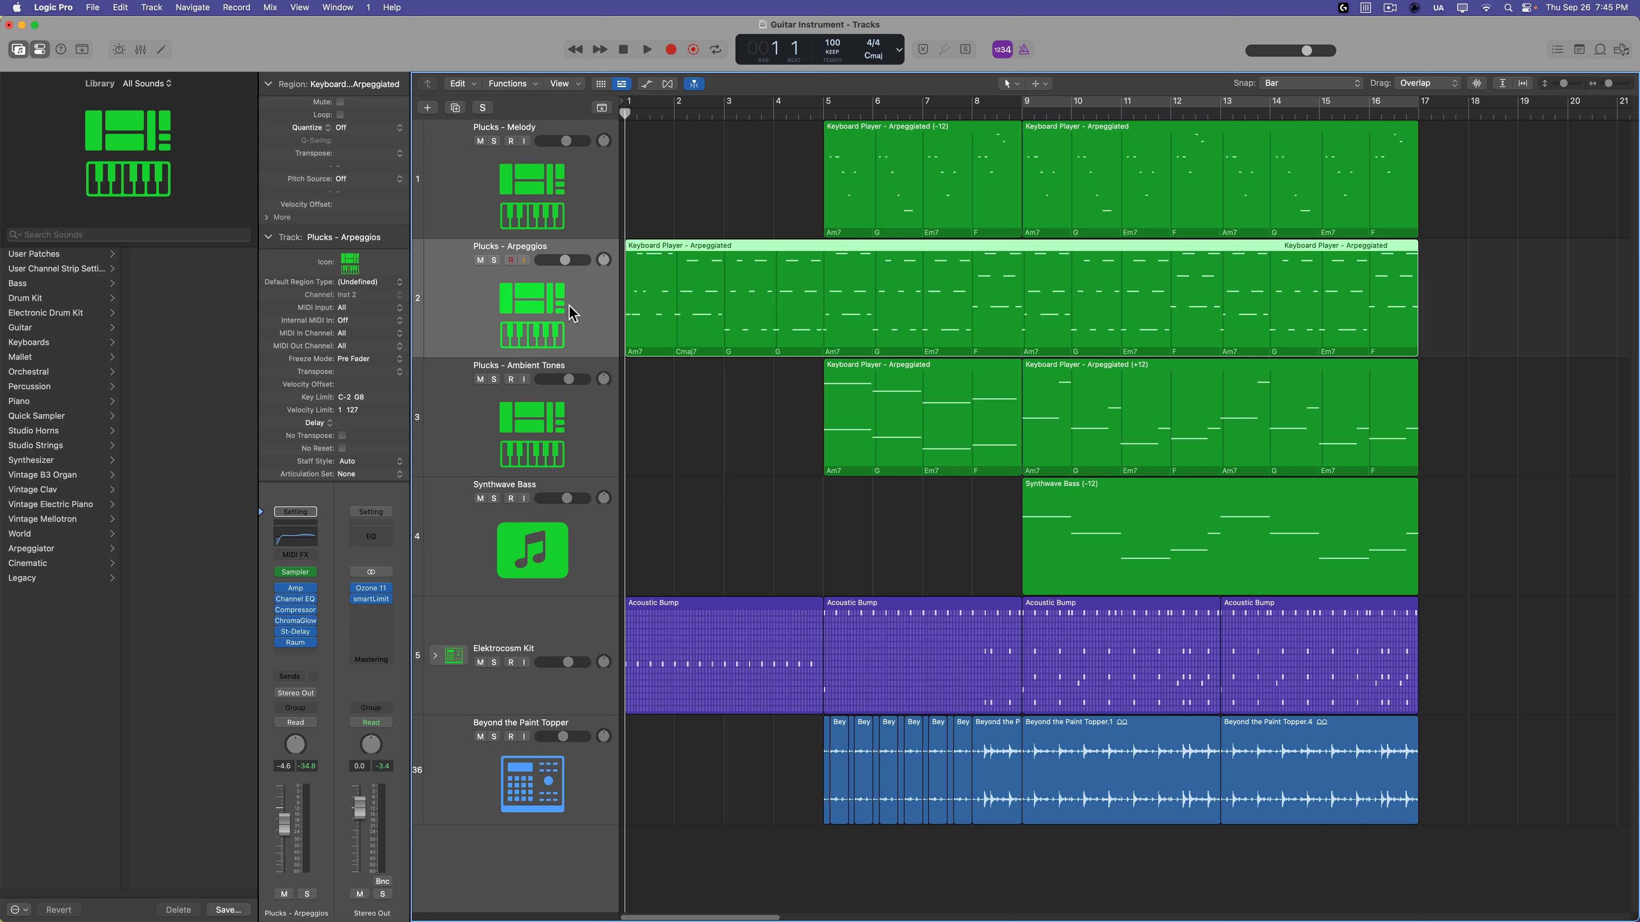
{"action": "mouse_move", "coordinate": [588, 308]}
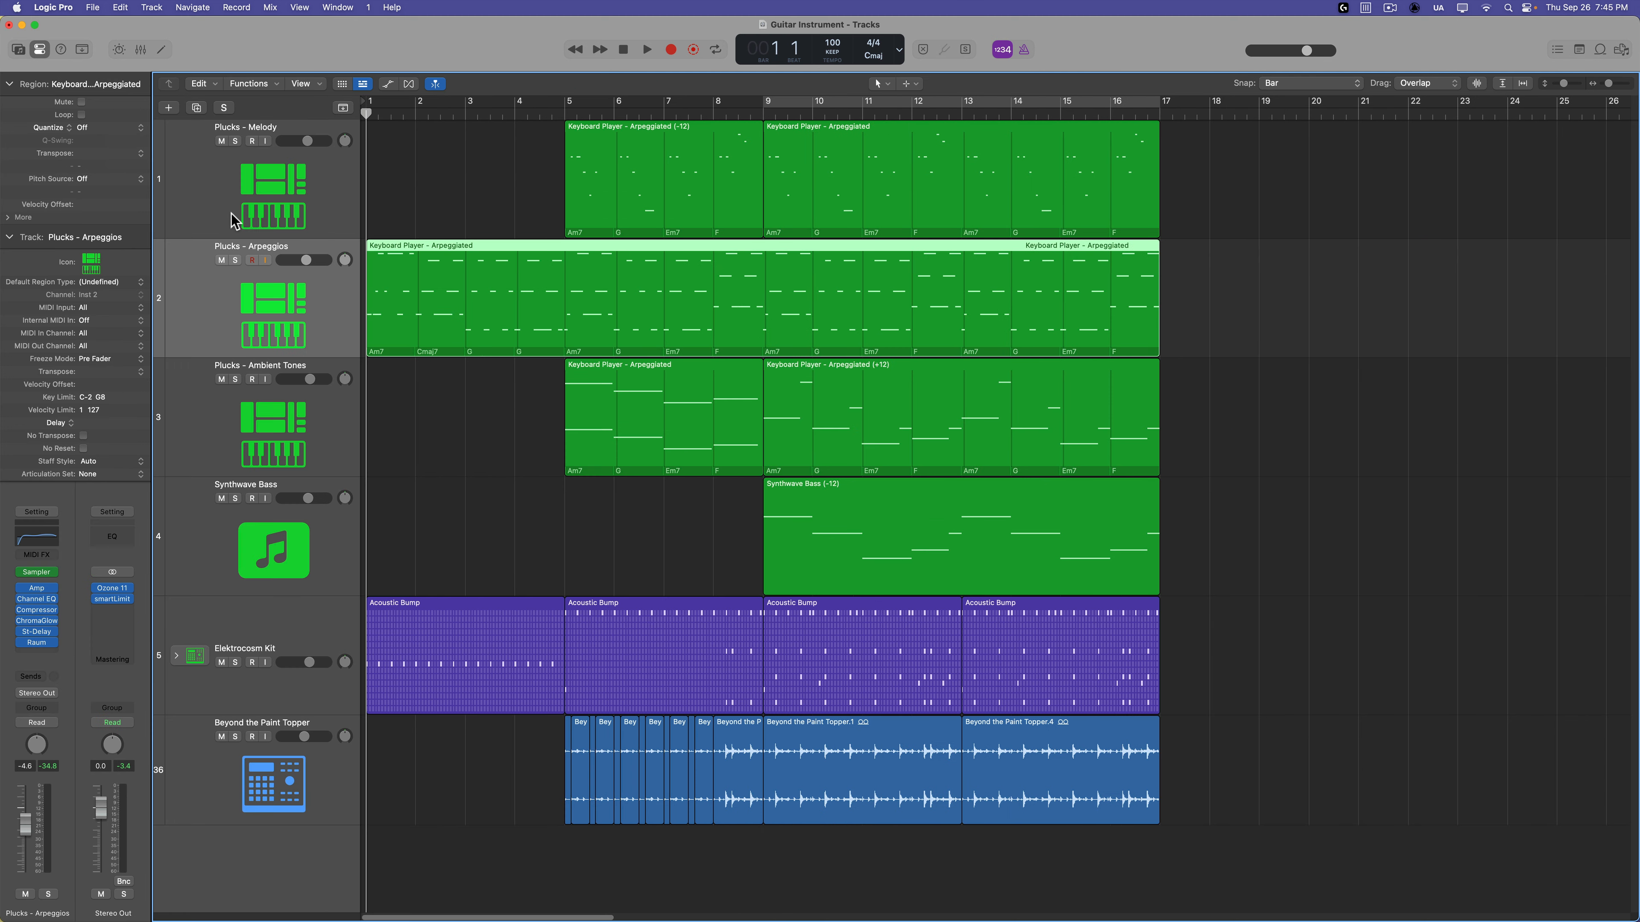
Step: Save the arpeggio track's sound as the user patch 'Harmonic Plucks'
{"action": "left_click", "coordinate": [19, 49]}
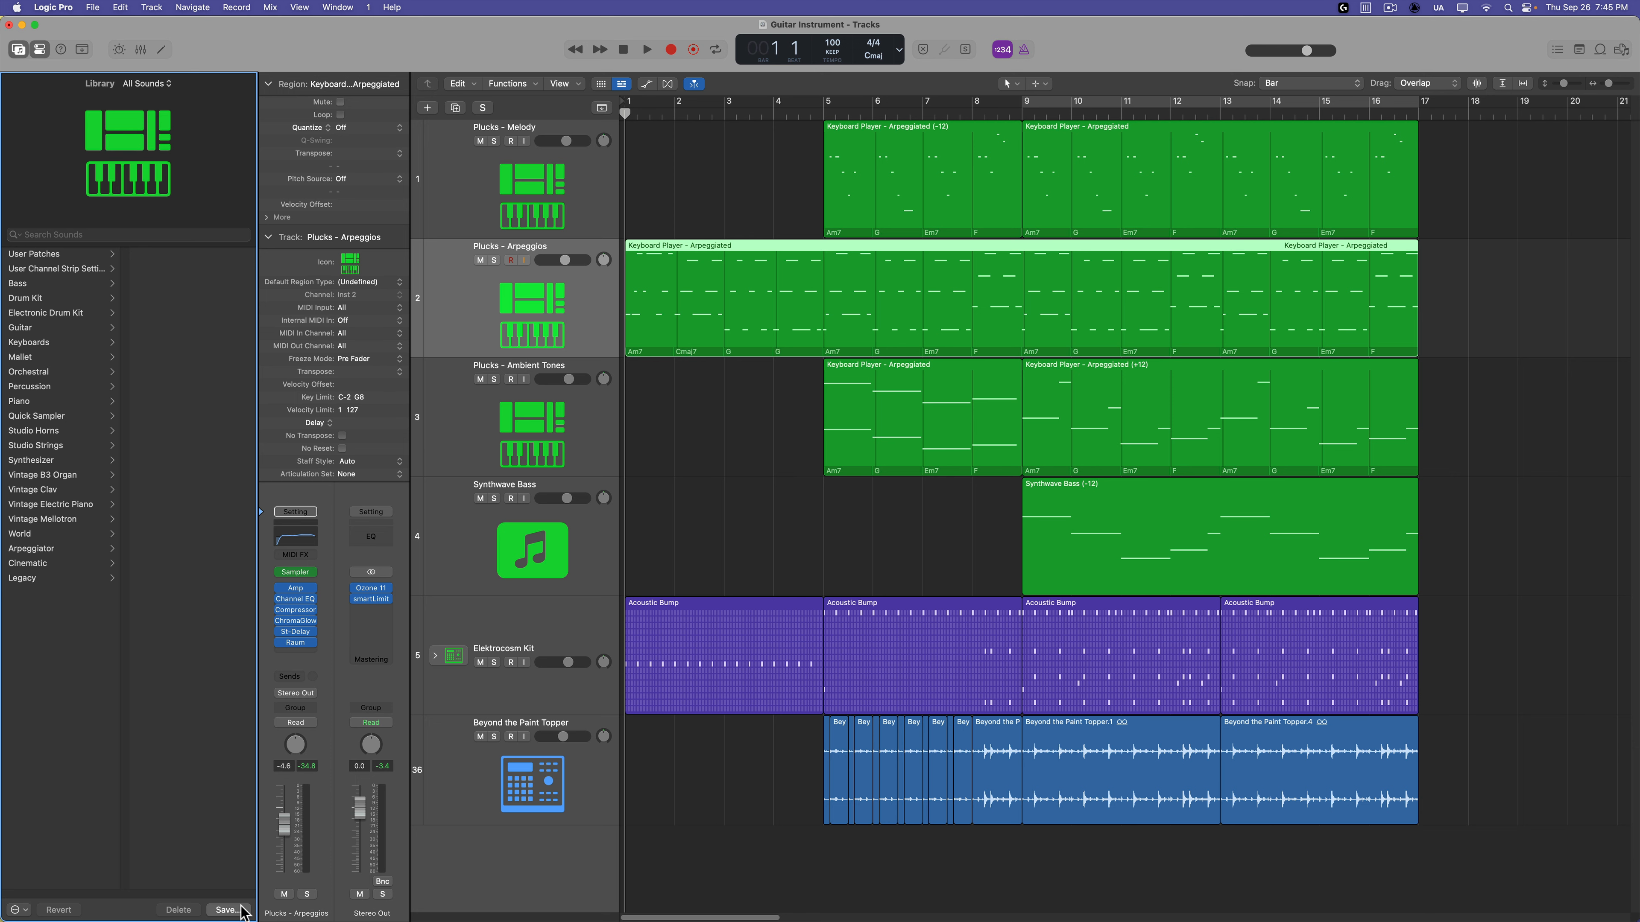
{"action": "left_click", "coordinate": [225, 910]}
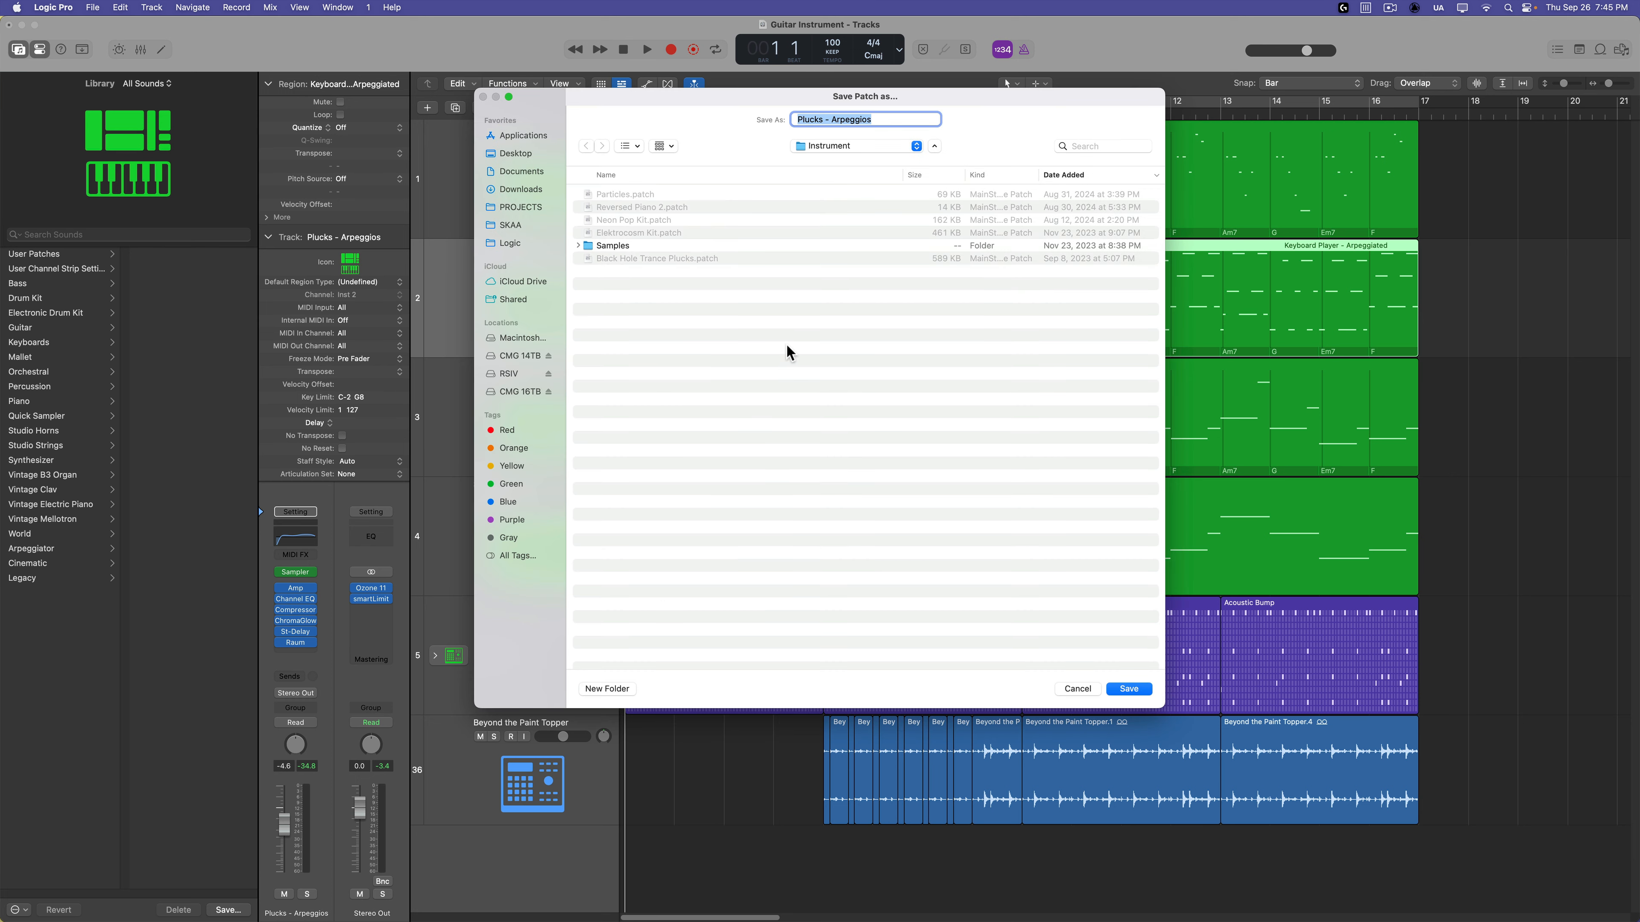
{"action": "type", "text": "Harmon"}
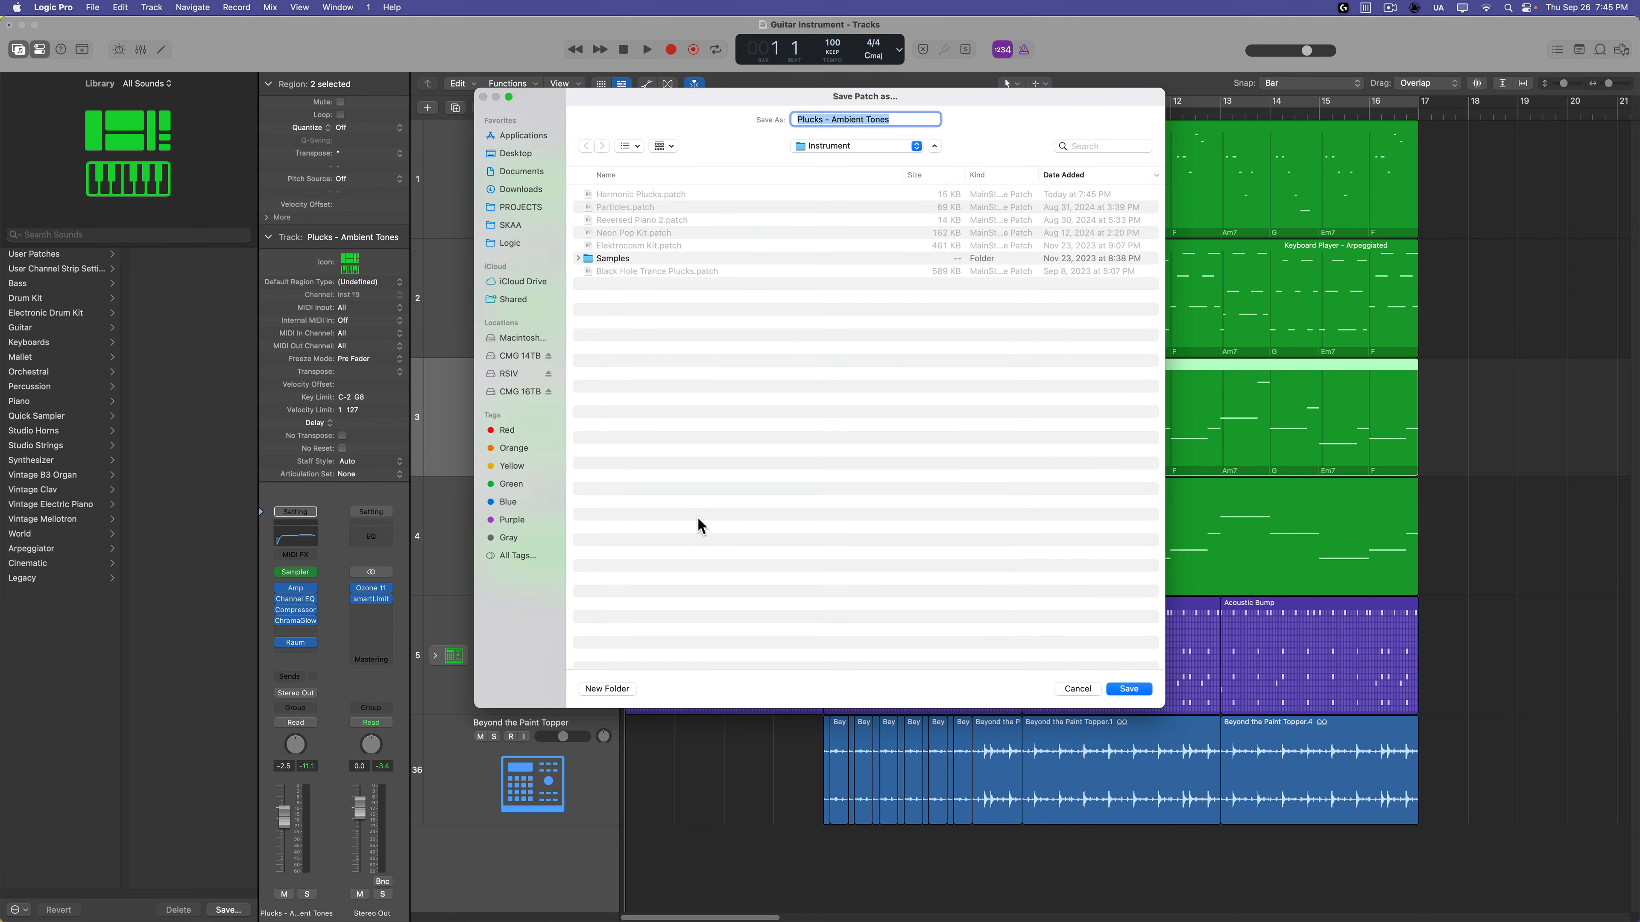
Step: Save the ambient tones track as the user patch 'Harmonic Ambient Tones'
{"action": "type", "text": "Harmonic Ambient"}
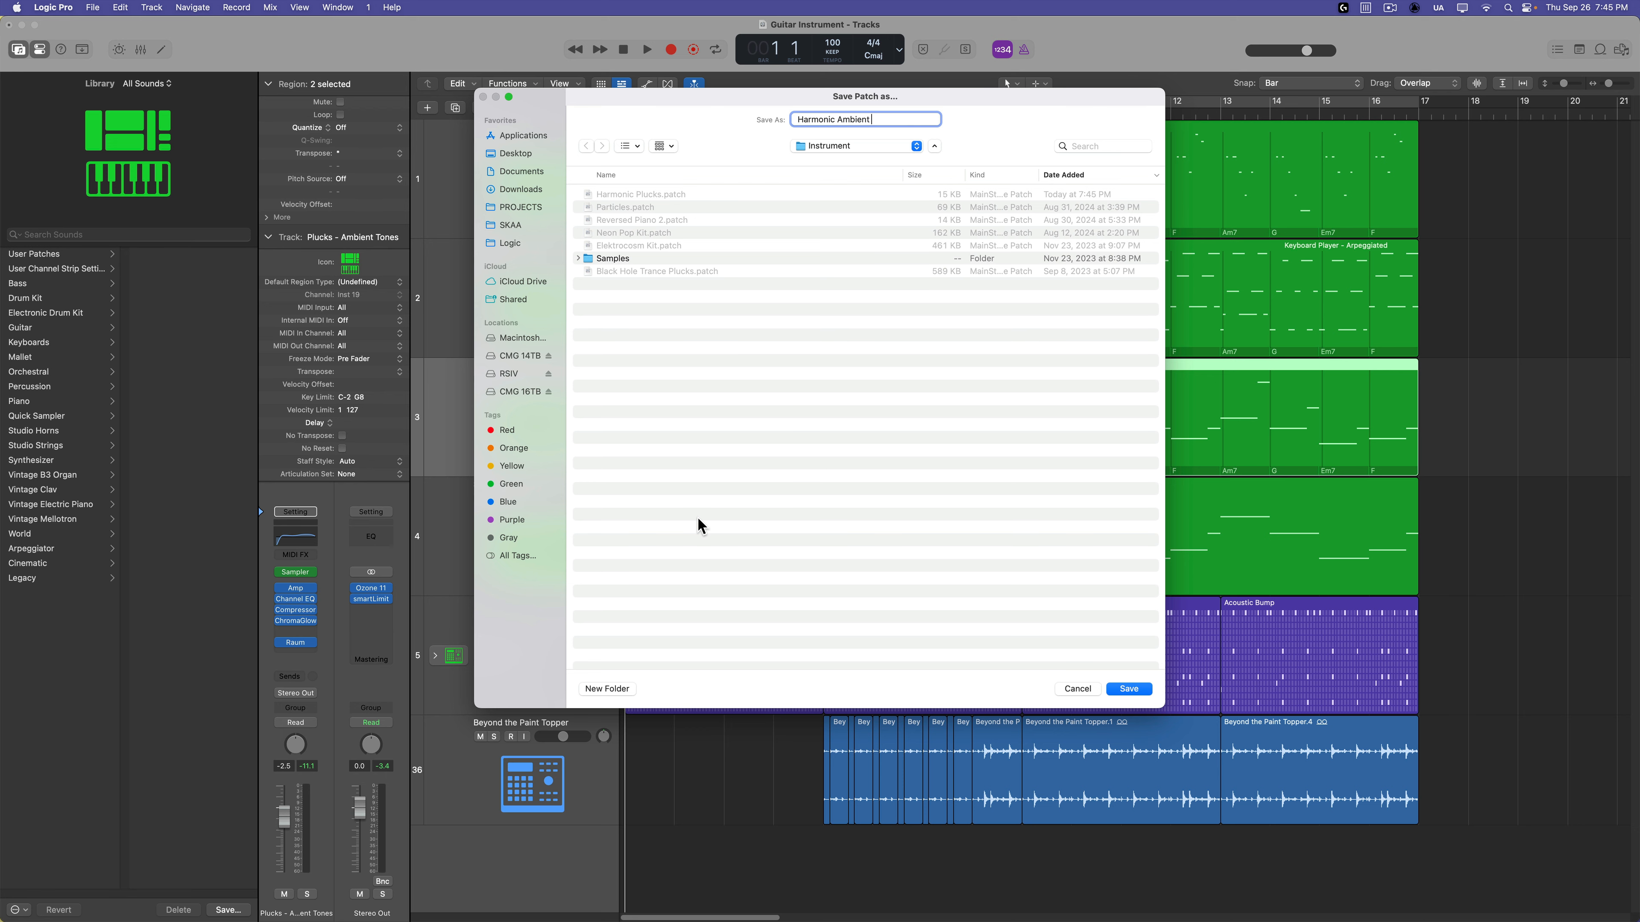
{"action": "left_click", "coordinate": [1128, 688]}
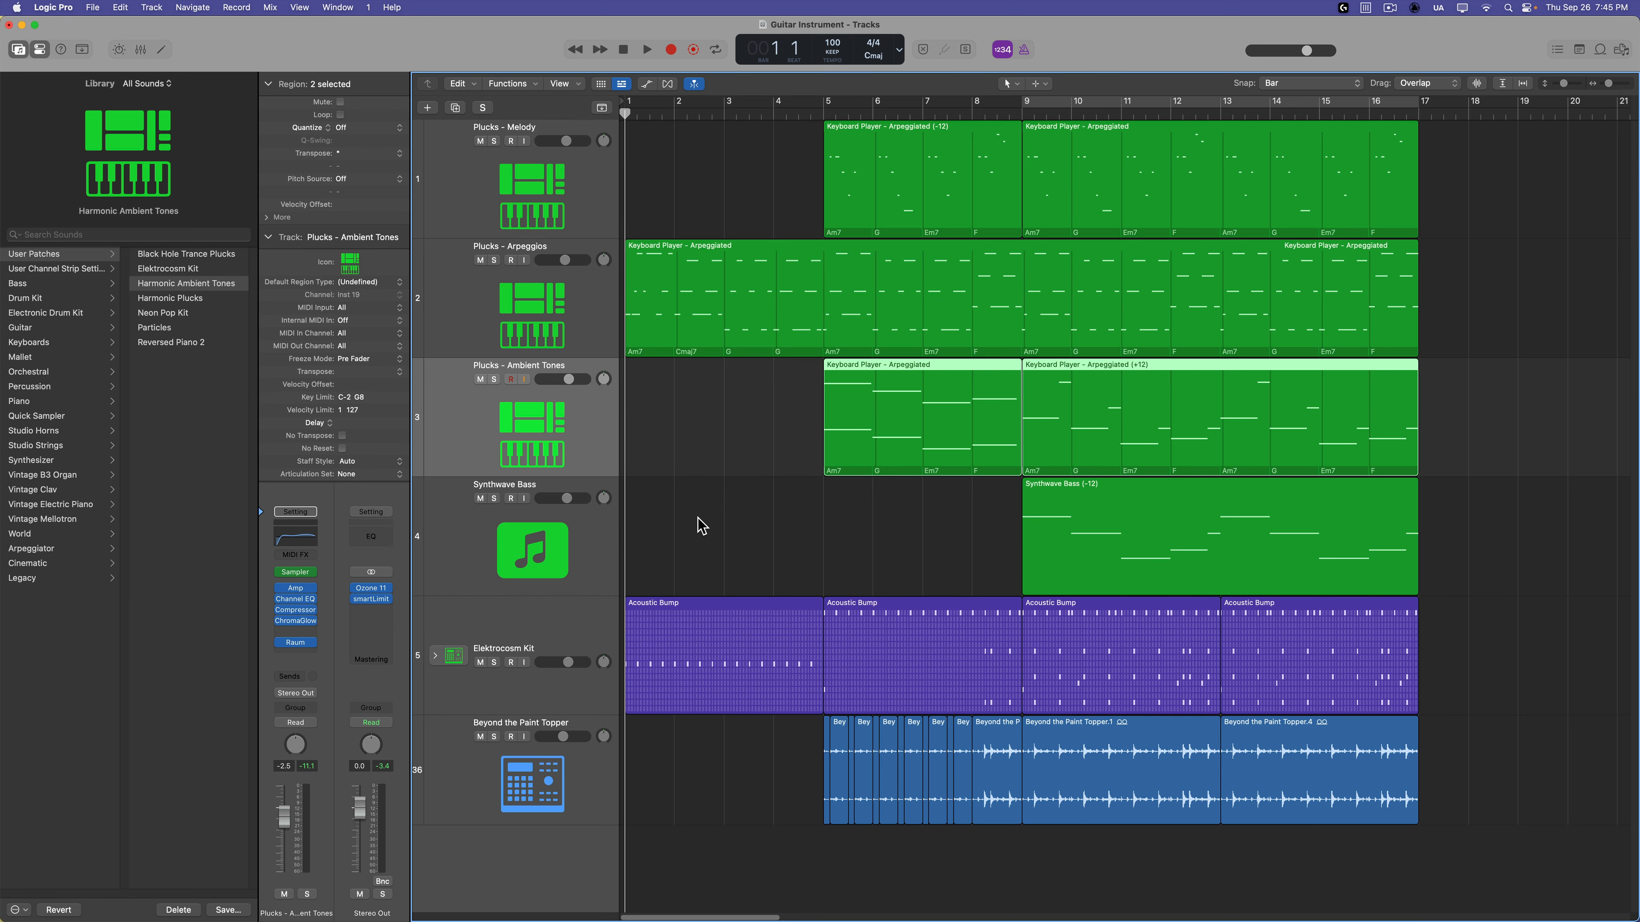
{"action": "mouse_move", "coordinate": [71, 261]}
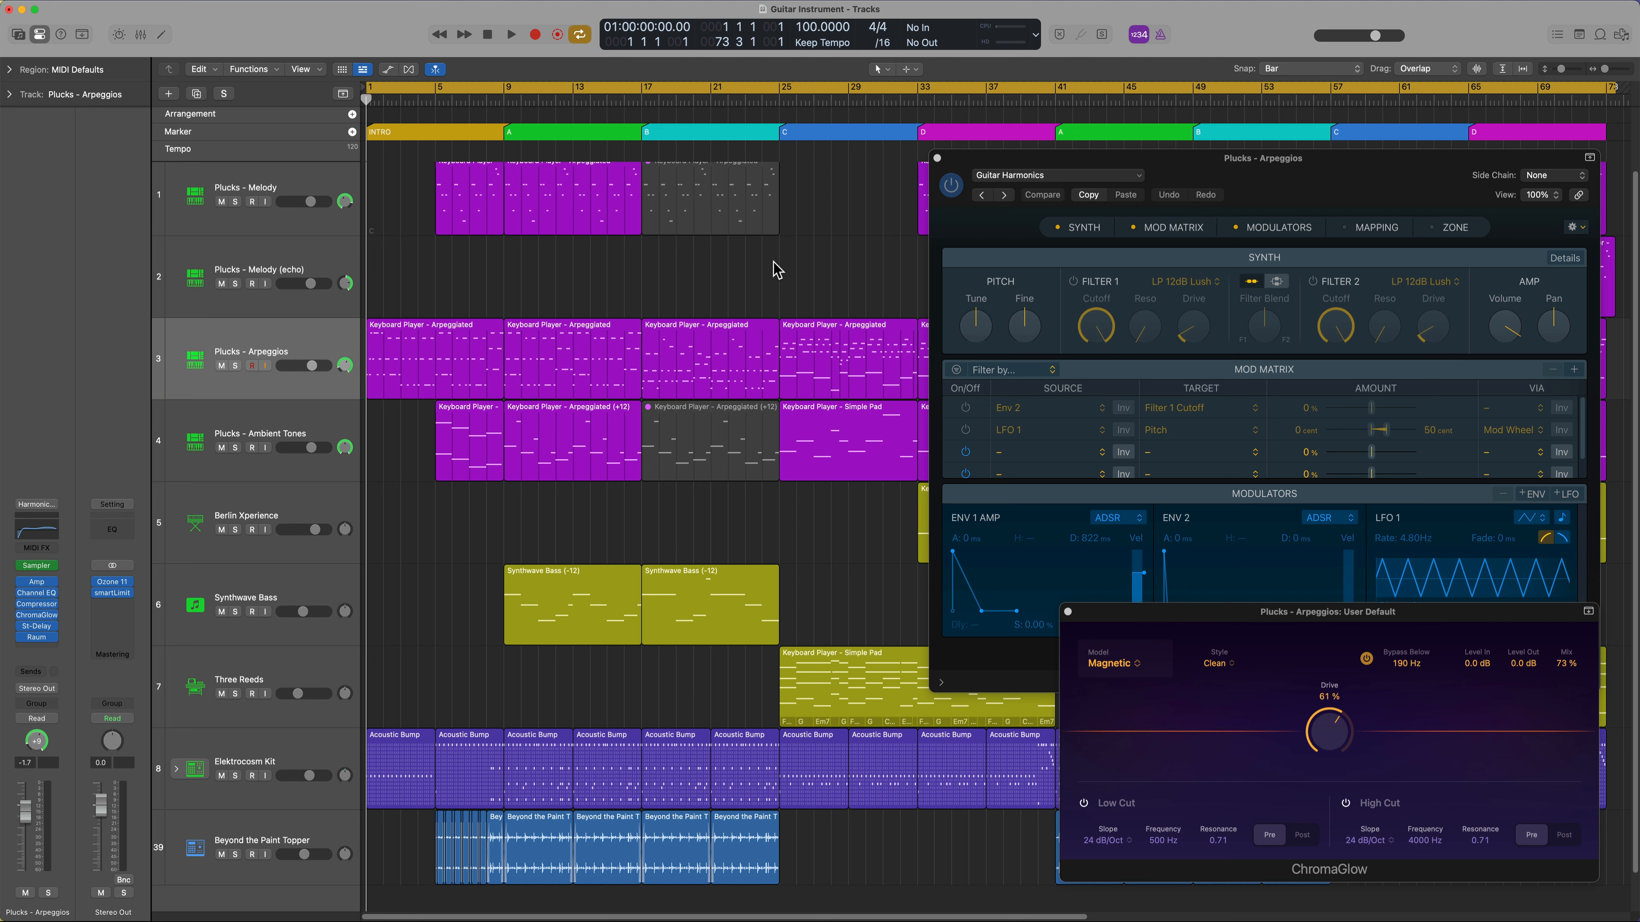
Step: Play back the finished multi-section arrangement
{"action": "left_click", "coordinate": [511, 34]}
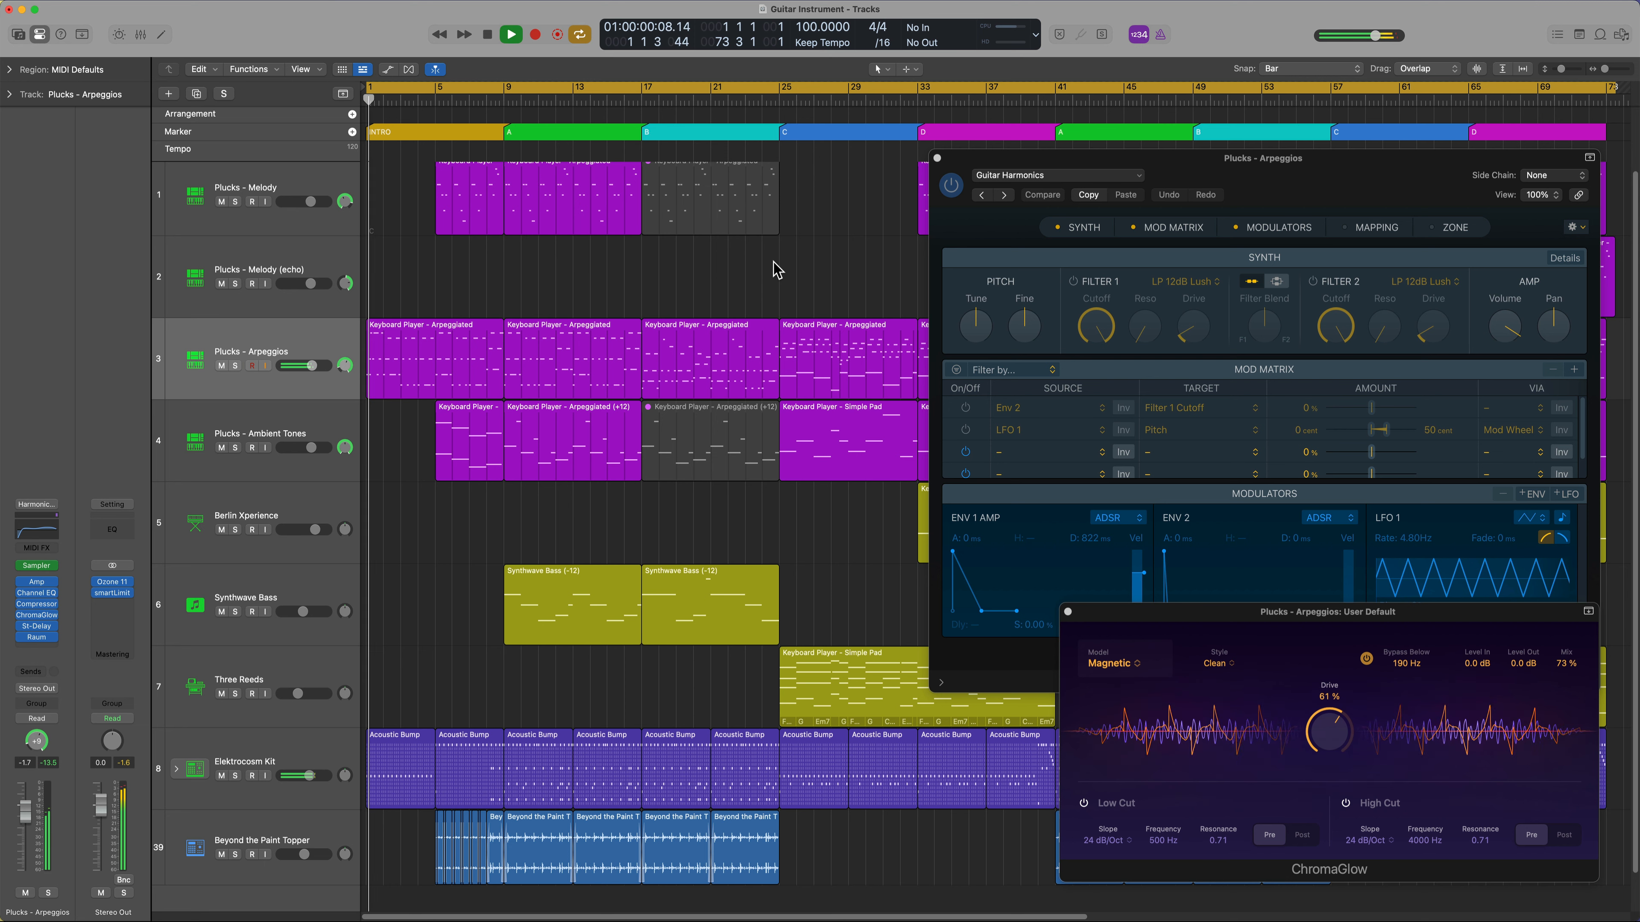